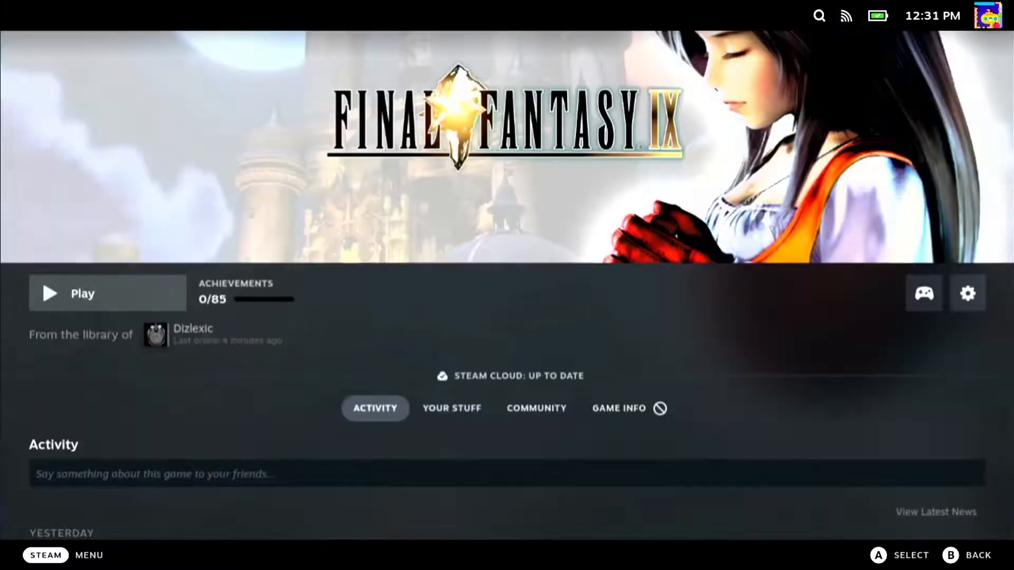
Step: Launch Final Fantasy IX and dismiss the launcher's controller-support notice
left_click(967, 293)
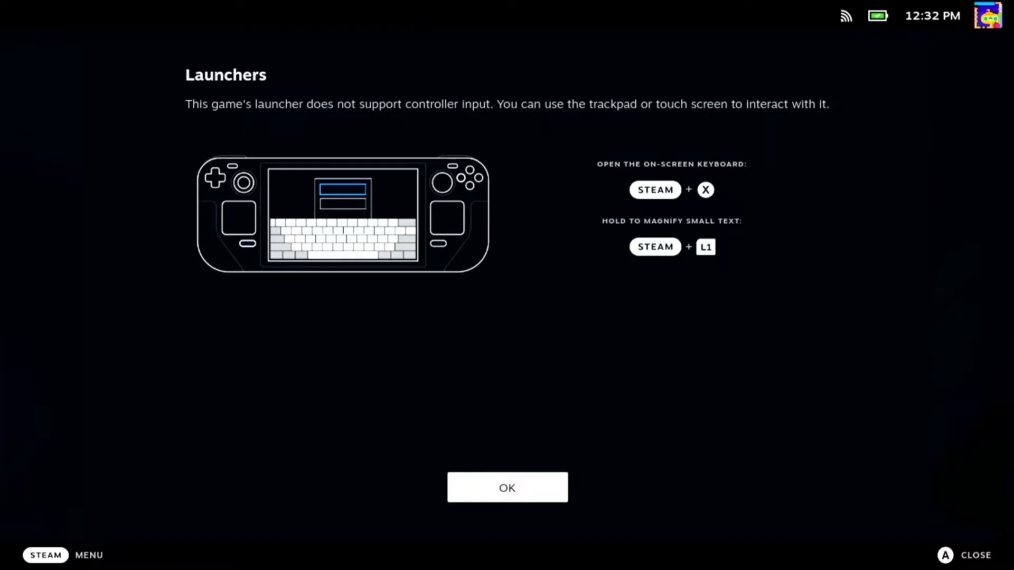
left_click(507, 487)
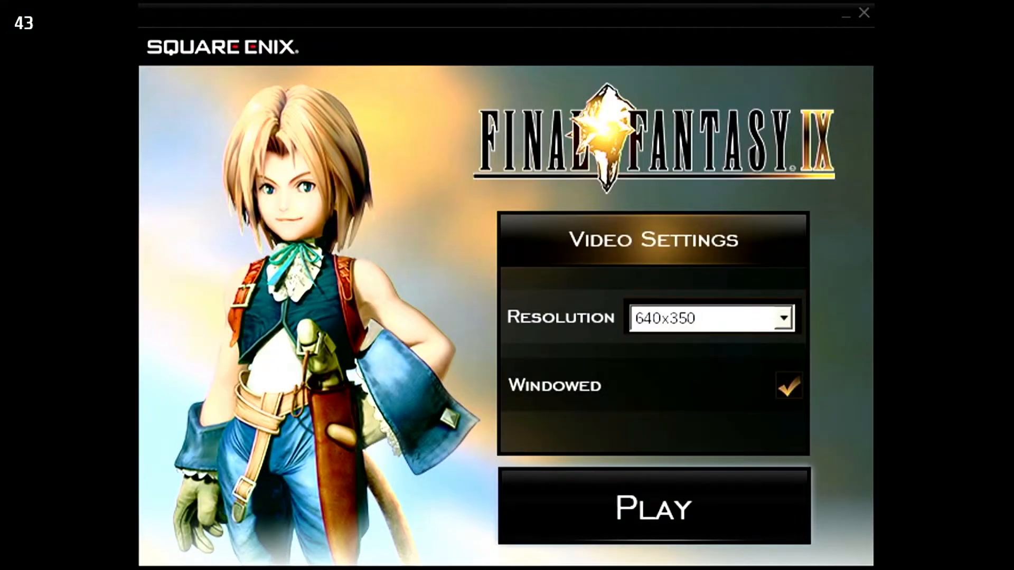
mouse_move(708, 333)
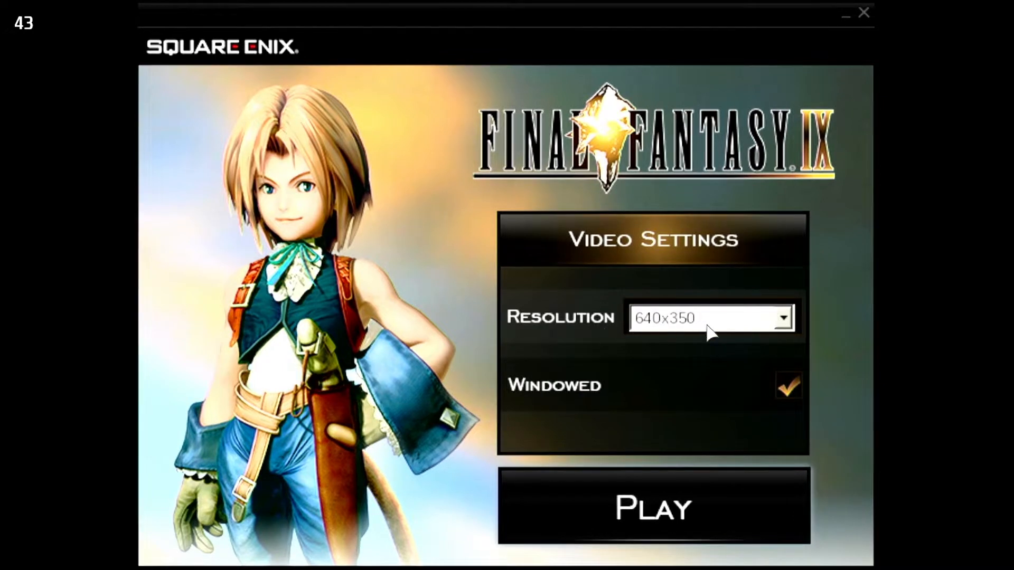
Step: Set the launcher resolution to 1280x720 and turn off windowed mode
left_click(783, 317)
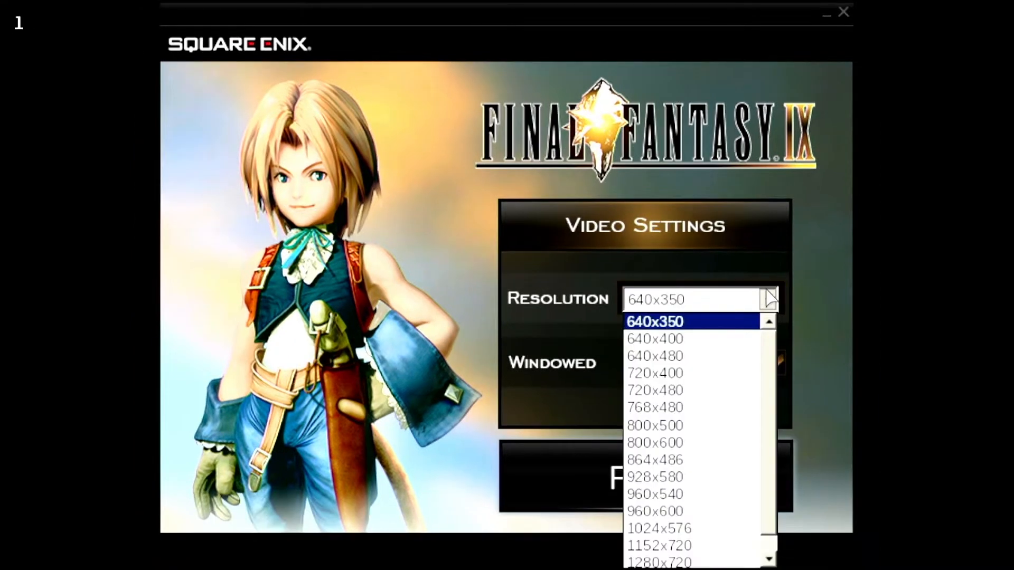
mouse_move(769, 299)
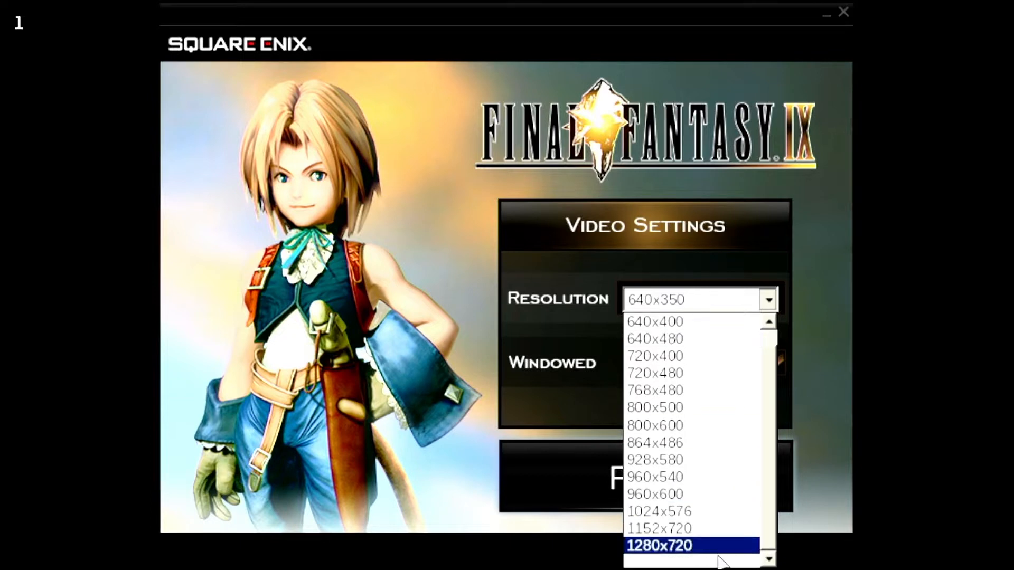
left_click(651, 545)
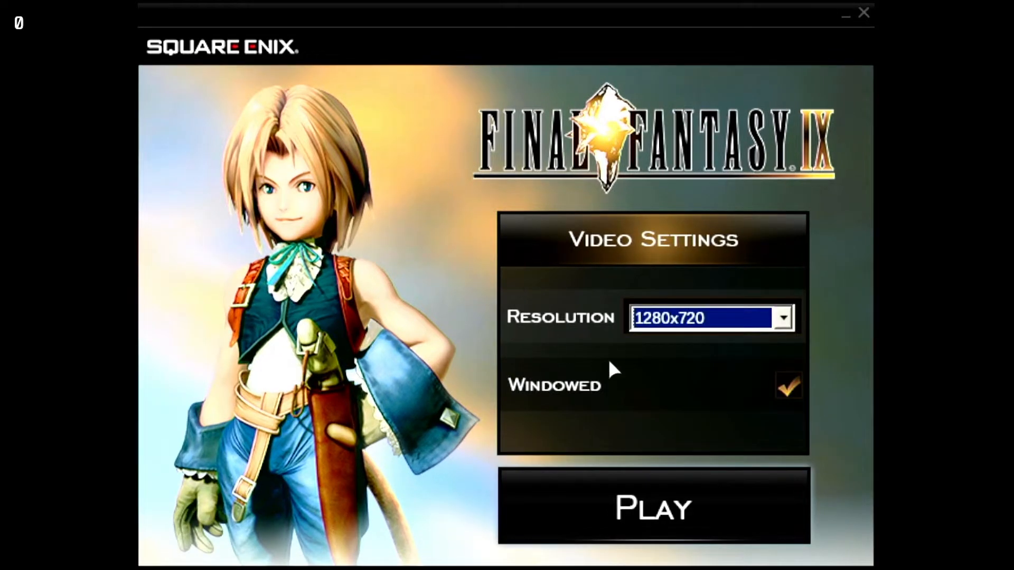
left_click(787, 386)
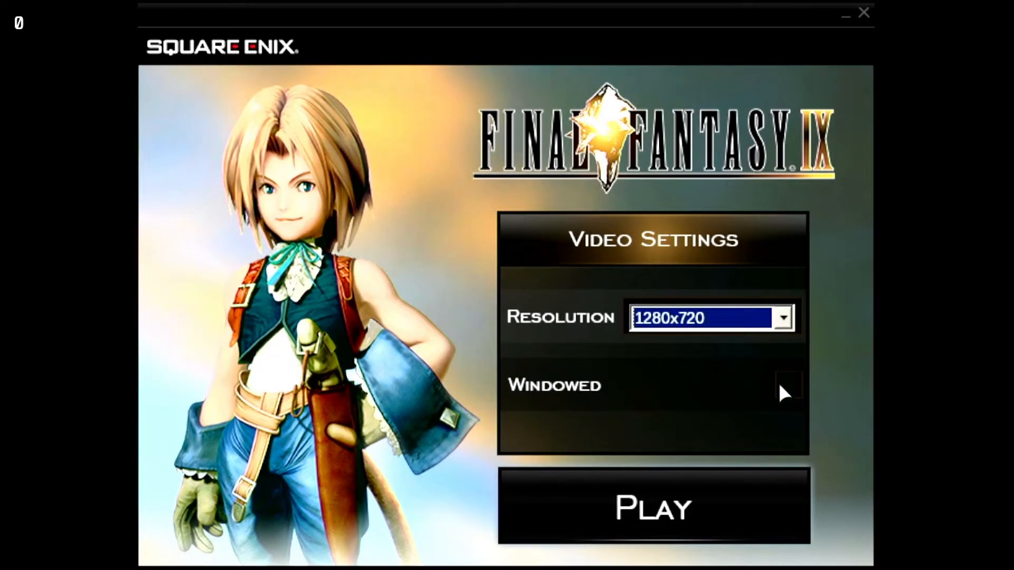
Step: Start the game from the launcher and wait for the title menu
left_click(652, 507)
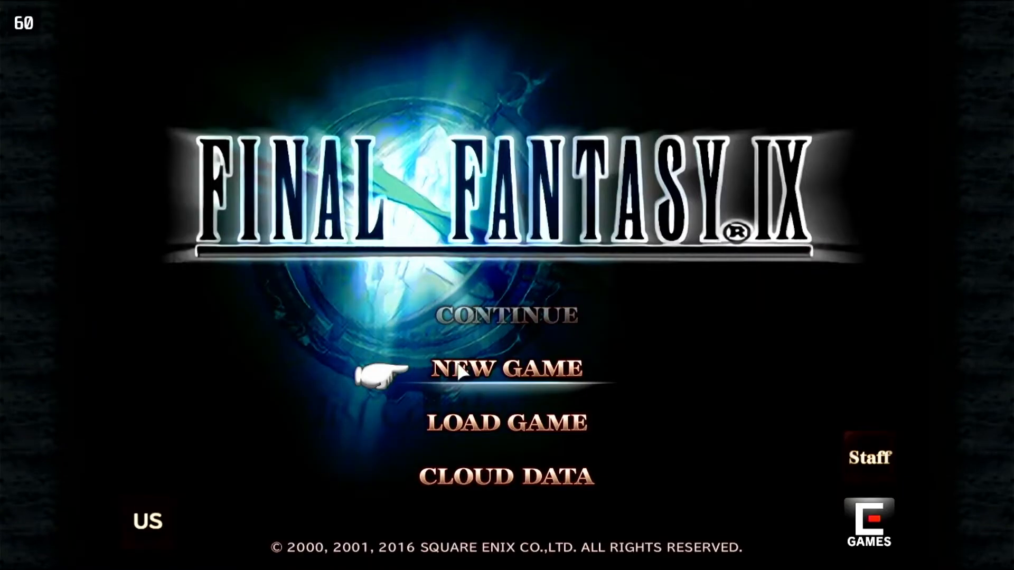
Step: Begin a new game, keeping the default hero name Zidane
left_click(506, 368)
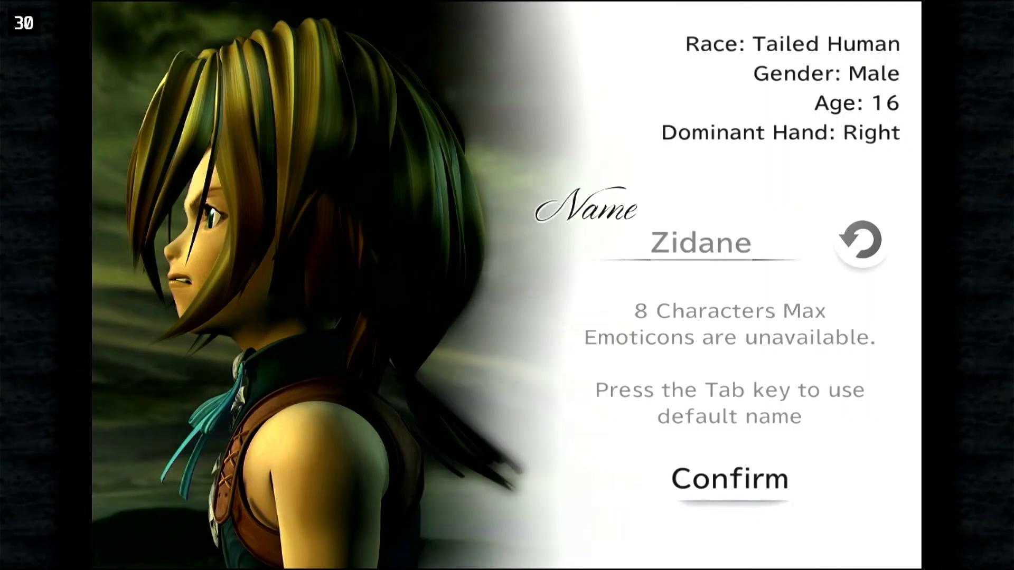
left_click(728, 478)
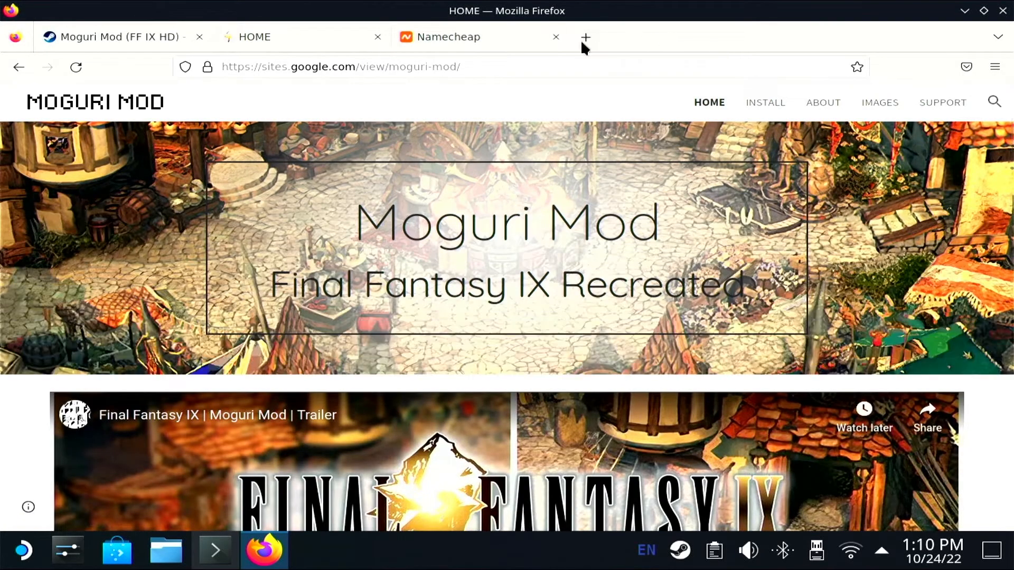
Step: Search for moguri mod, open its Nexus Mods page, and look up mogurimod.com on Namecheap
left_click(555, 36)
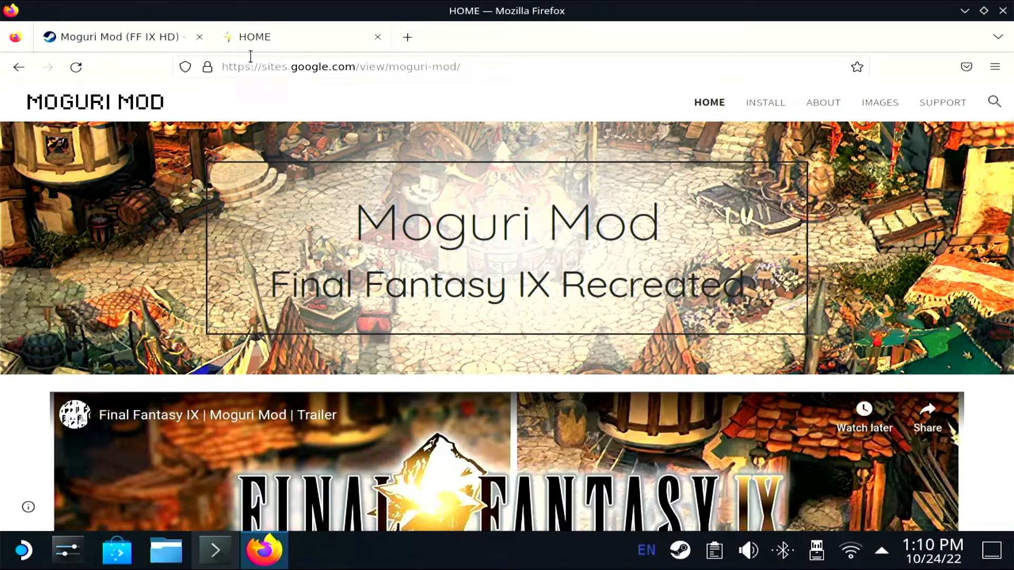
left_click(340, 66)
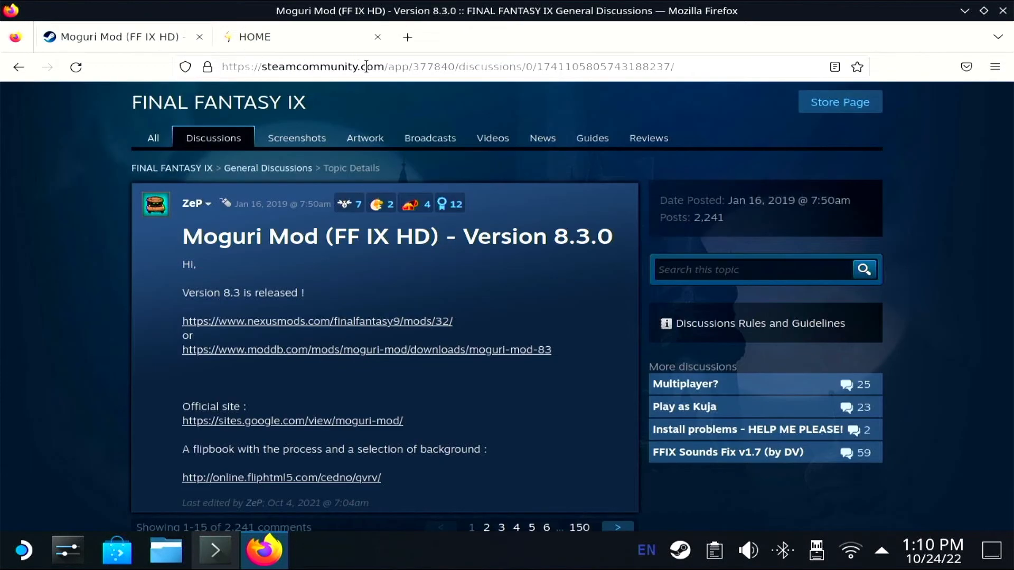
type("moguri+mod")
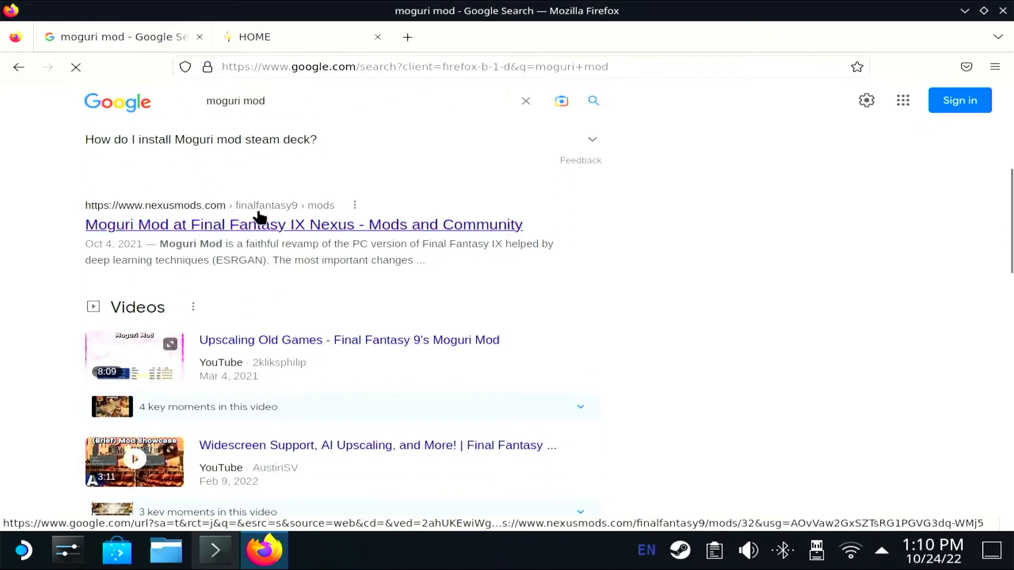
left_click(408, 37)
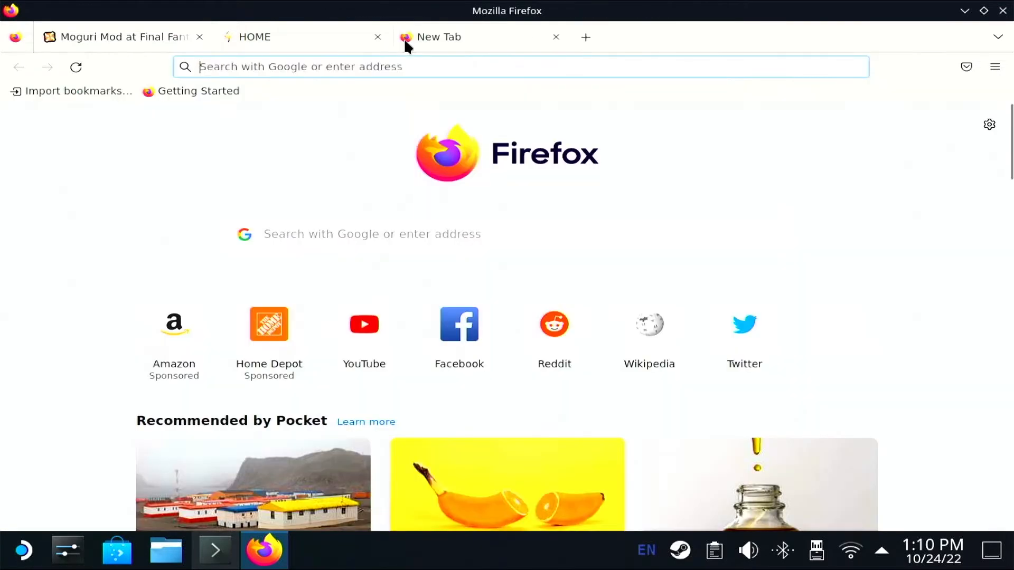
type("https://www.namecheap.com")
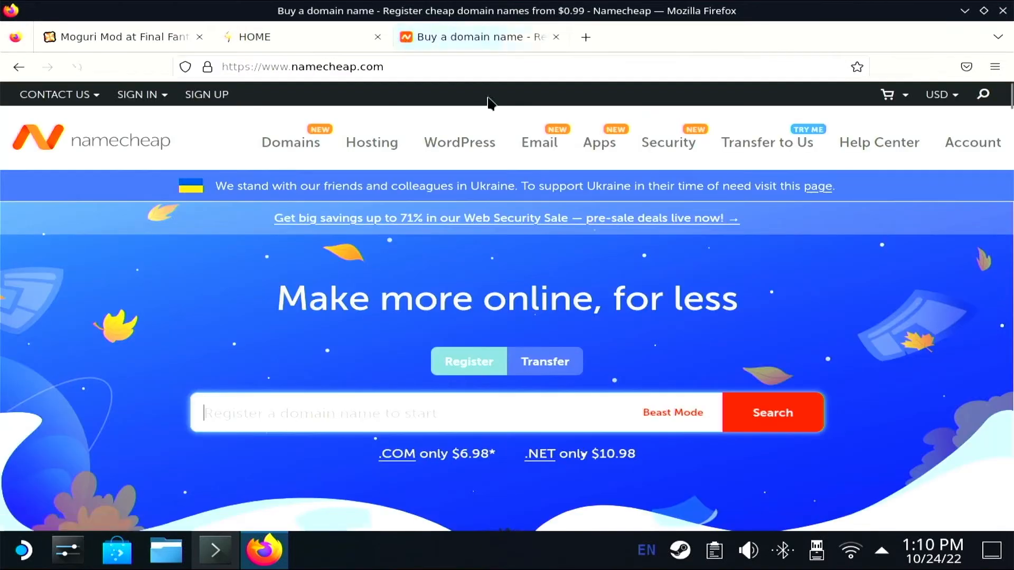
type("mogurimod.com")
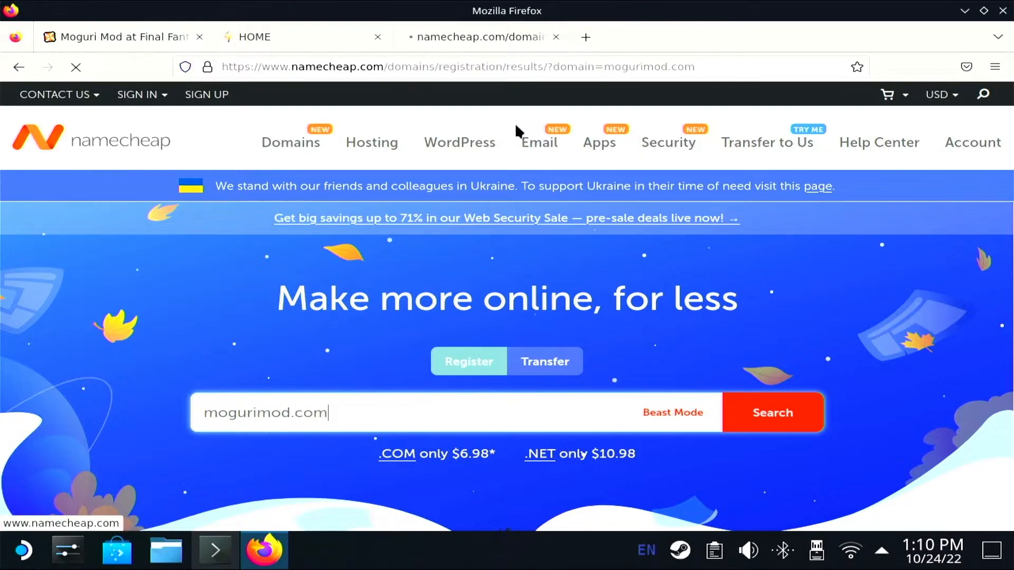
Step: Return to the Nexus Mods page and start the Moguri Mod manual download
left_click(119, 37)
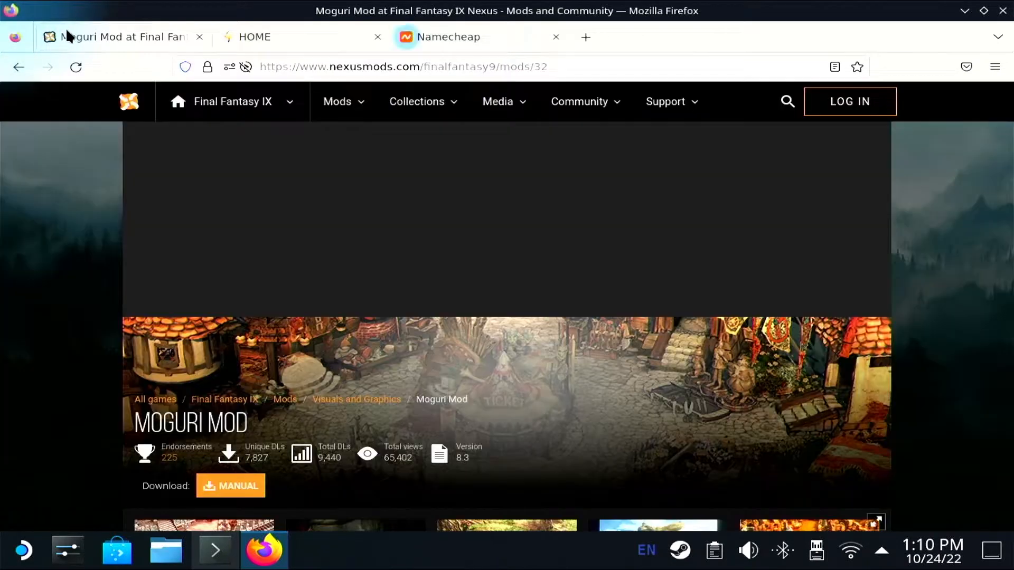
scroll("down", 3)
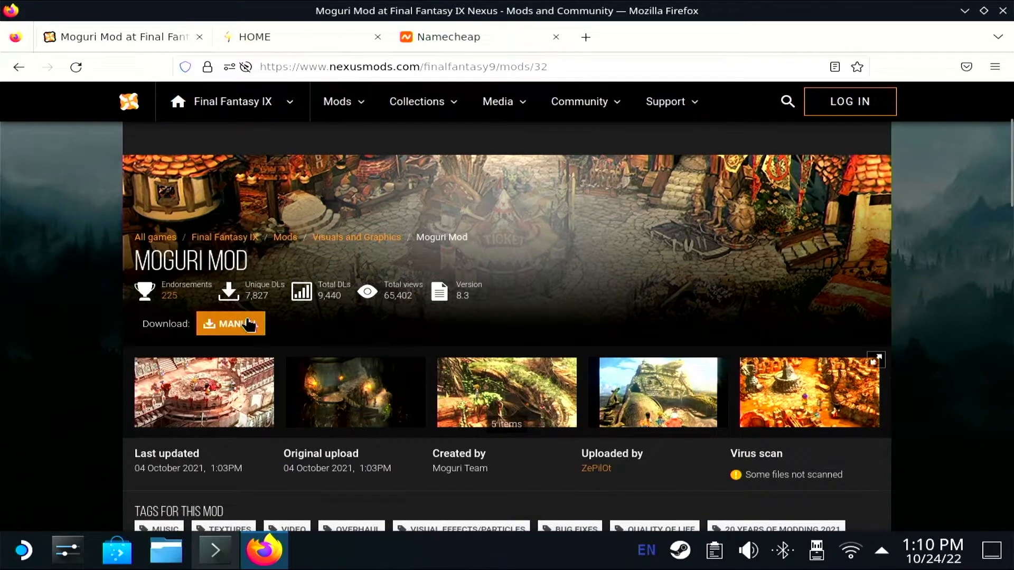
left_click(230, 323)
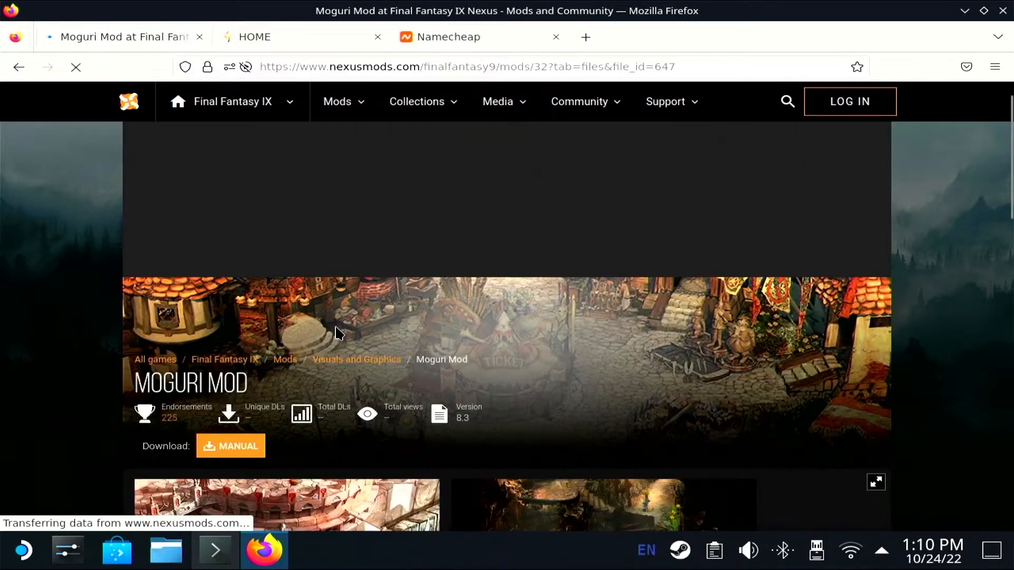
left_click(230, 446)
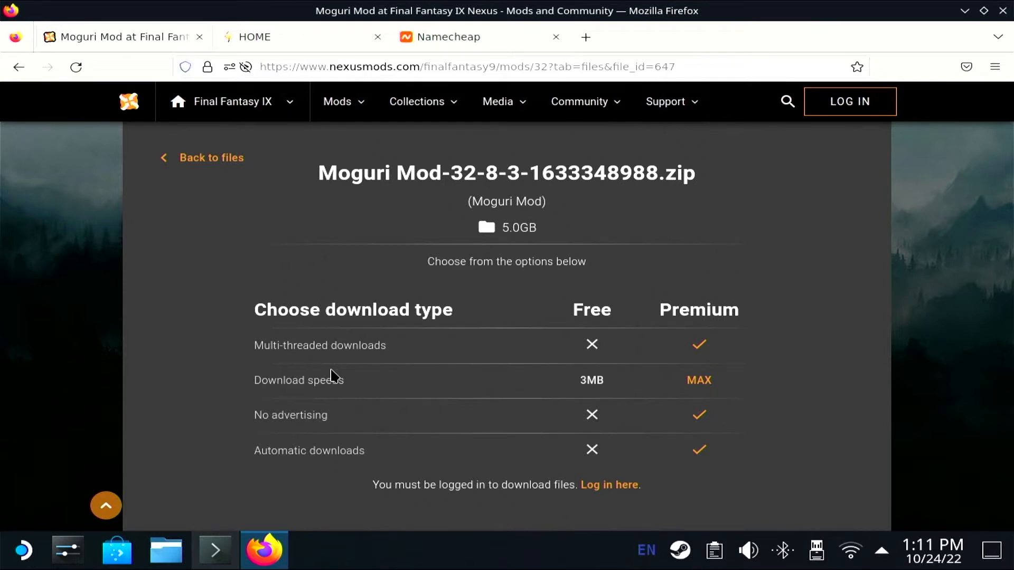
scroll("down", 3)
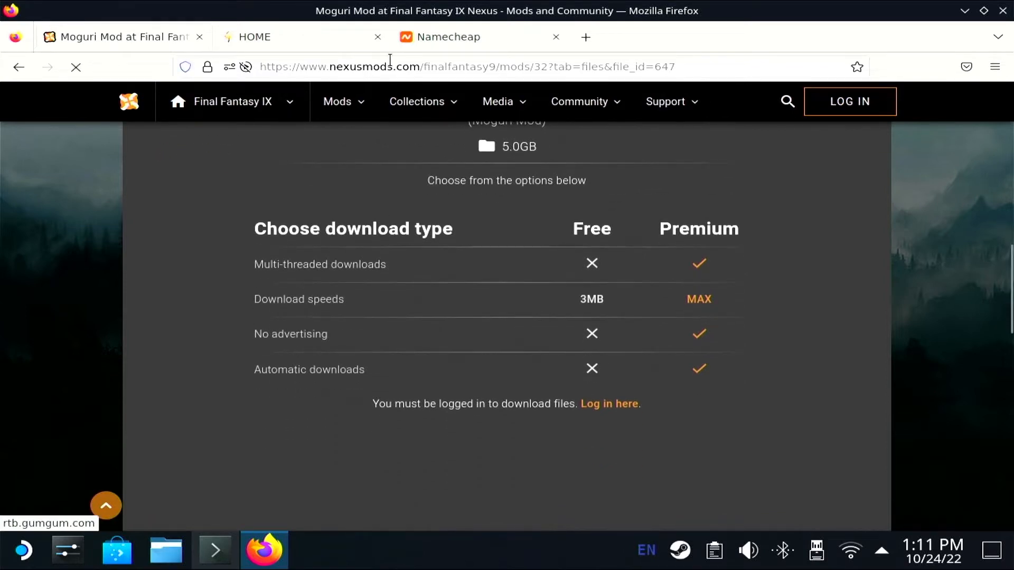
Step: Open the Moguri Mod site's INSTALL page and scroll through its requirements and changelog
left_click(252, 37)
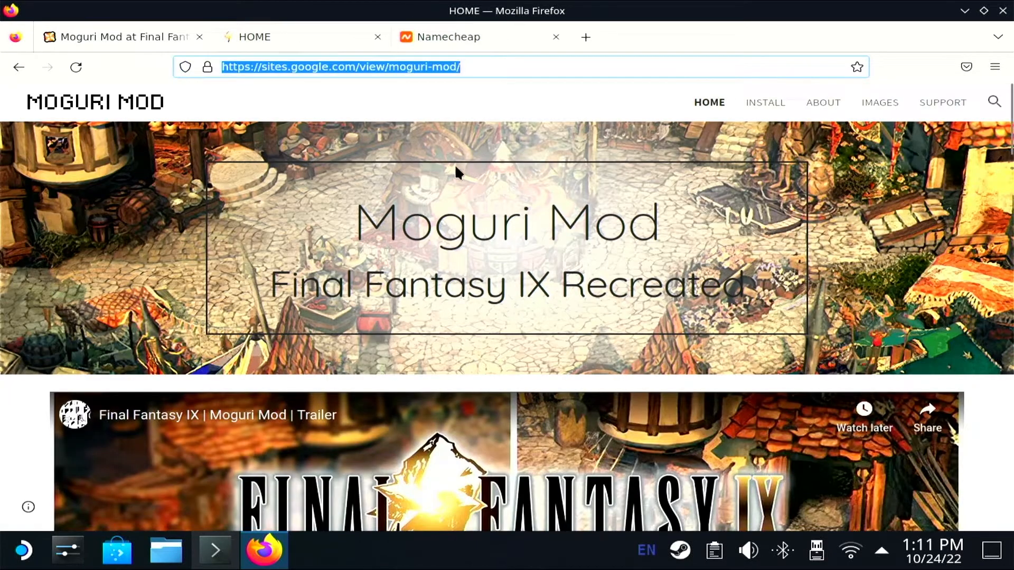
left_click(765, 102)
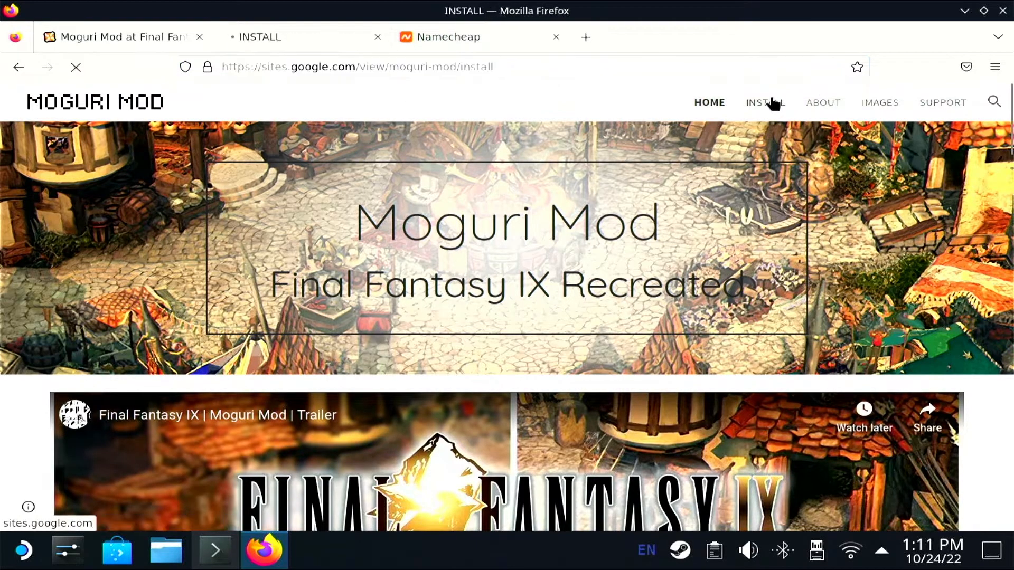
left_click(765, 102)
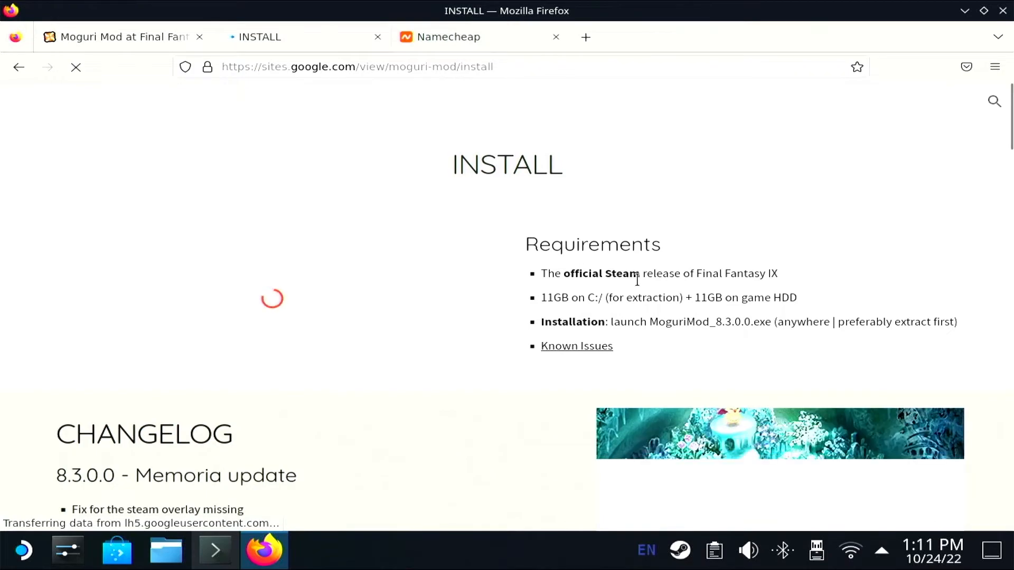
scroll("down", 3)
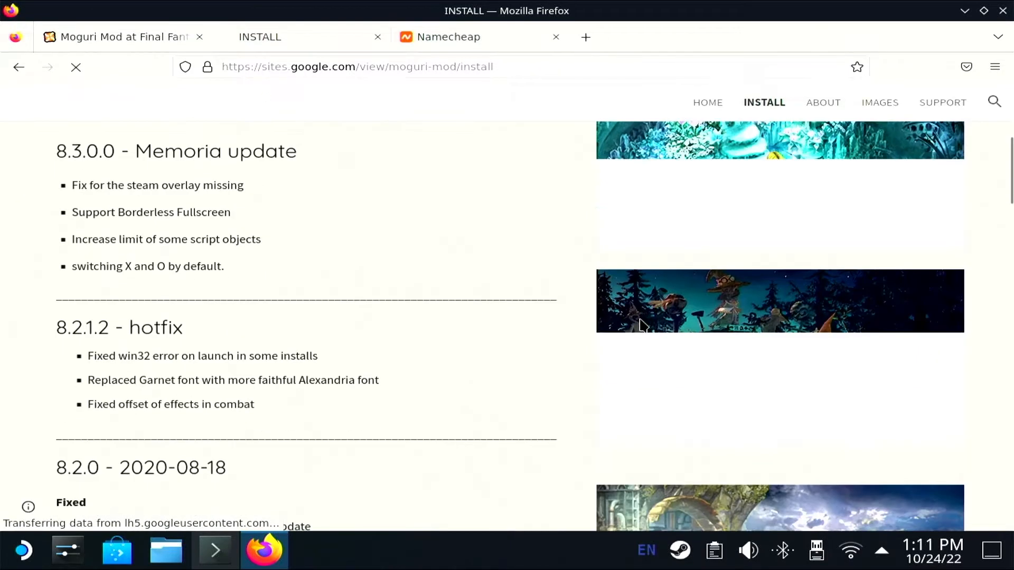
scroll("up", 3)
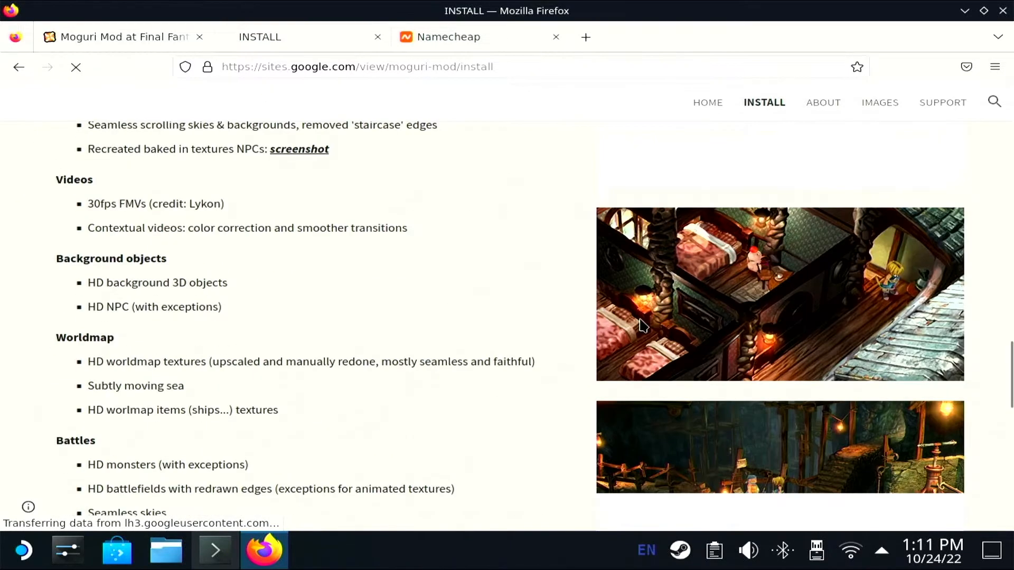
scroll("down", 3)
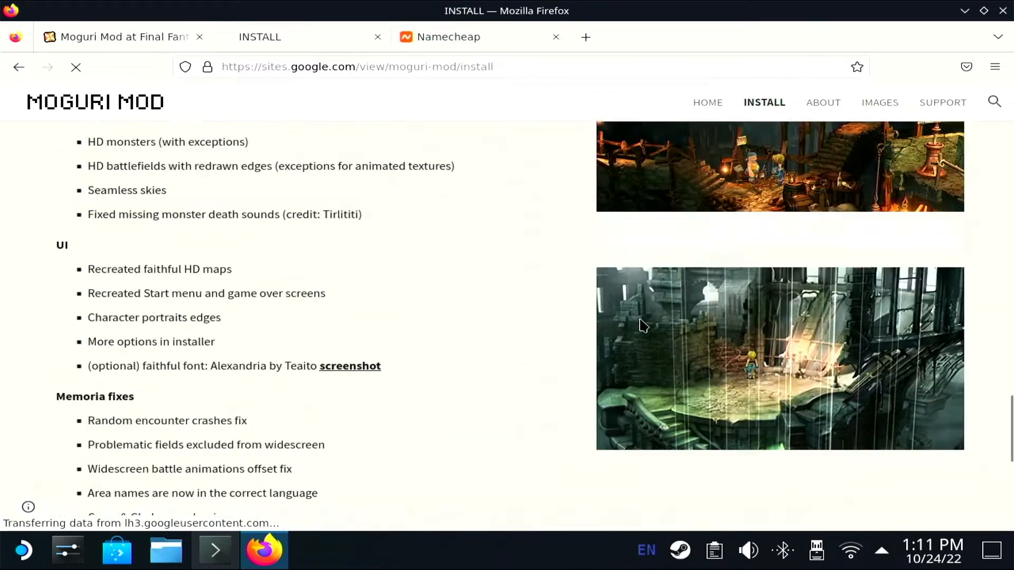
scroll("up", 3)
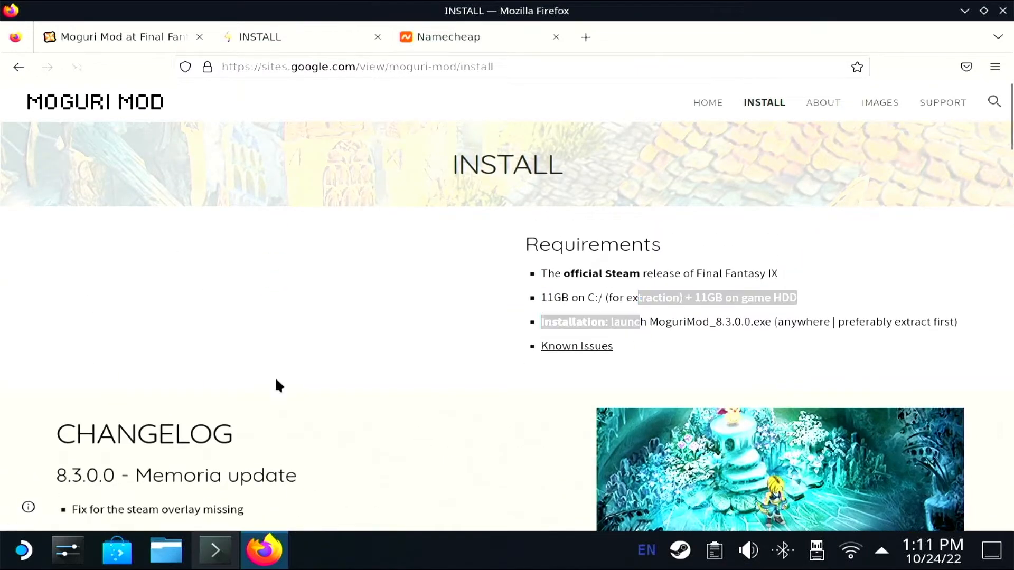
scroll("down", 3)
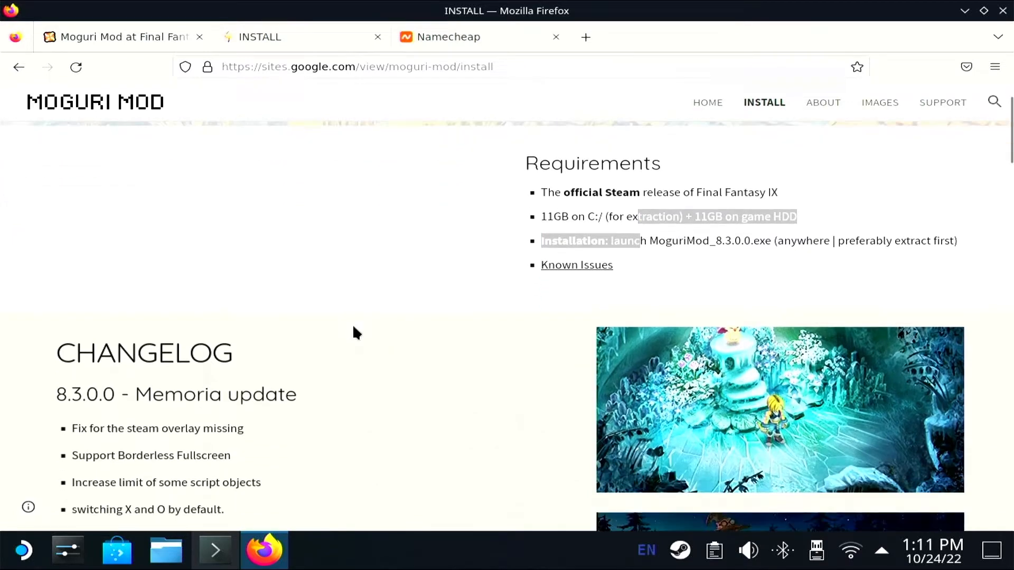
scroll("up", 3)
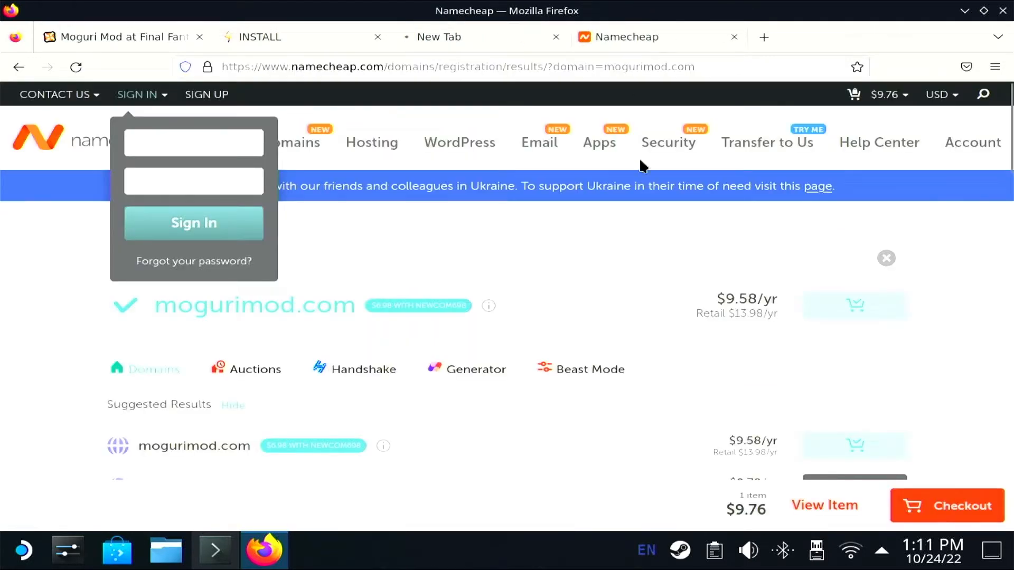
mouse_move(968, 539)
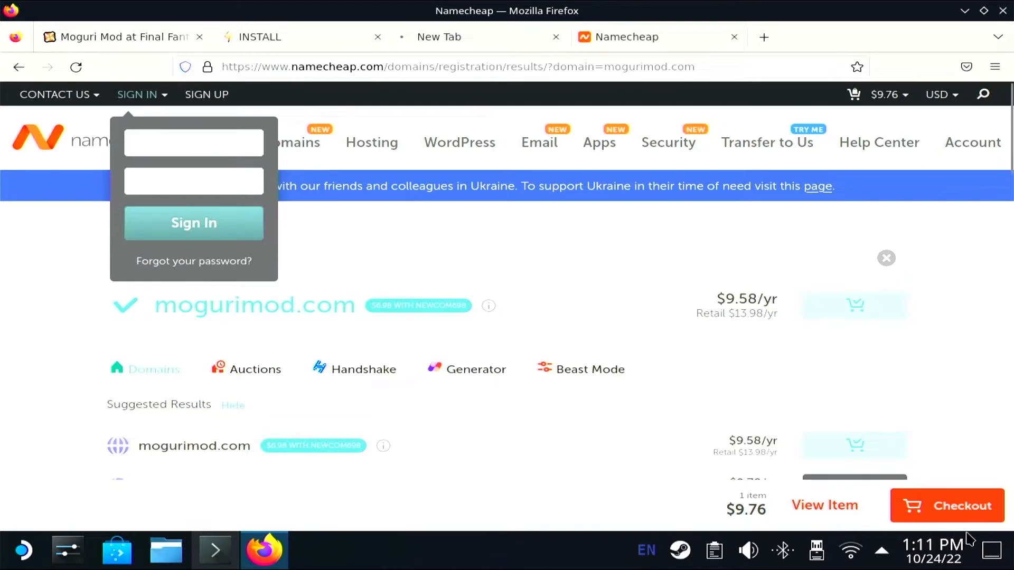
Step: Check the MoguriMod_8.3.0.0.zip (5.0 GB) download progress in the downloads panel
left_click(962, 506)
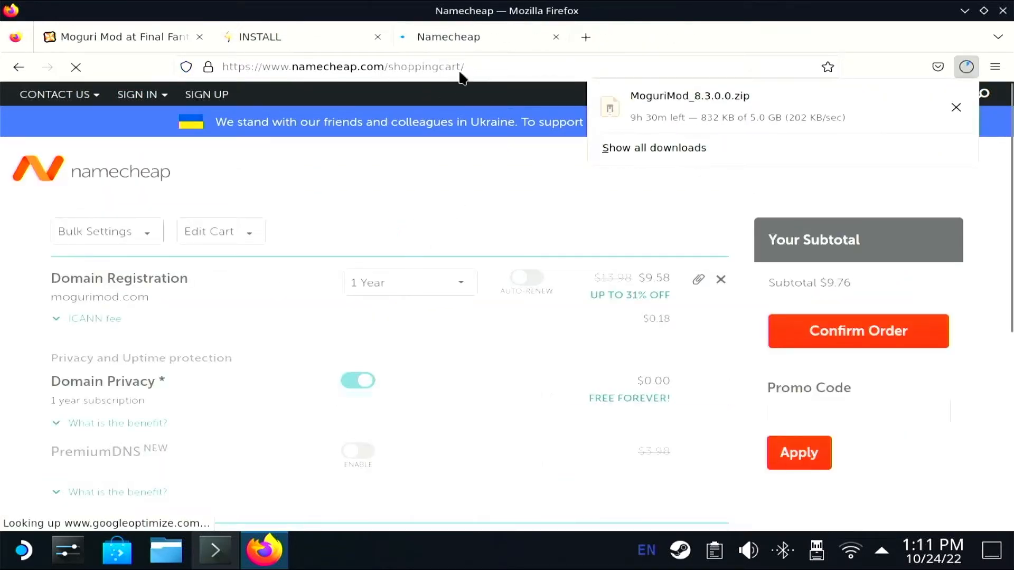
scroll("down", 3)
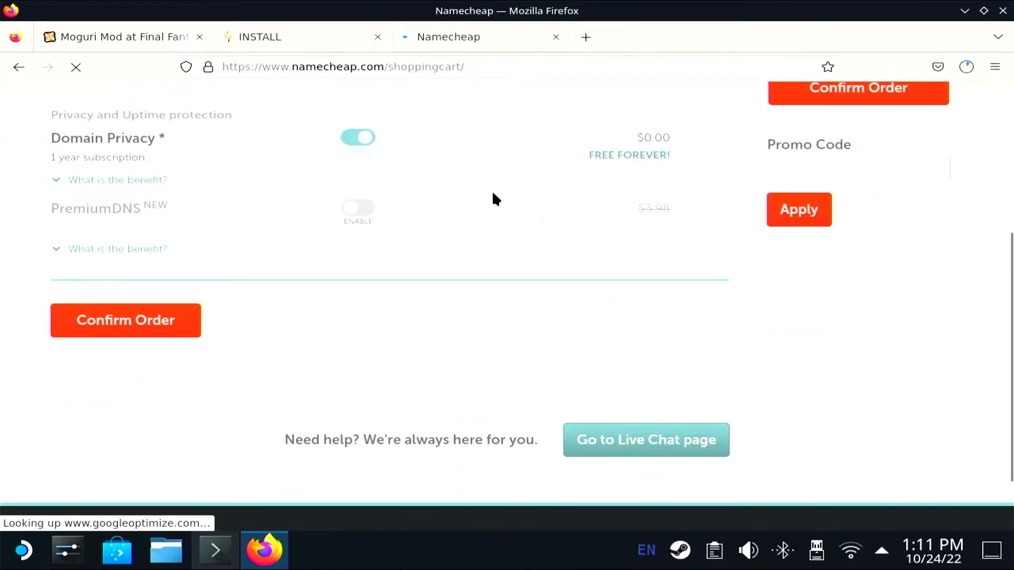
scroll("up", 3)
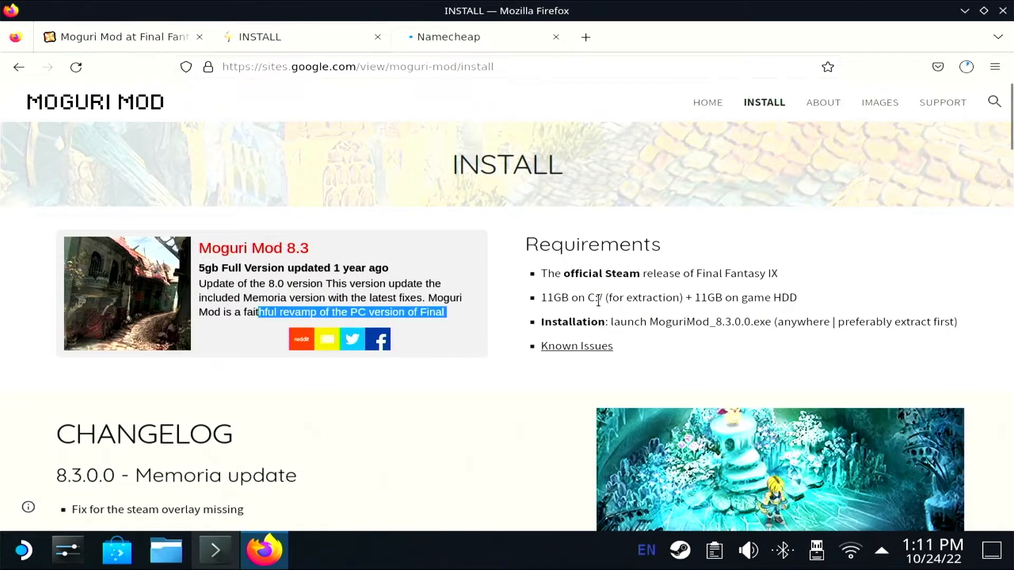
scroll("down", 3)
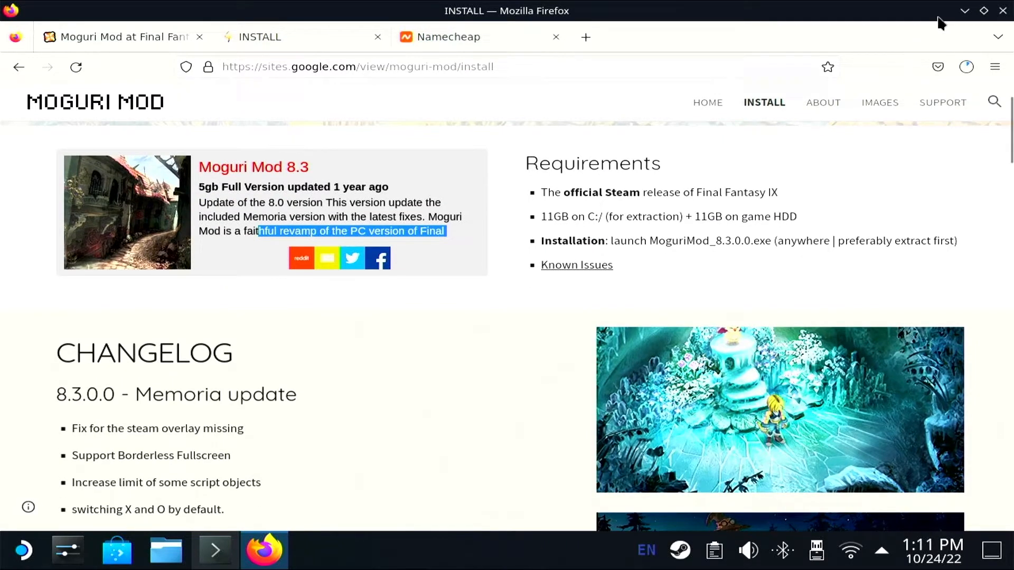
left_click(966, 66)
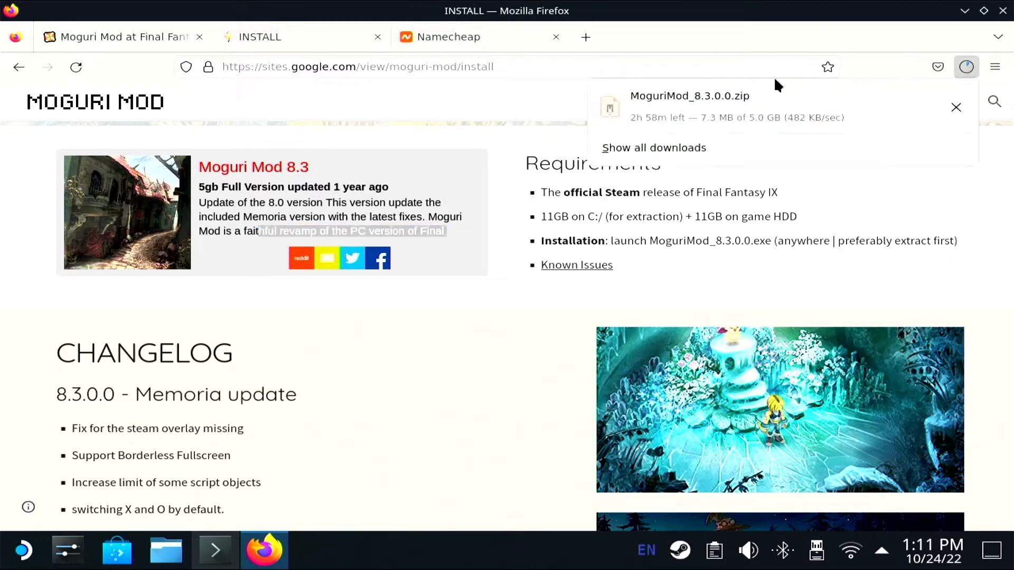
Step: Browse mogurimod.com registration lengths in the Namecheap cart, keeping 1 Year at $9.76
left_click(446, 37)
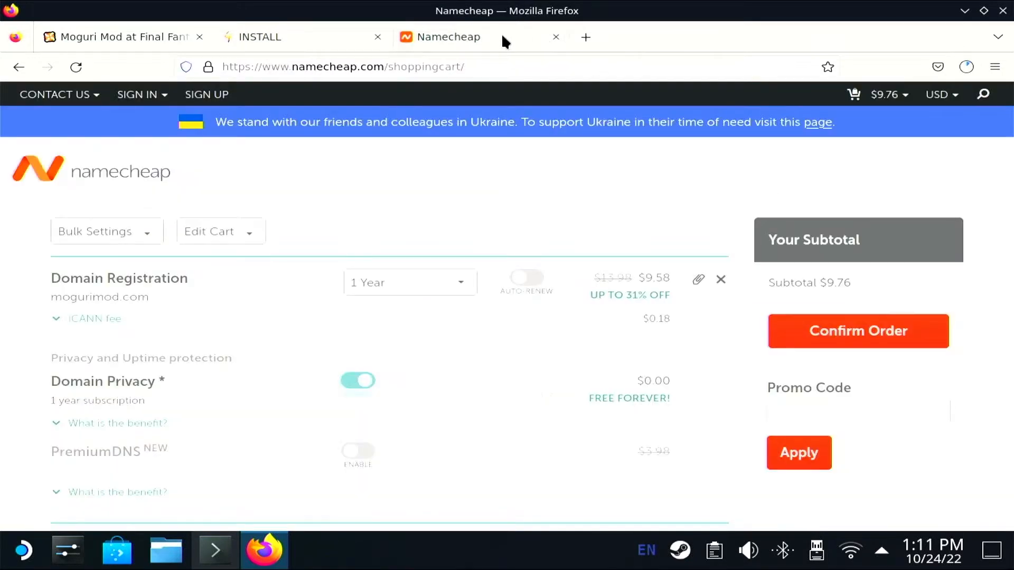
scroll("down", 3)
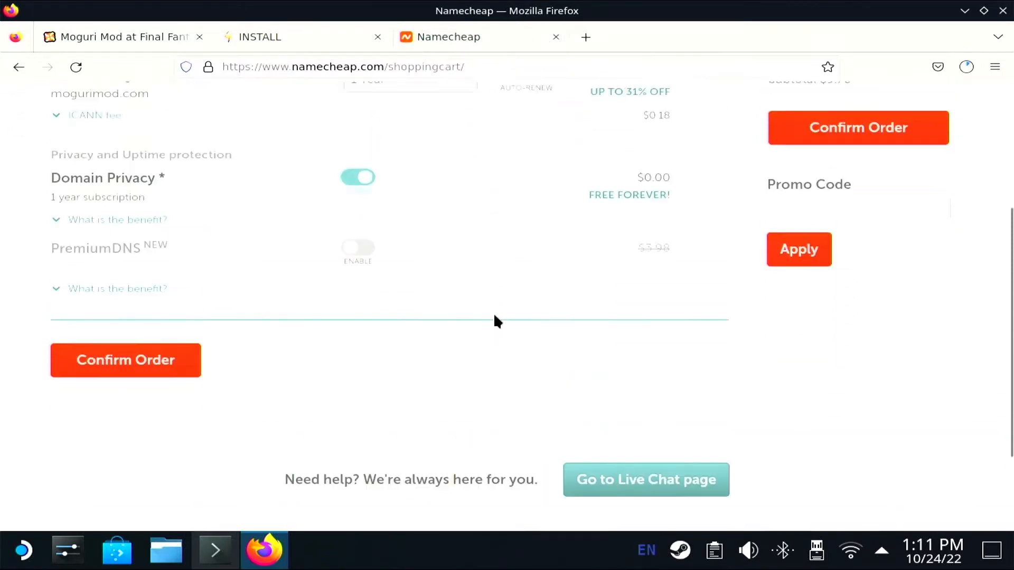
scroll("up", 3)
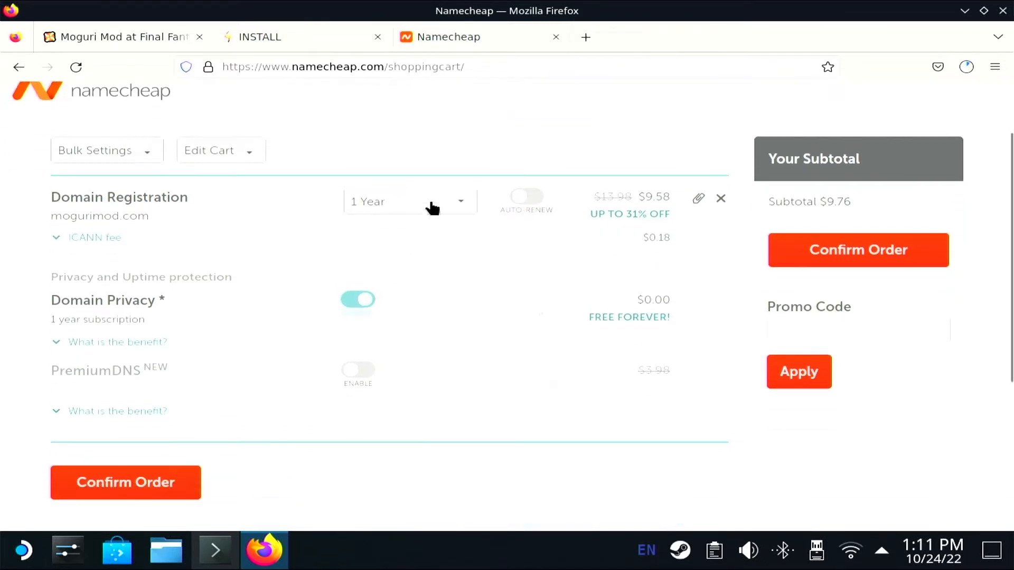
left_click(408, 201)
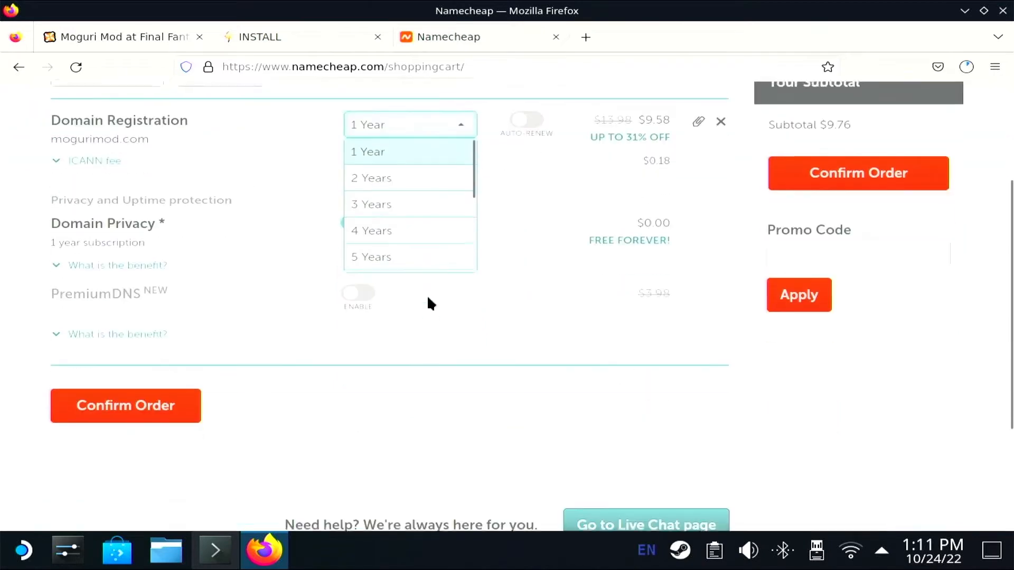
scroll("down", 3)
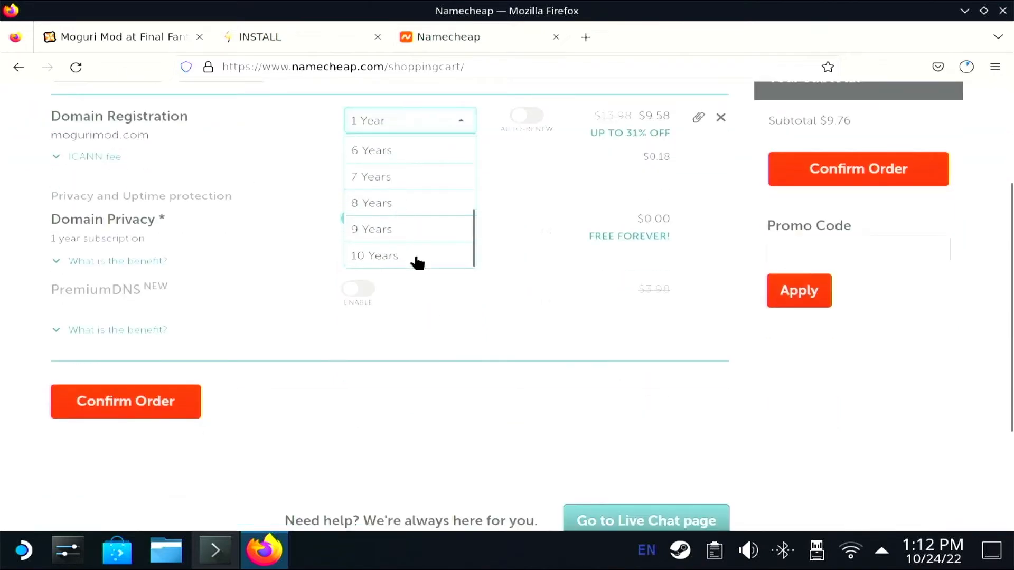
left_click(257, 37)
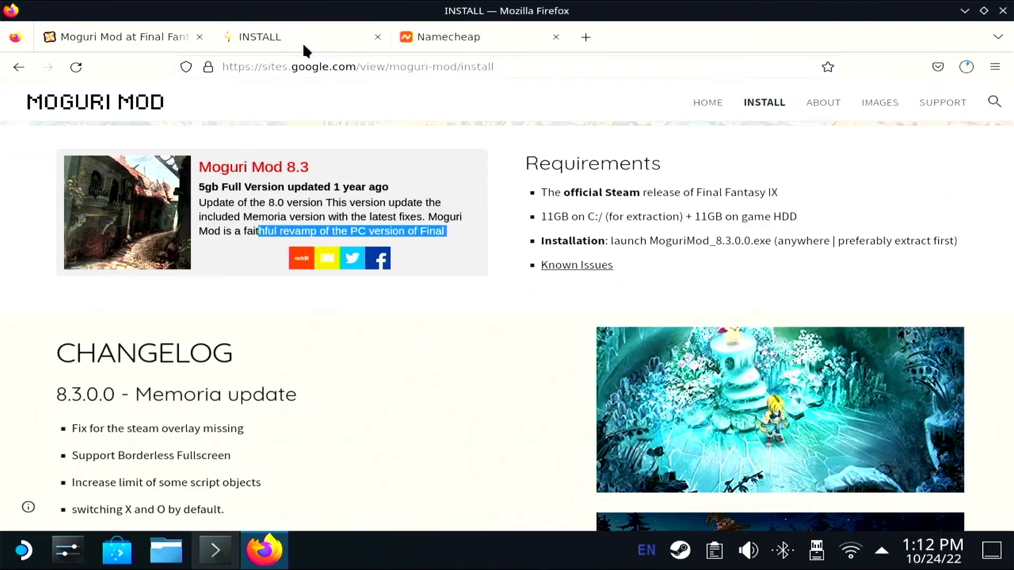
Step: Open the Moguri Mod site's SUPPORT page
scroll("down", 3)
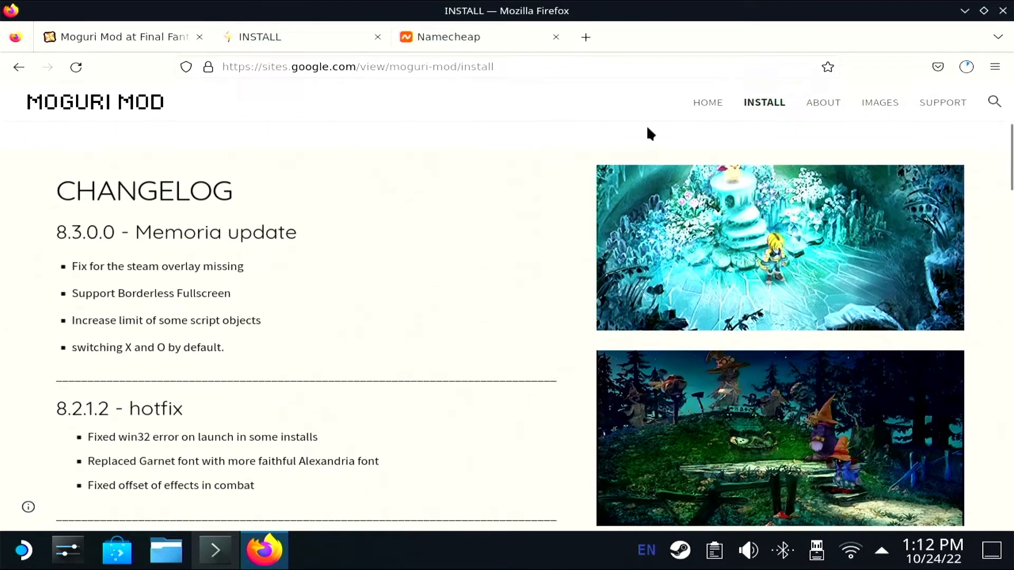
mouse_move(942, 102)
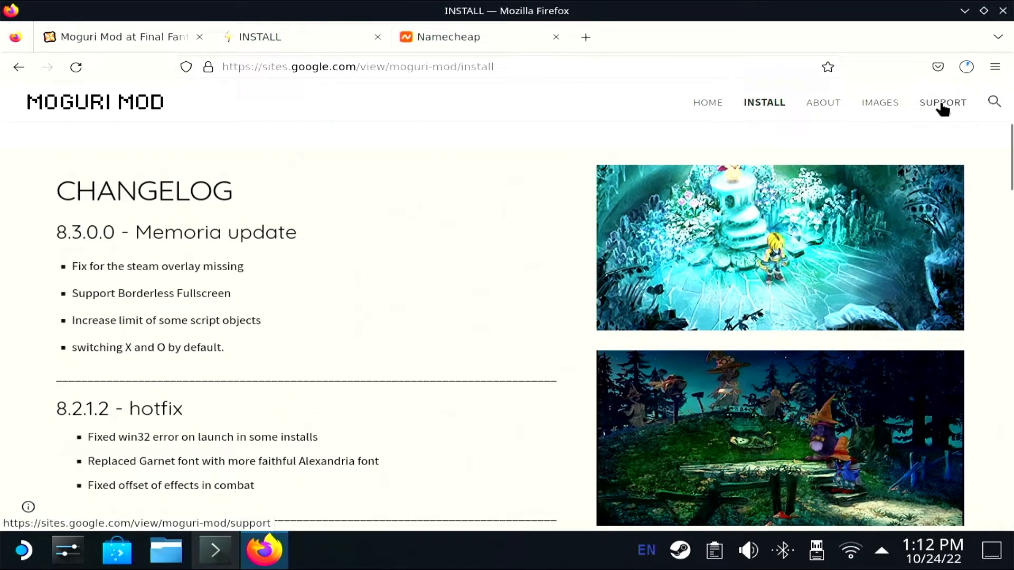
left_click(942, 102)
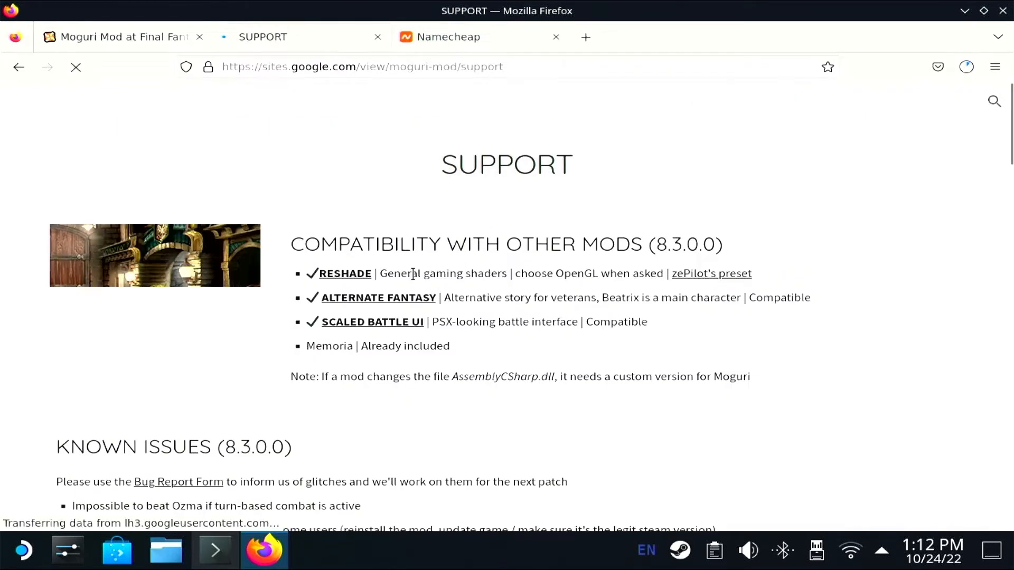
scroll("down", 3)
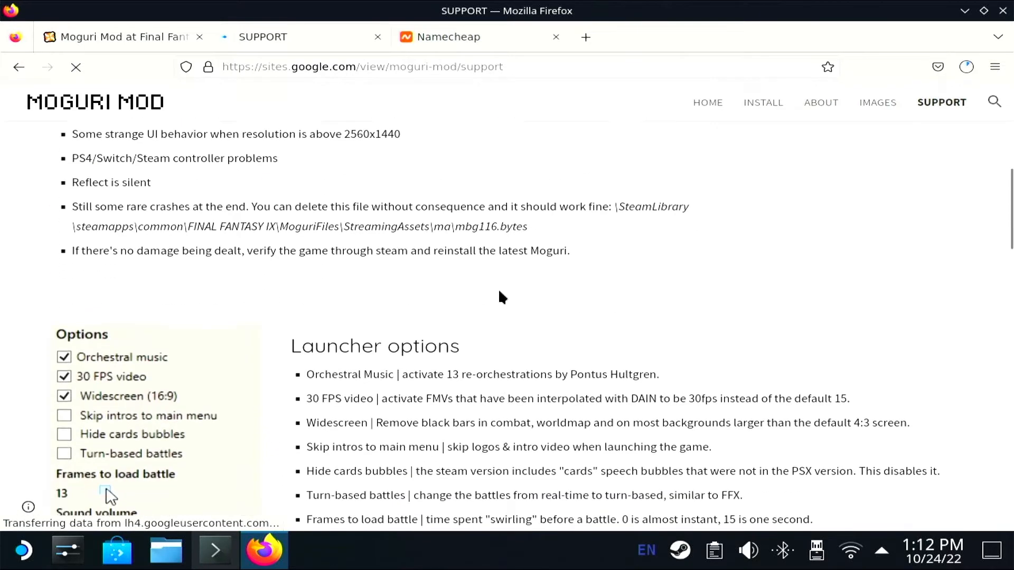
left_click(362, 66)
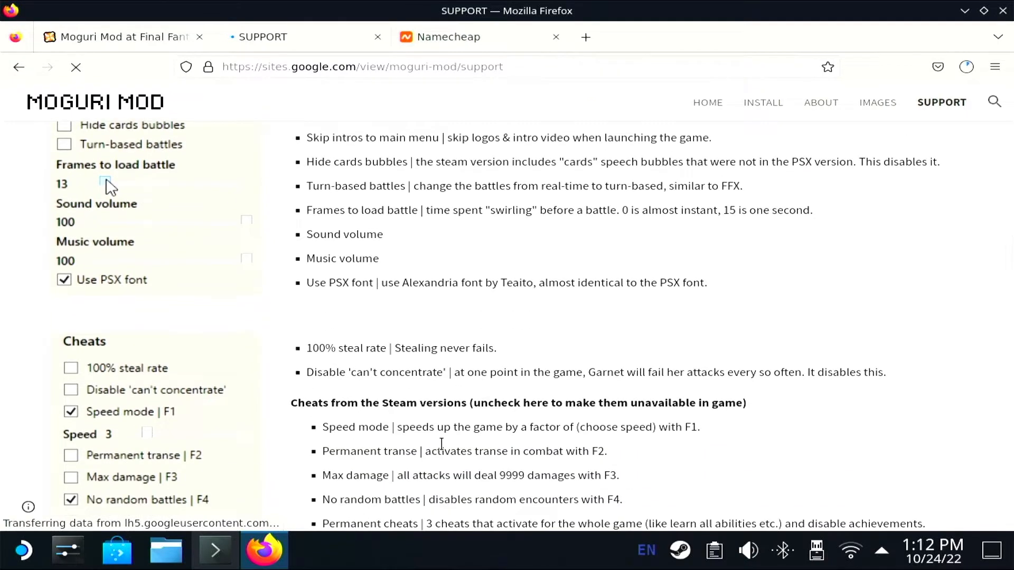
scroll("up", 3)
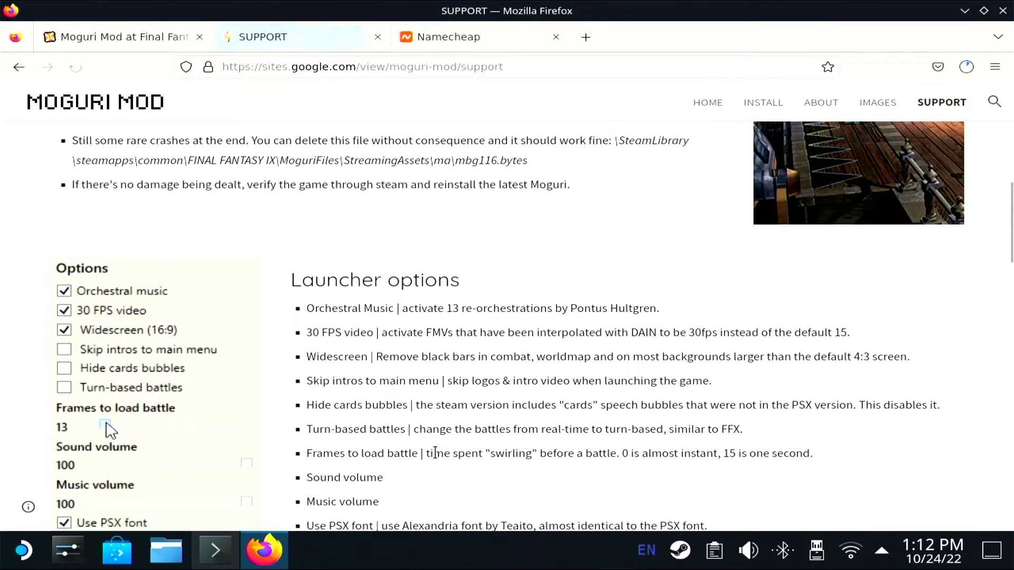
Step: Scroll to troubleshooting and open the mod's Steam discussion thread in a new tab
scroll("down", 3)
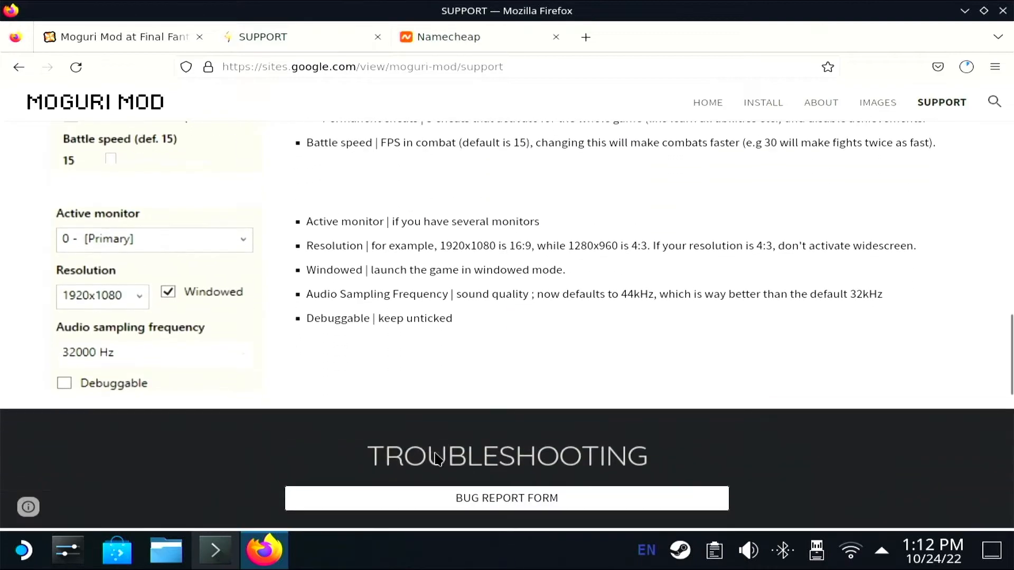
scroll("down", 3)
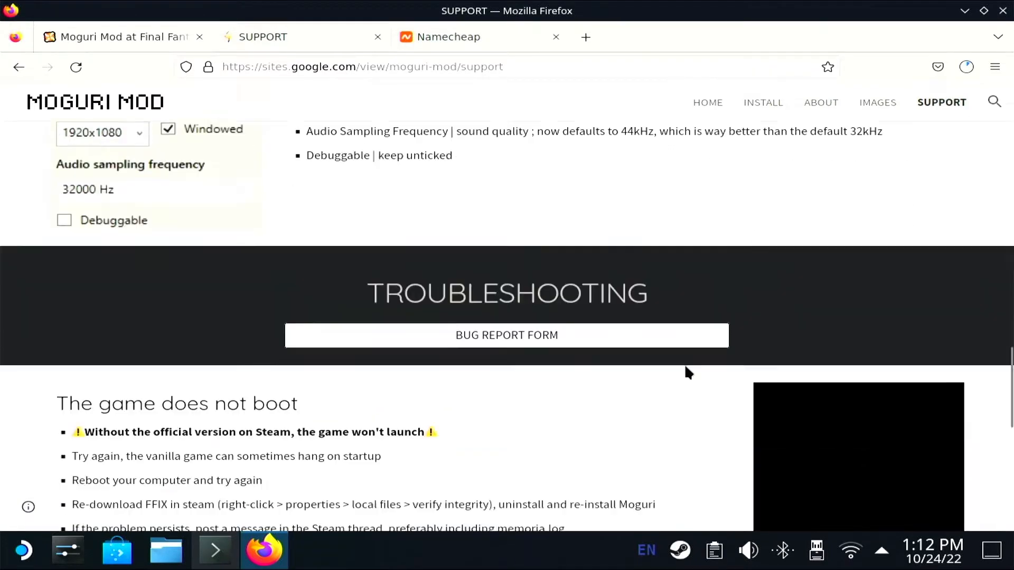
scroll("down", 3)
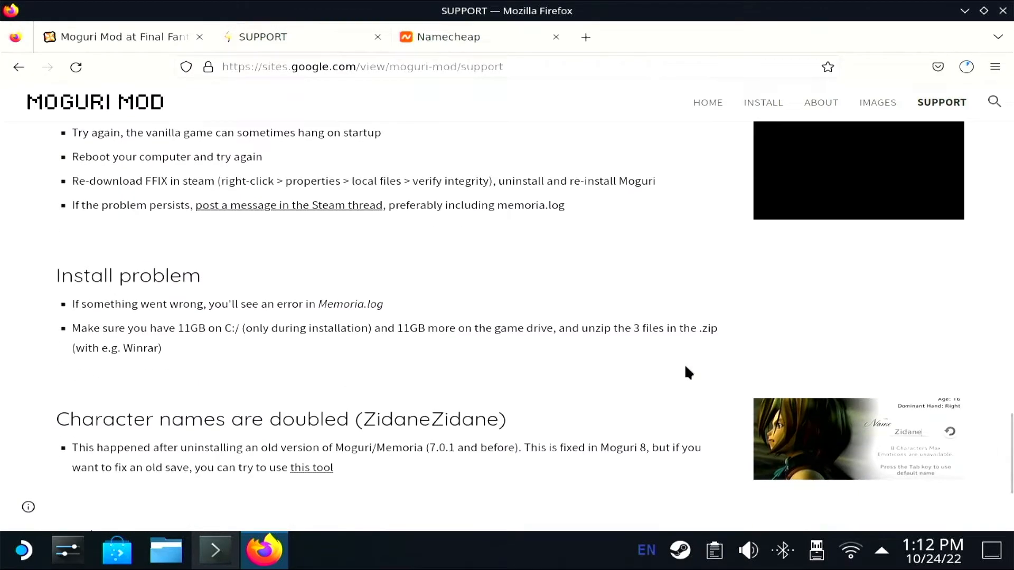
mouse_move(470, 292)
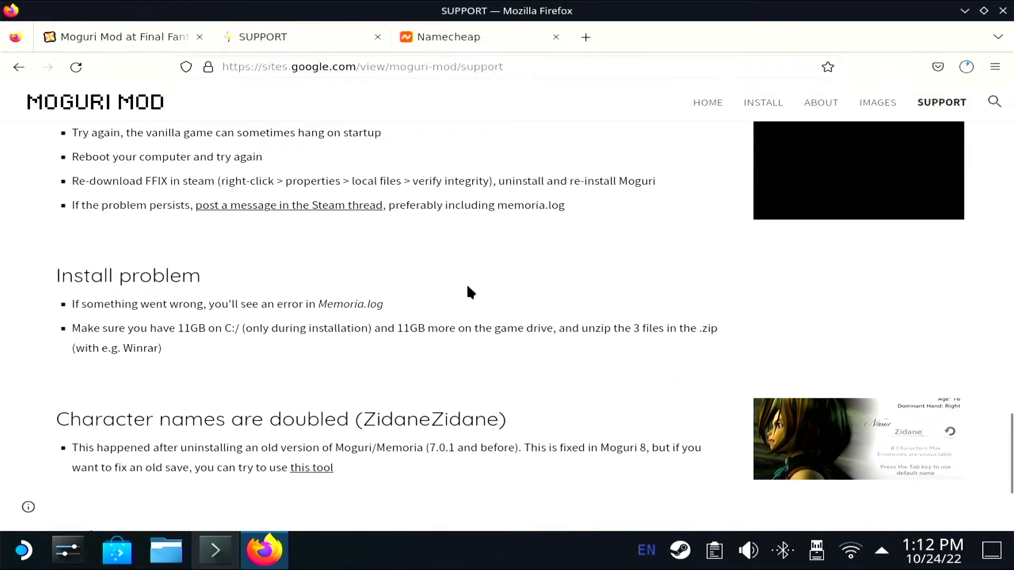
scroll("up", 3)
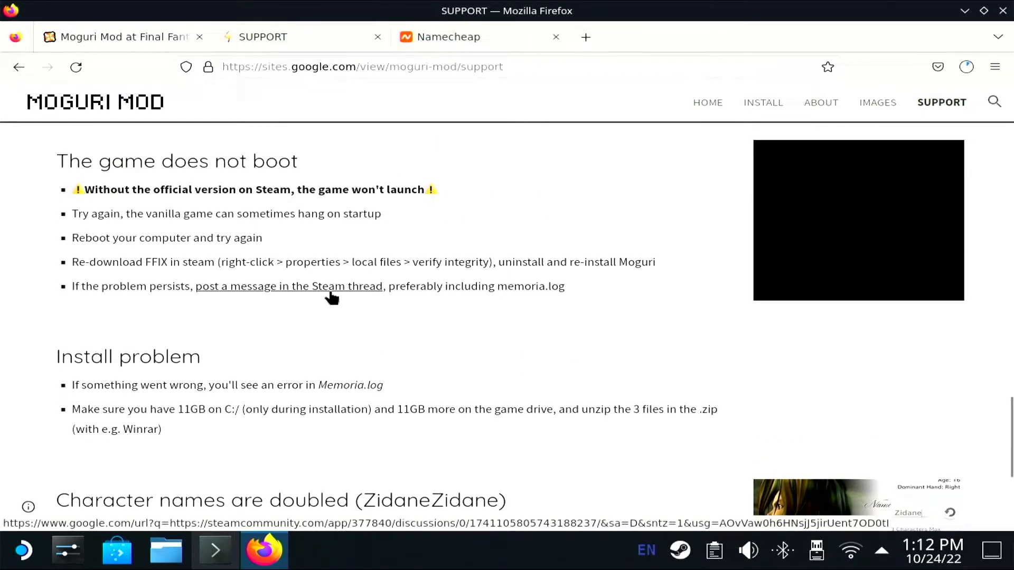
left_click(289, 286)
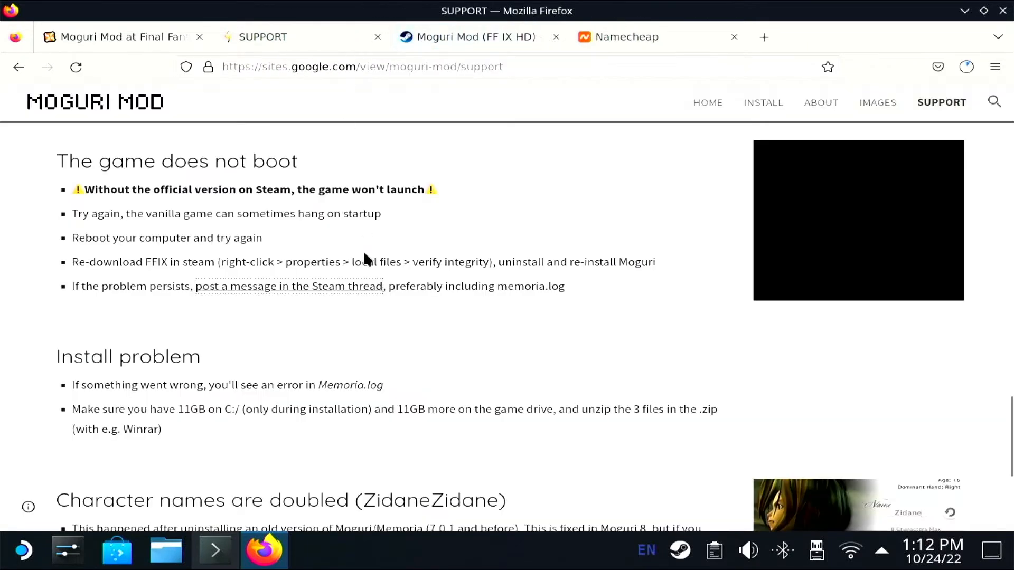
scroll("down", 3)
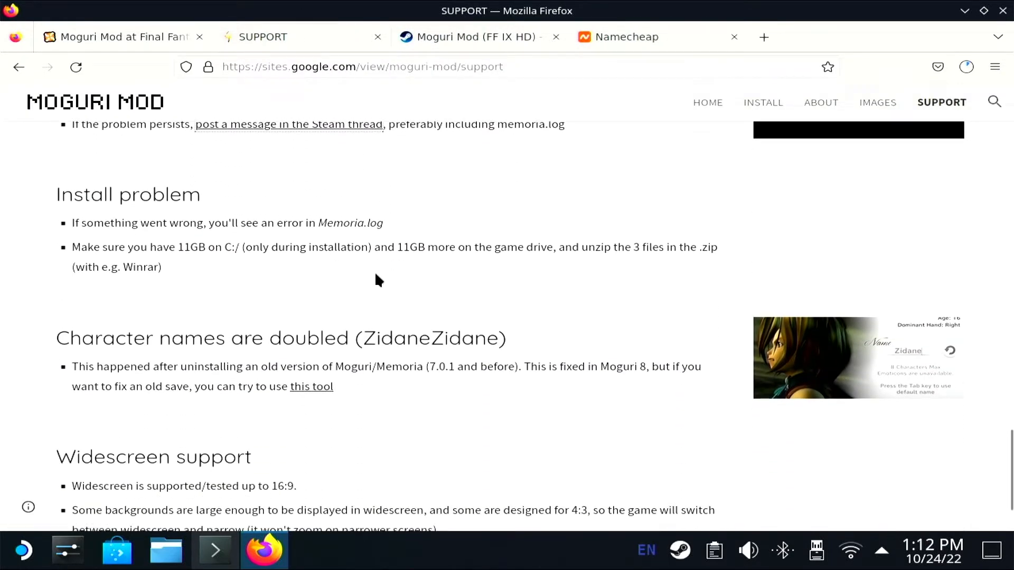
mouse_move(389, 301)
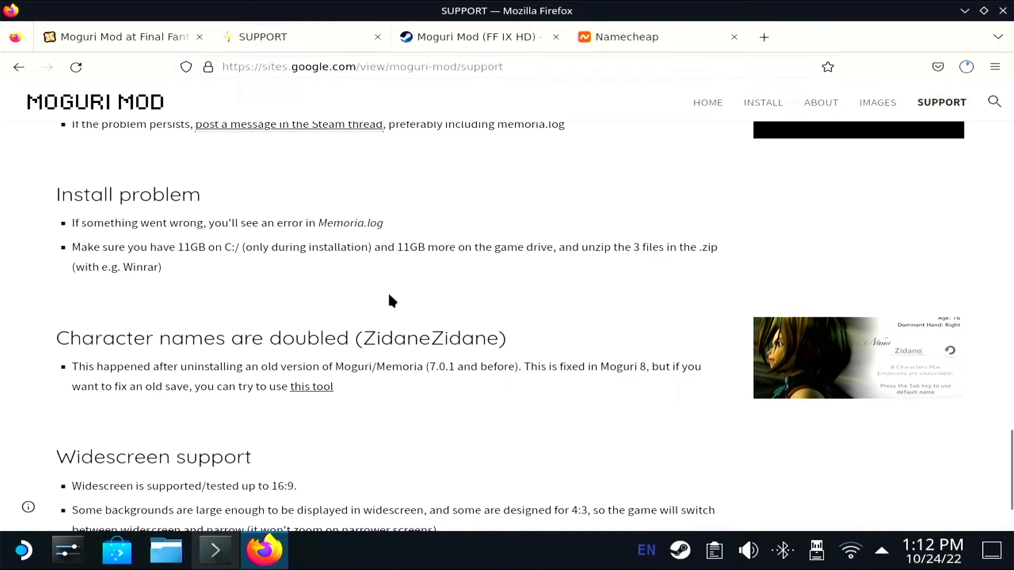
scroll("down", 3)
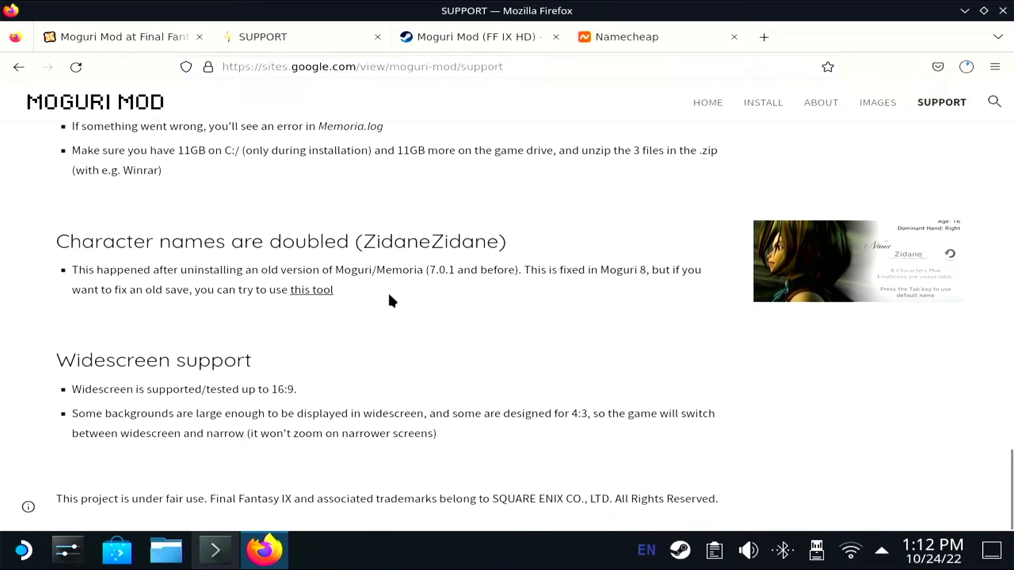
mouse_move(695, 45)
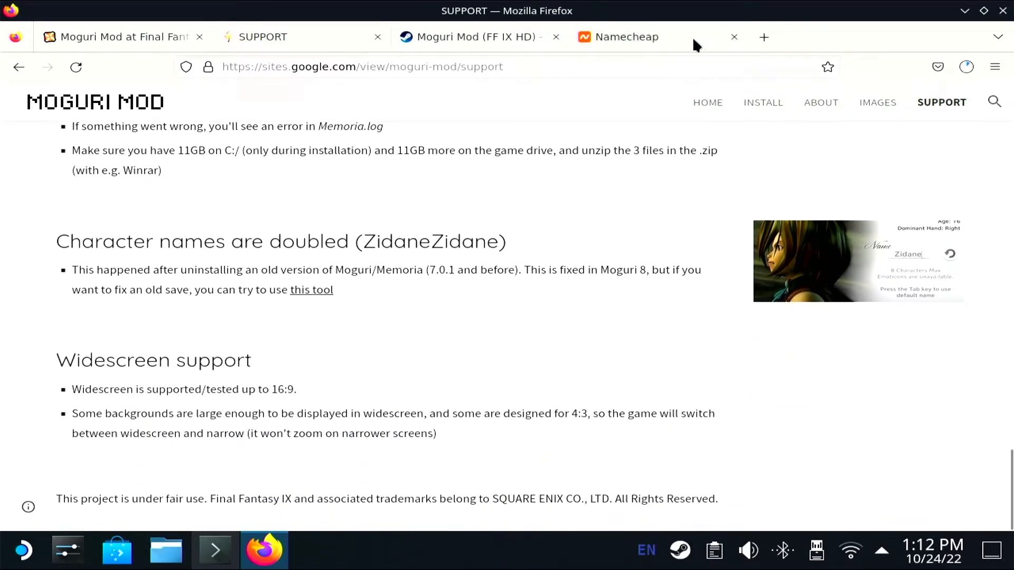
Step: Read the Steam discussion thread's replies on installation and compatibility
left_click(472, 37)
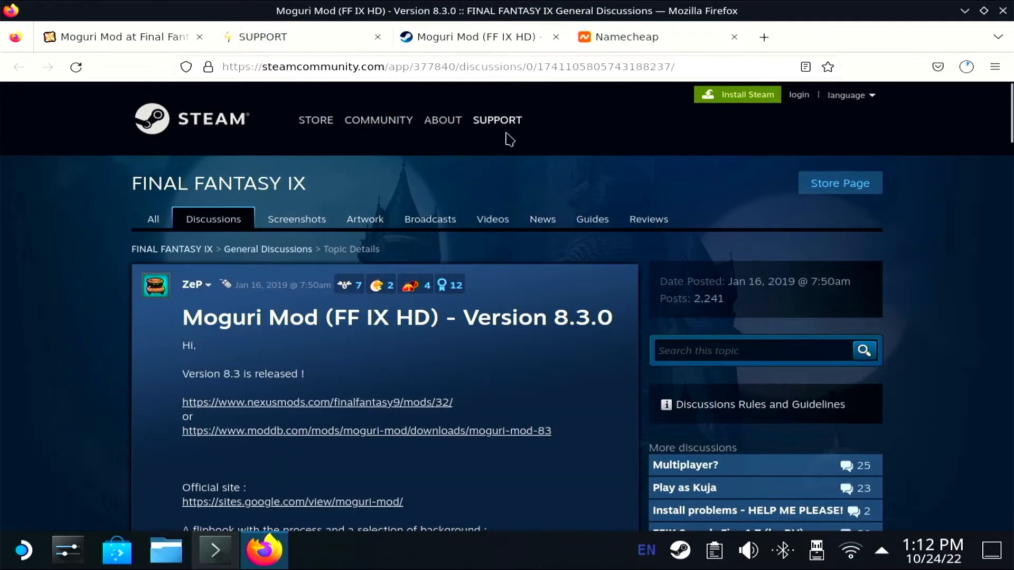
scroll("down", 3)
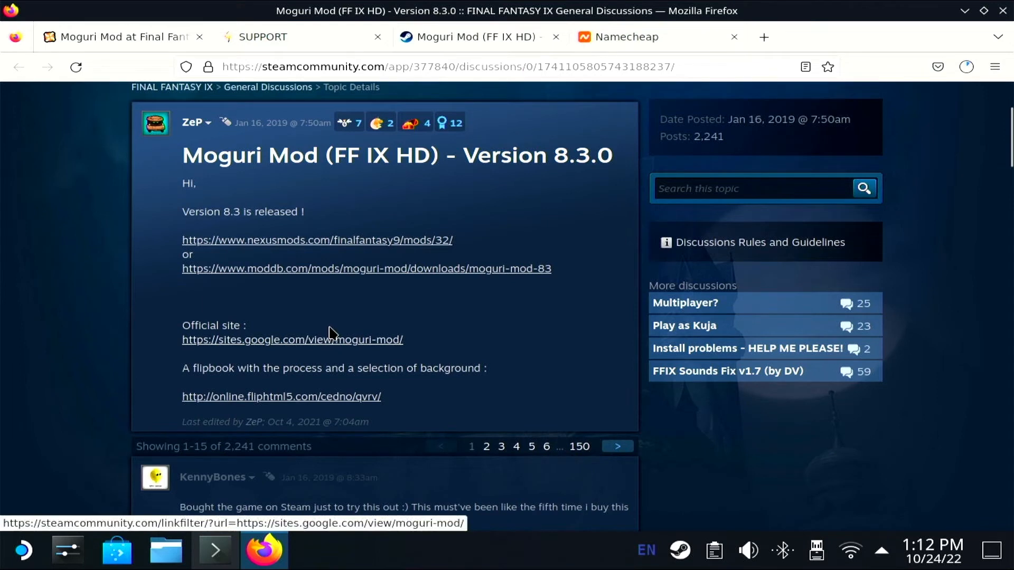
scroll("down", 3)
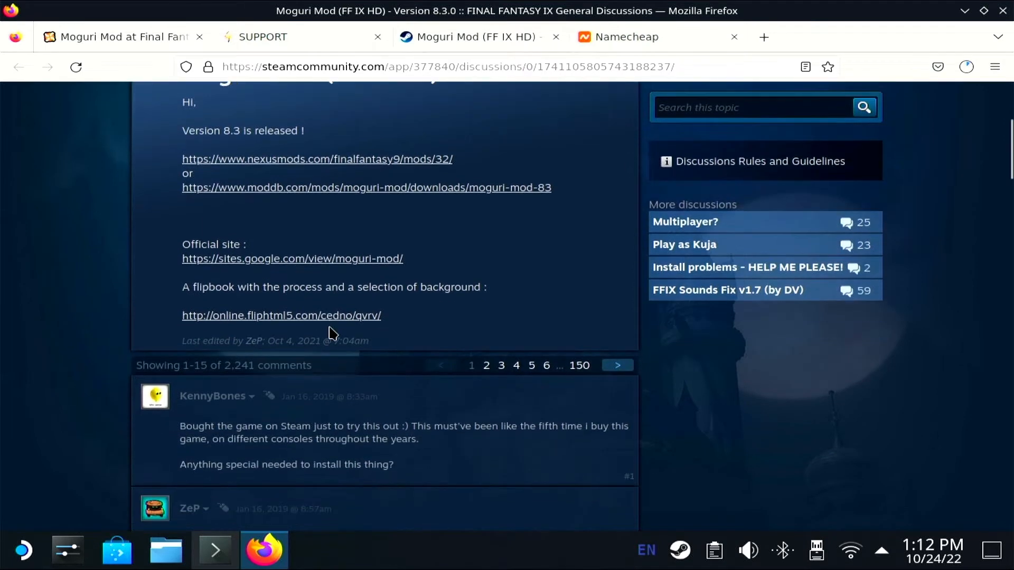
scroll("down", 3)
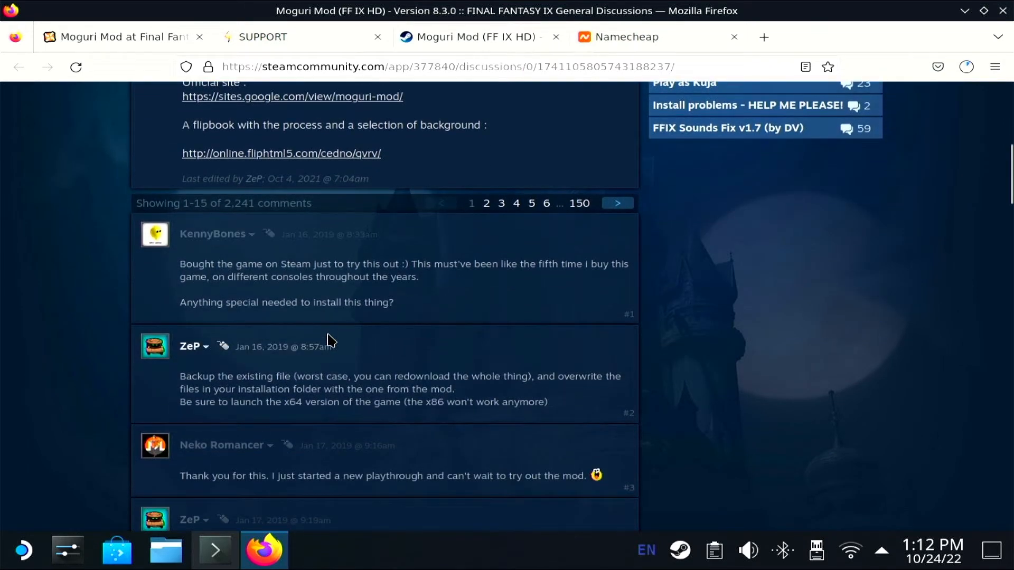
scroll("down", 3)
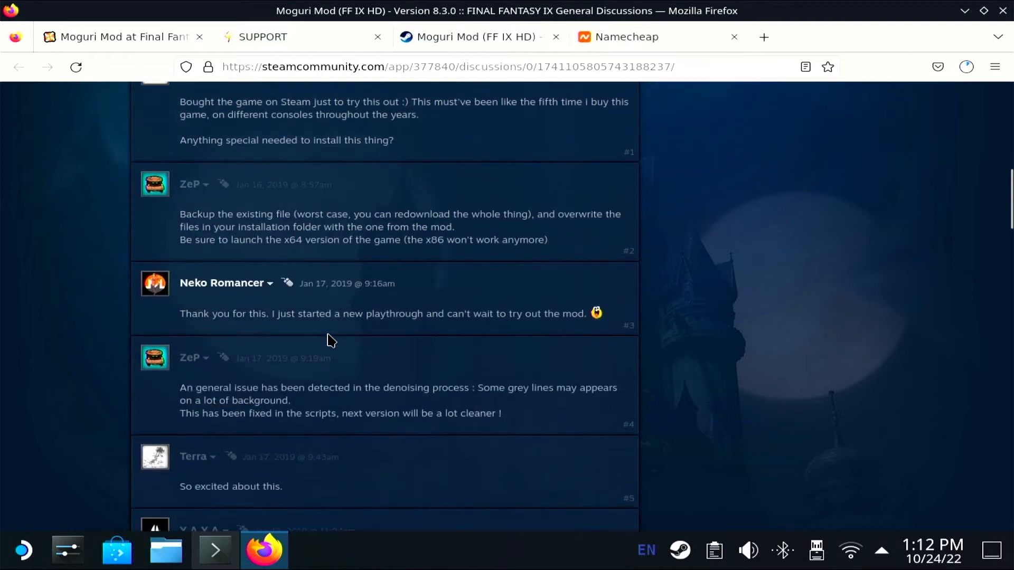
scroll("down", 3)
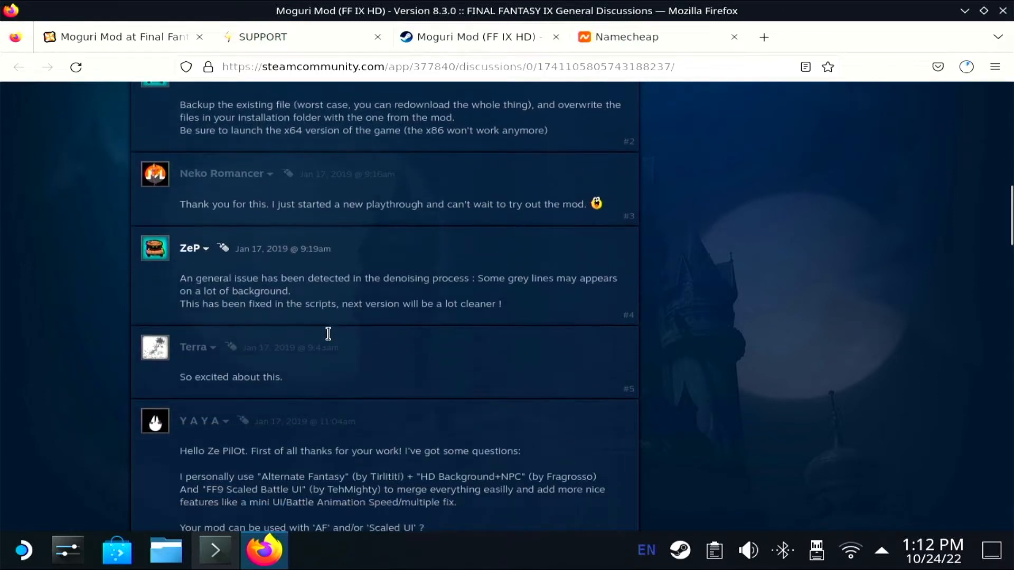
scroll("down", 3)
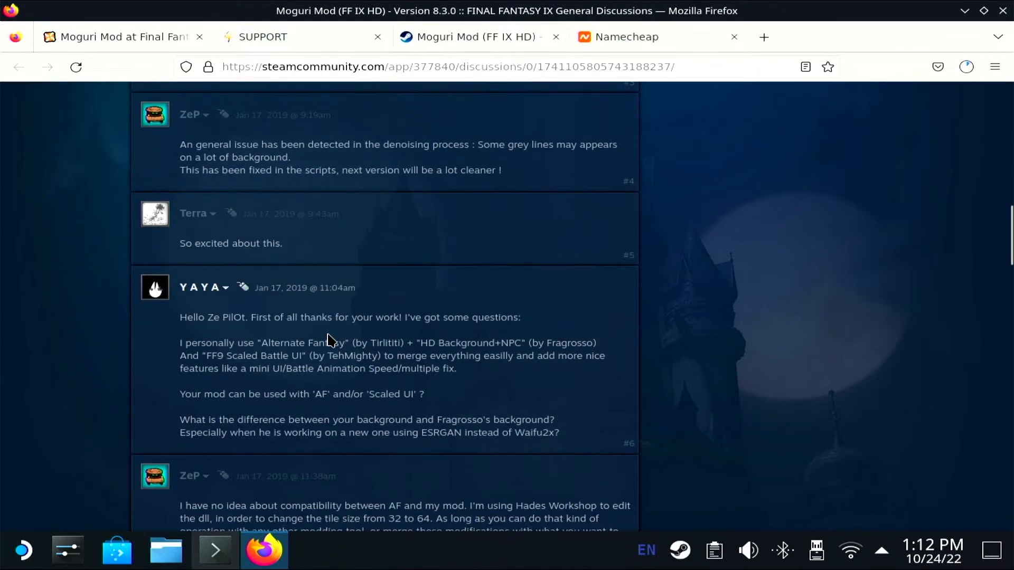
scroll("down", 3)
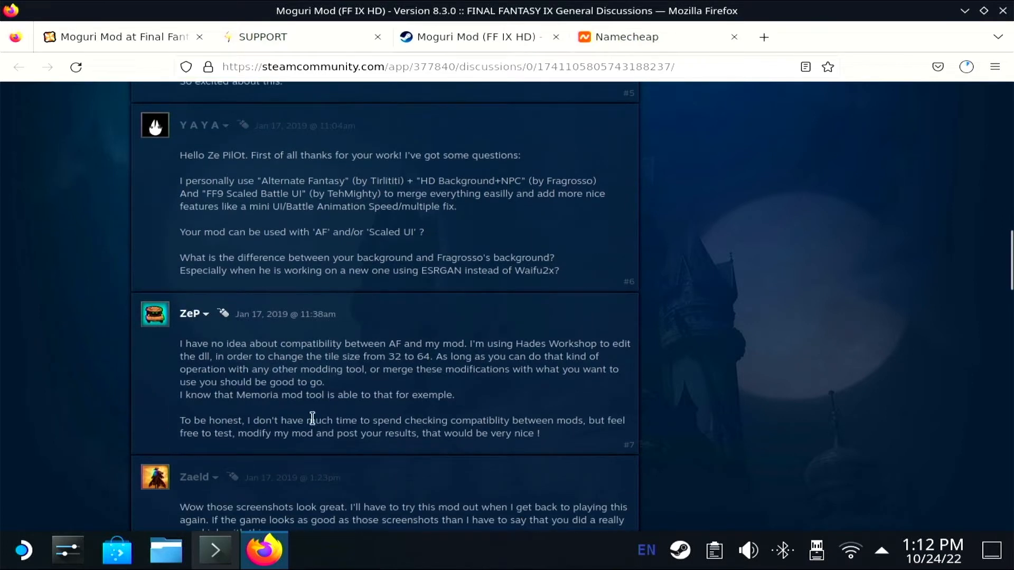
Step: Confirm the mogurimod.com domain order in Namecheap, then return to the discussion thread
left_click(626, 37)
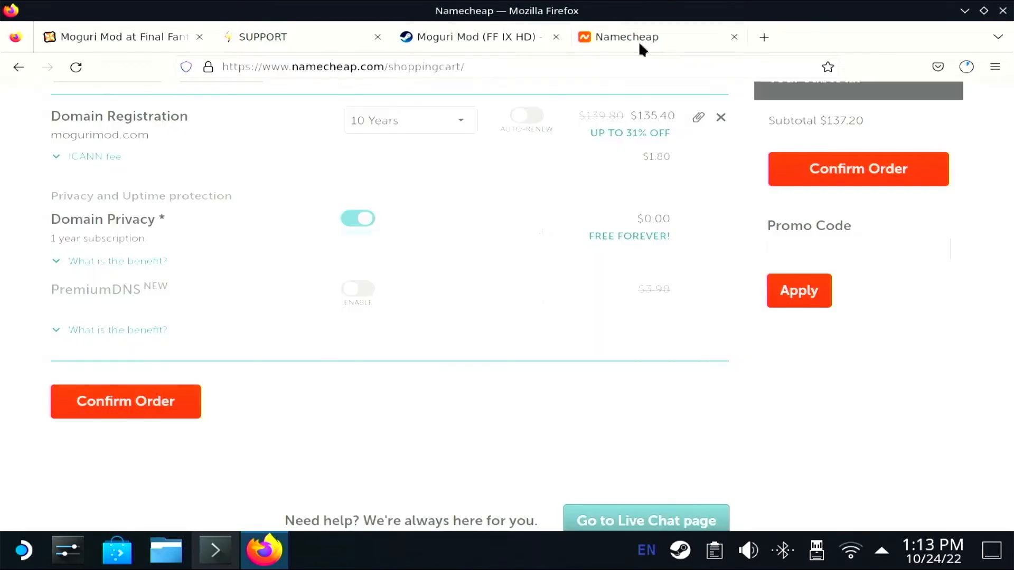
left_click(856, 169)
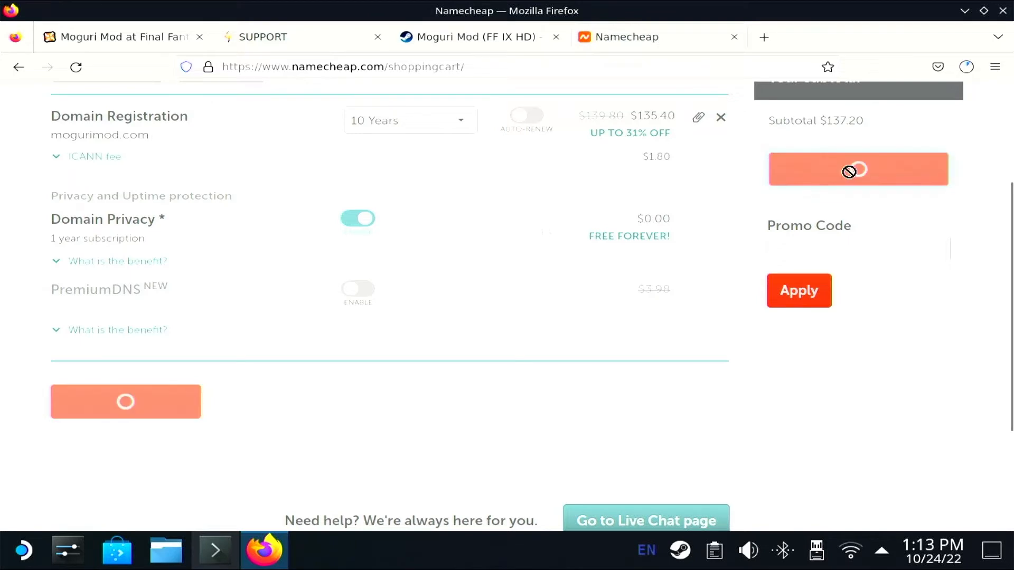
left_click(858, 169)
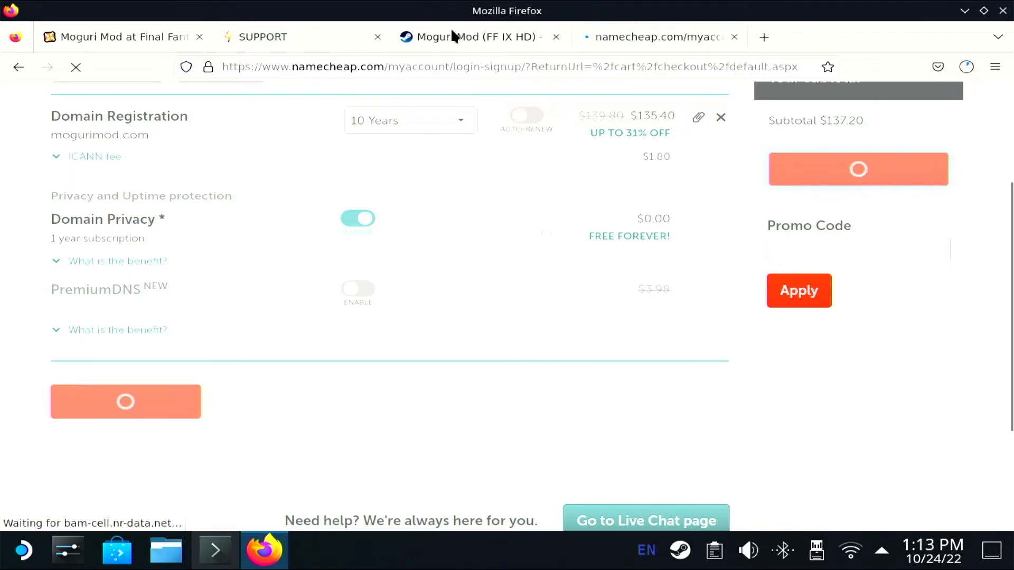
left_click(476, 37)
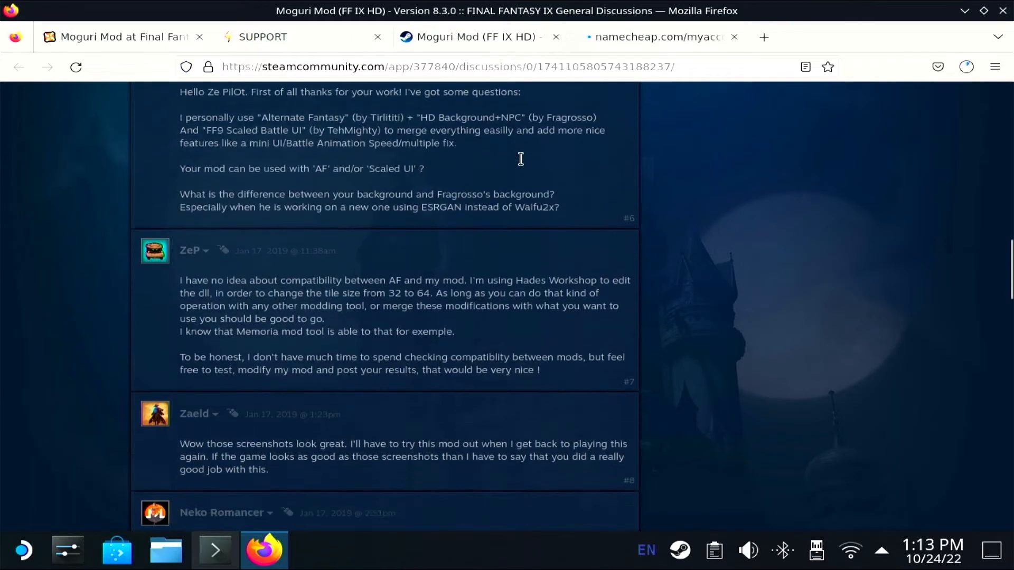
Step: Read further discussion replies, then close the Namecheap login tab
scroll("down", 3)
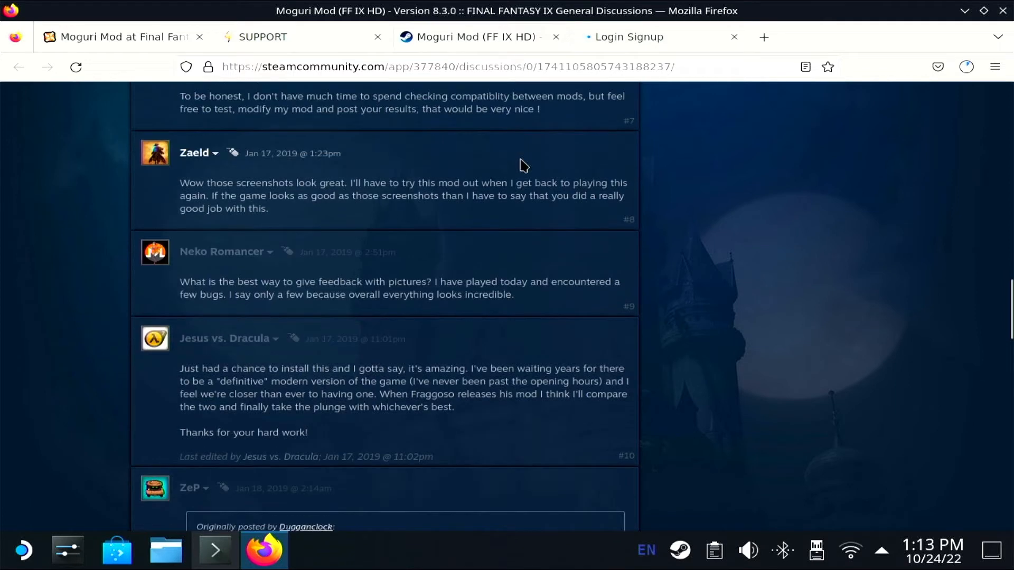
scroll("down", 3)
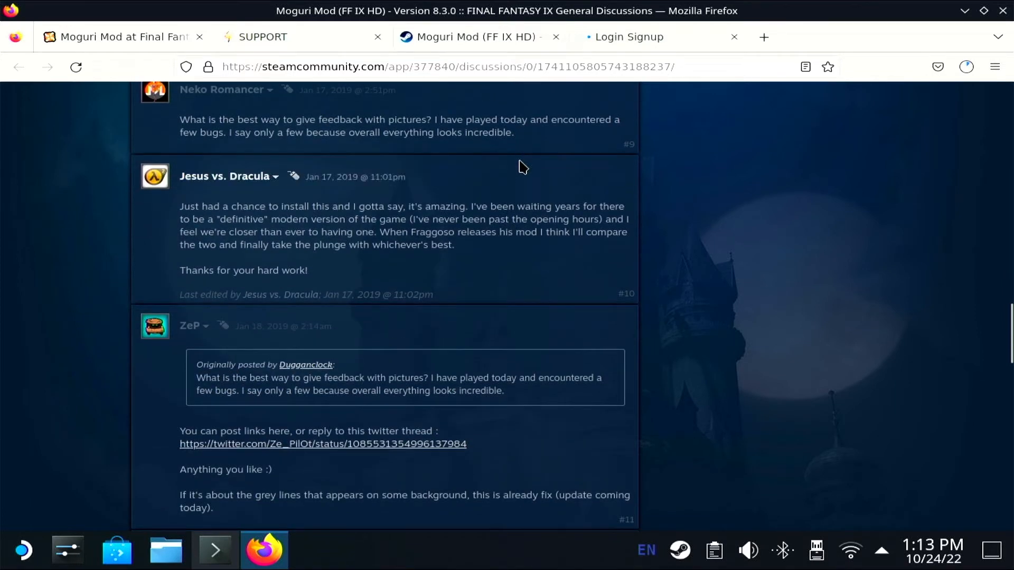
mouse_move(540, 152)
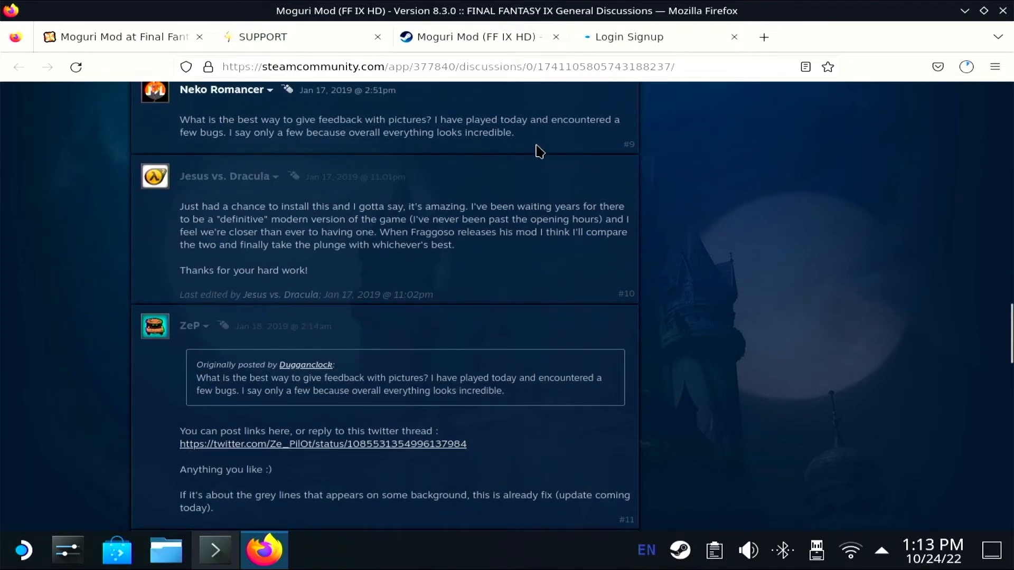
left_click(631, 36)
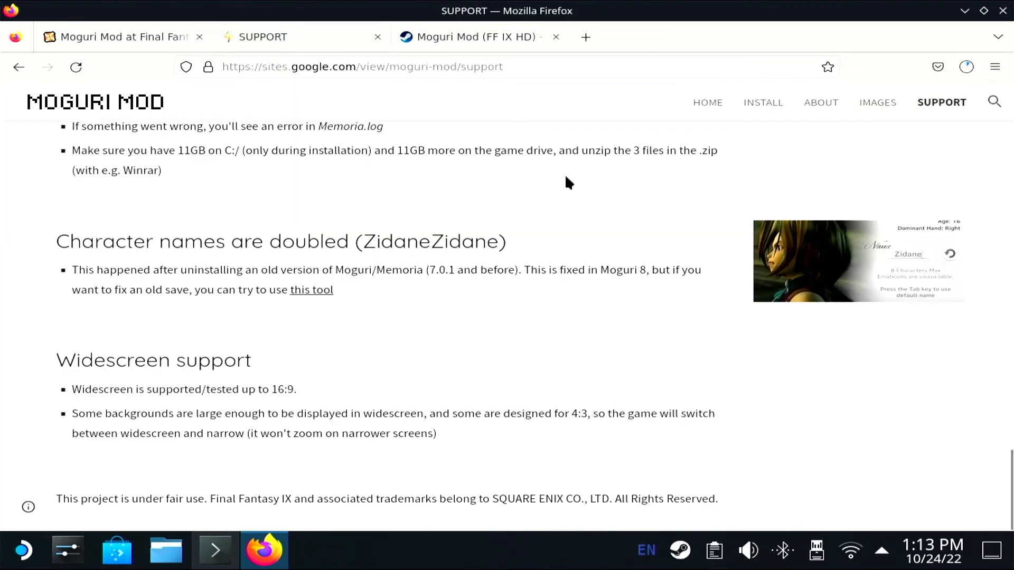
Step: Check Firefox's downloads panel for MoguriMod_8.3.0.0.zip progress (49.1 MB of 5.0 GB)
left_click(965, 66)
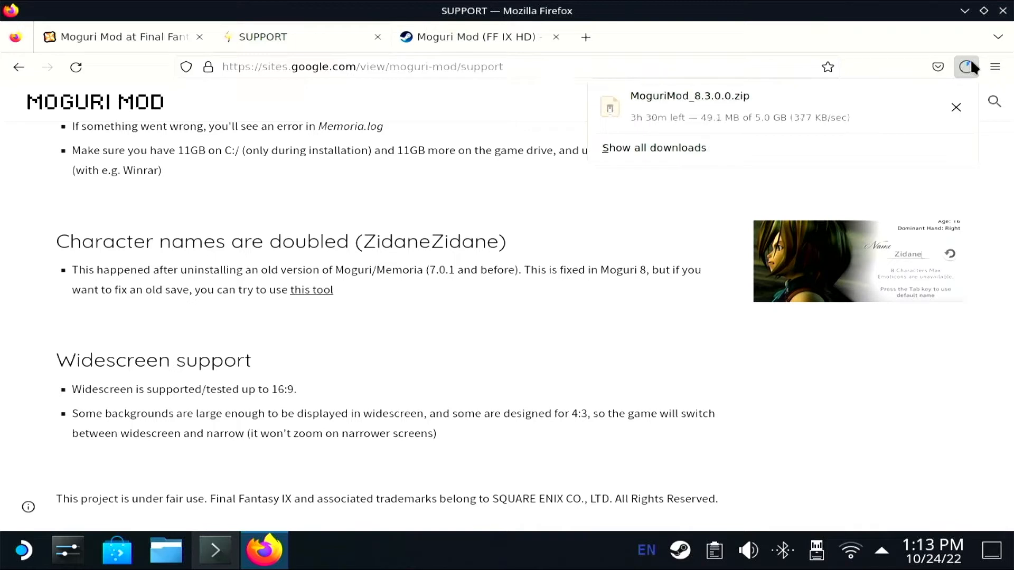
mouse_move(721, 140)
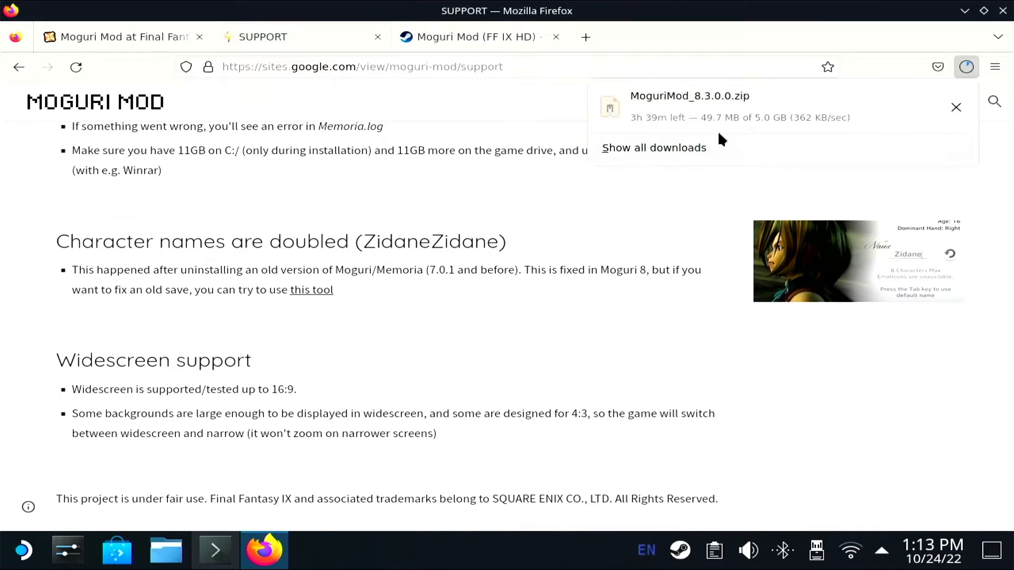
mouse_move(672, 142)
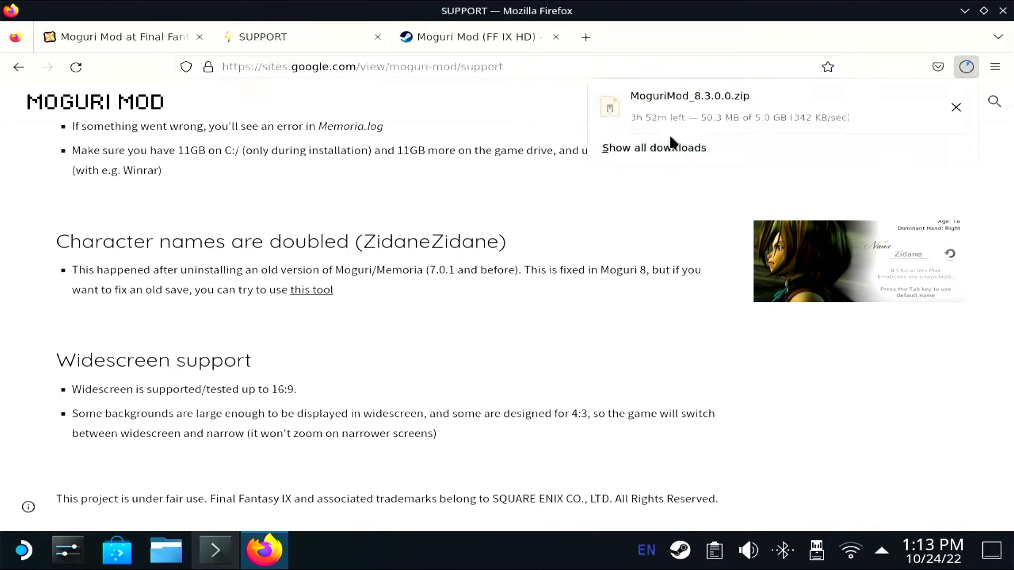
mouse_move(723, 136)
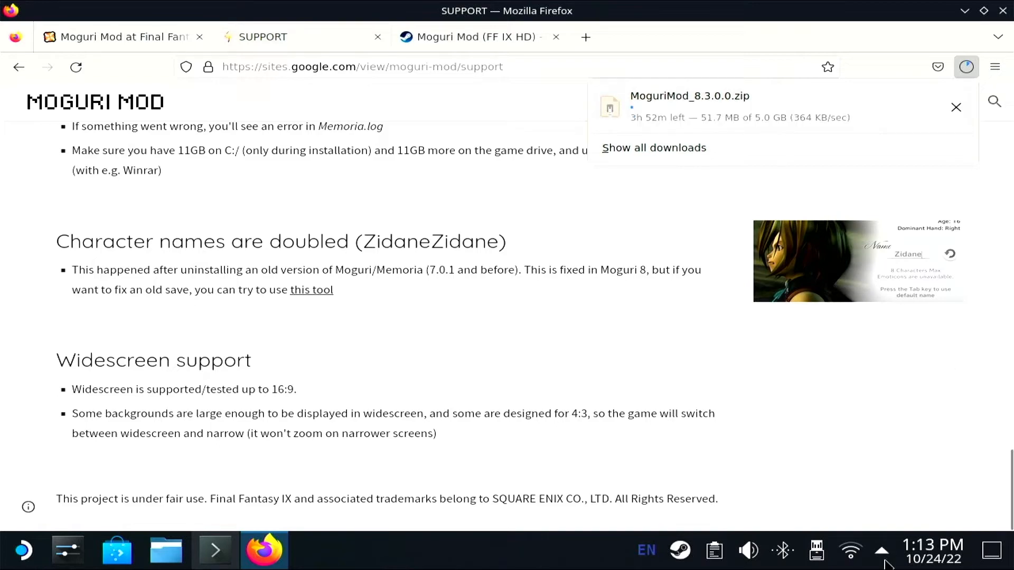
Step: Extract MoguriMod_8.3.0.0.zip here in Downloads after abandoning a custom destination
left_click(164, 551)
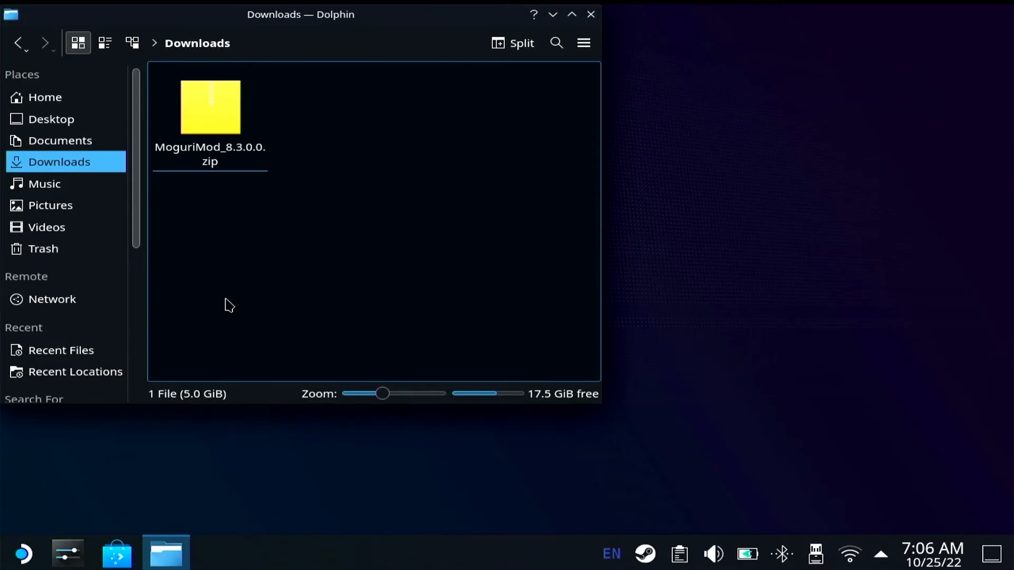
left_click(210, 106)
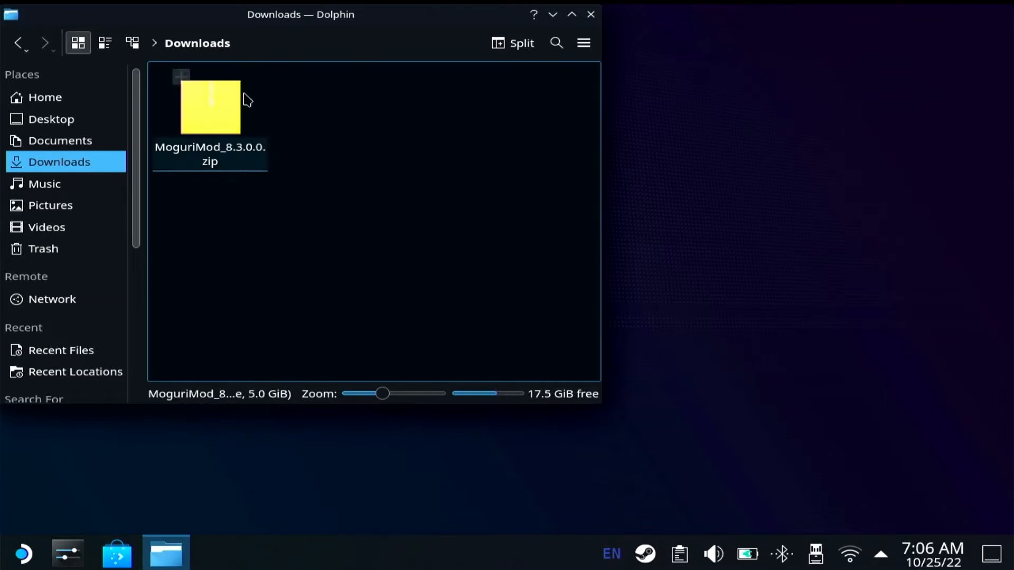
left_click(210, 107)
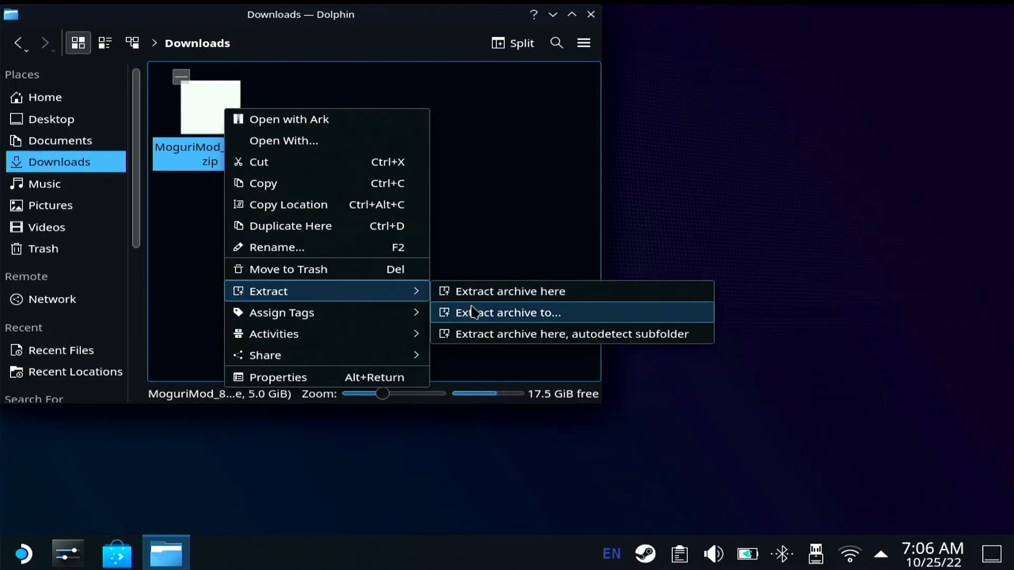
left_click(507, 312)
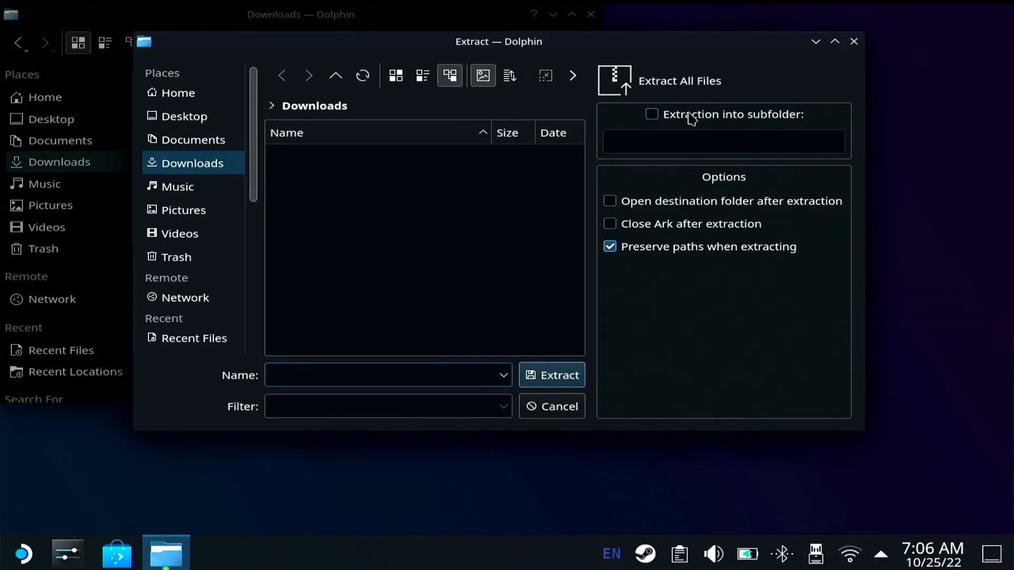
type("MoguriMod_")
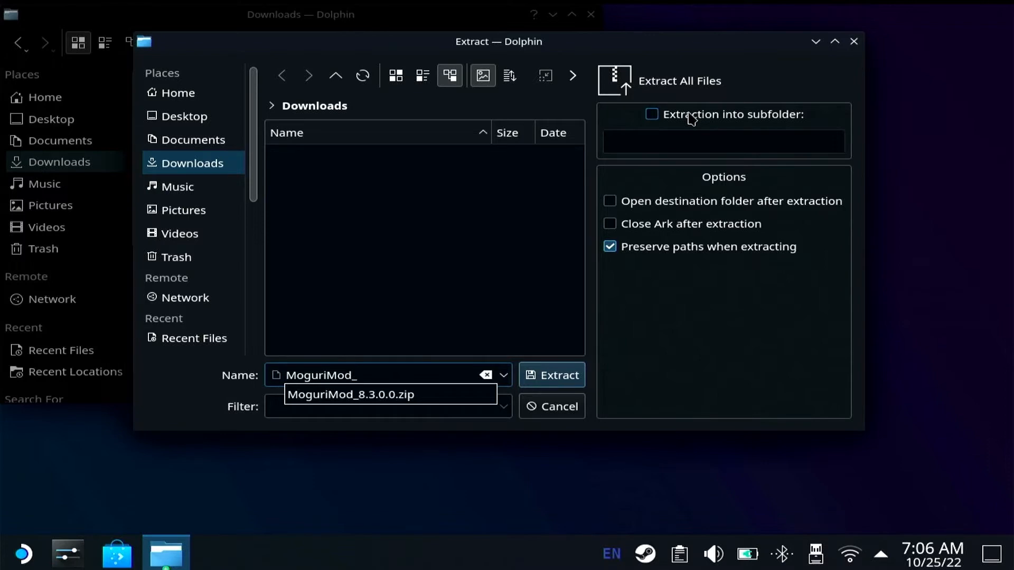
key("BackSpace")
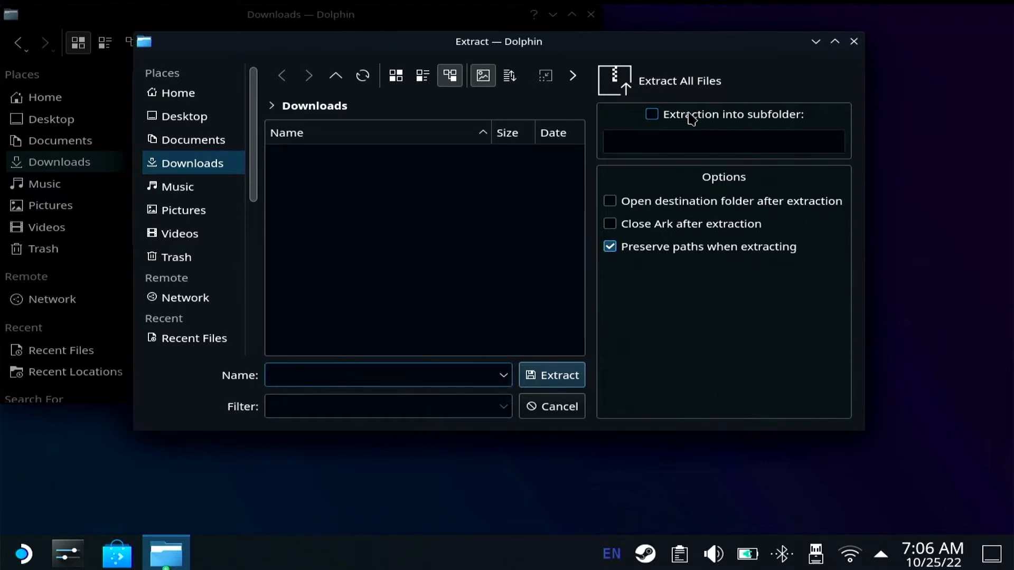
mouse_move(813, 31)
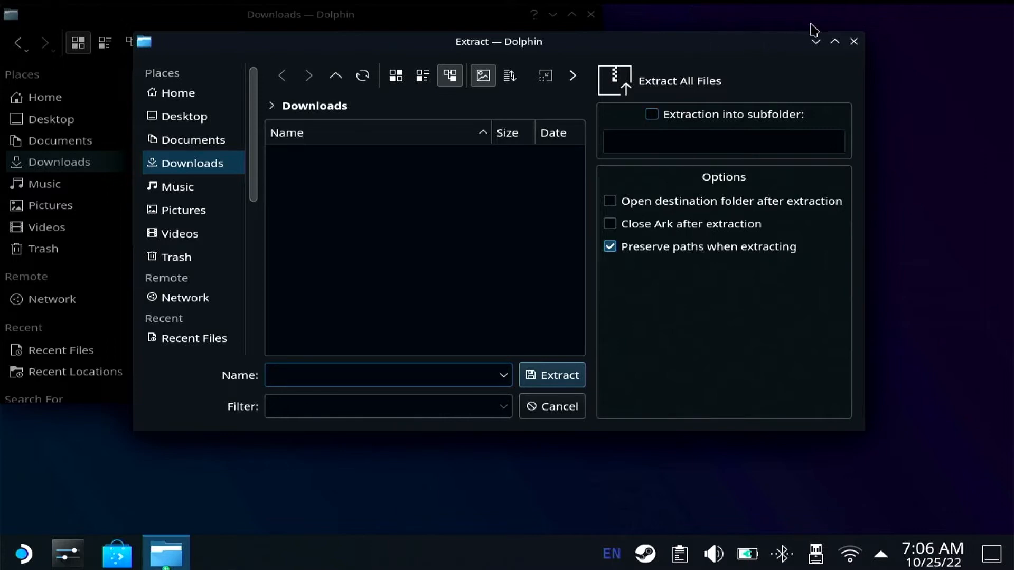
mouse_move(854, 41)
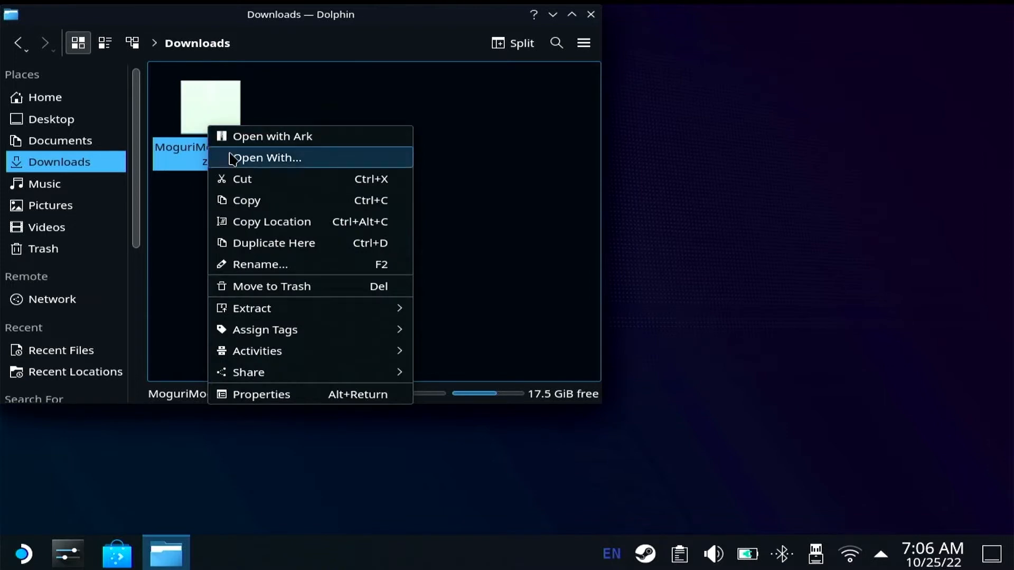
mouse_move(251, 308)
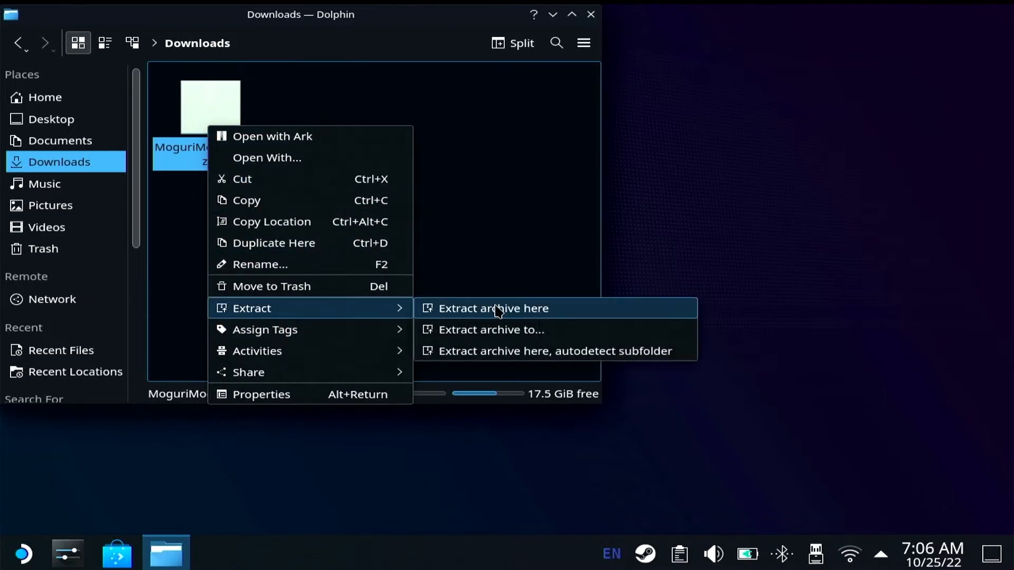
left_click(494, 308)
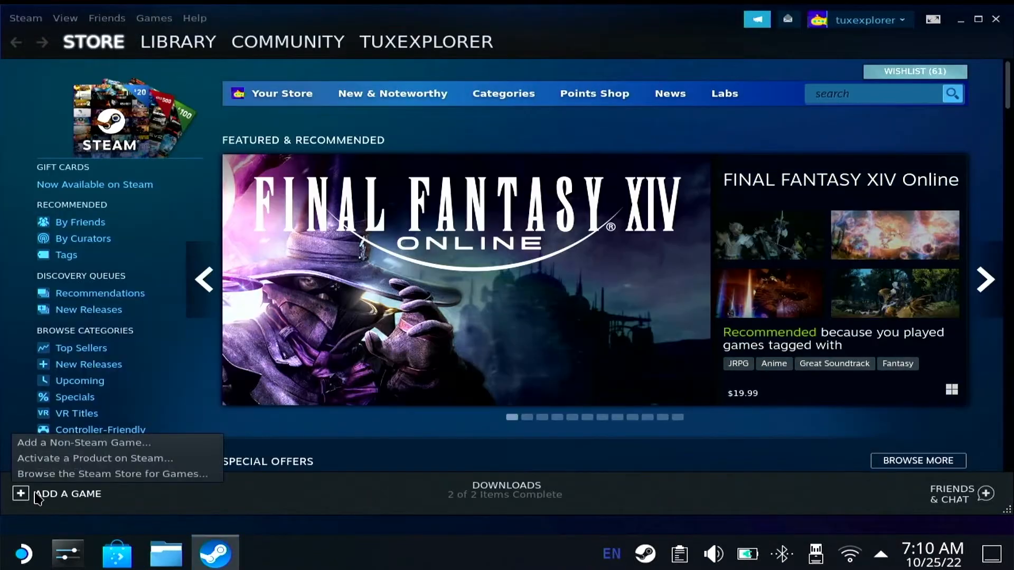
Step: Browse the add-a-game file picker to home's Downloads folder, then show the library
left_click(83, 443)
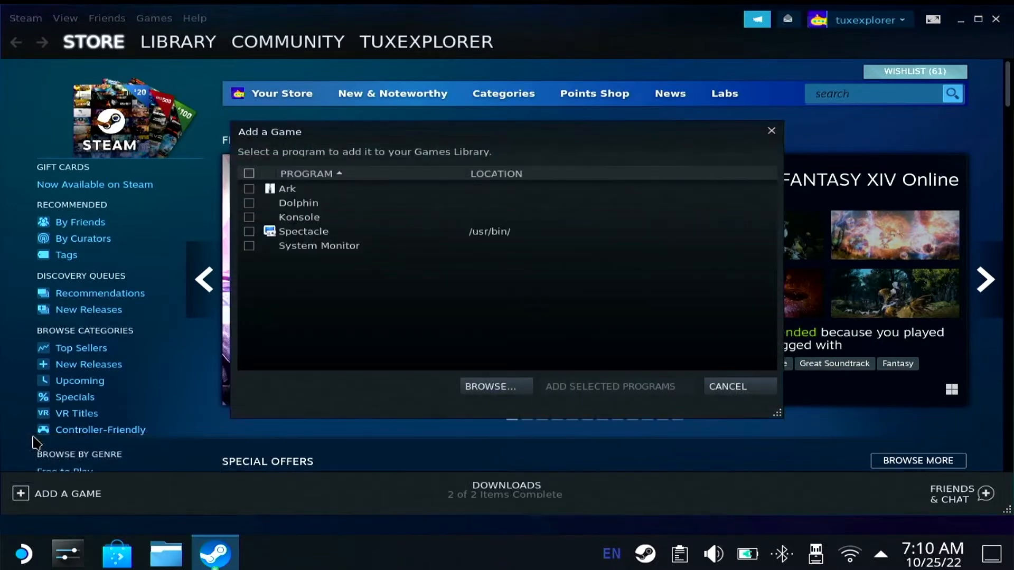
scroll("down", 3)
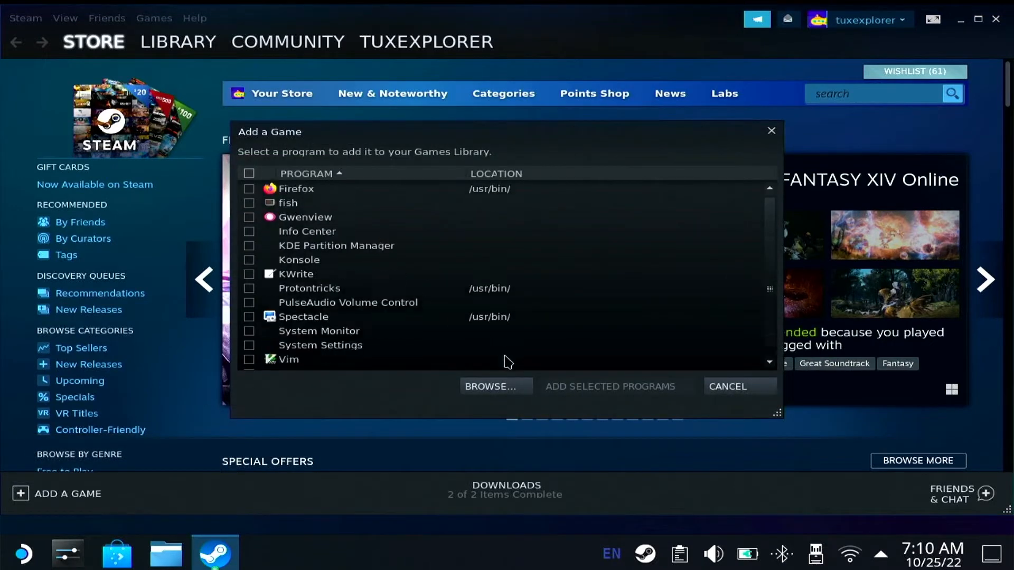
left_click(490, 386)
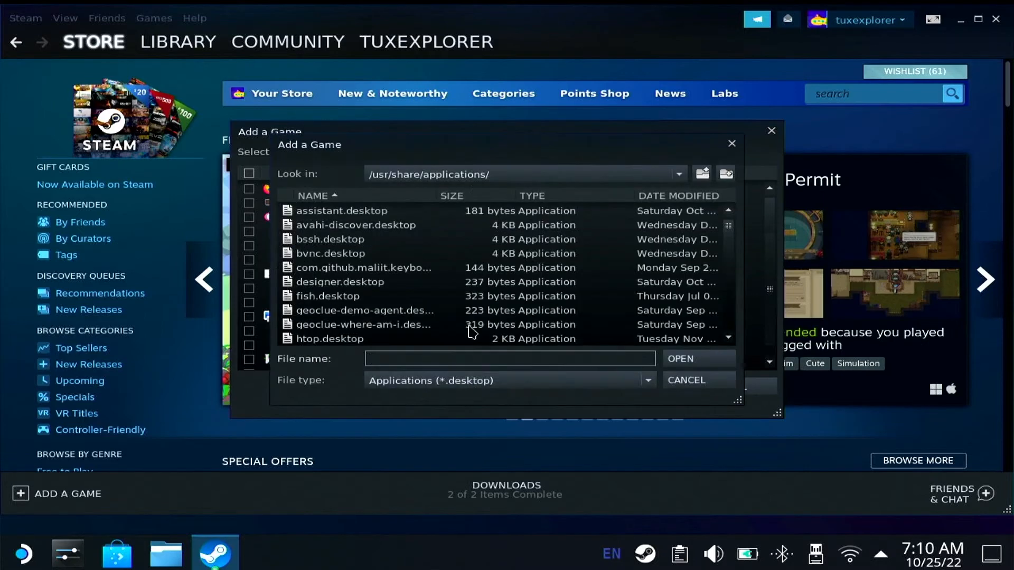
left_click(677, 174)
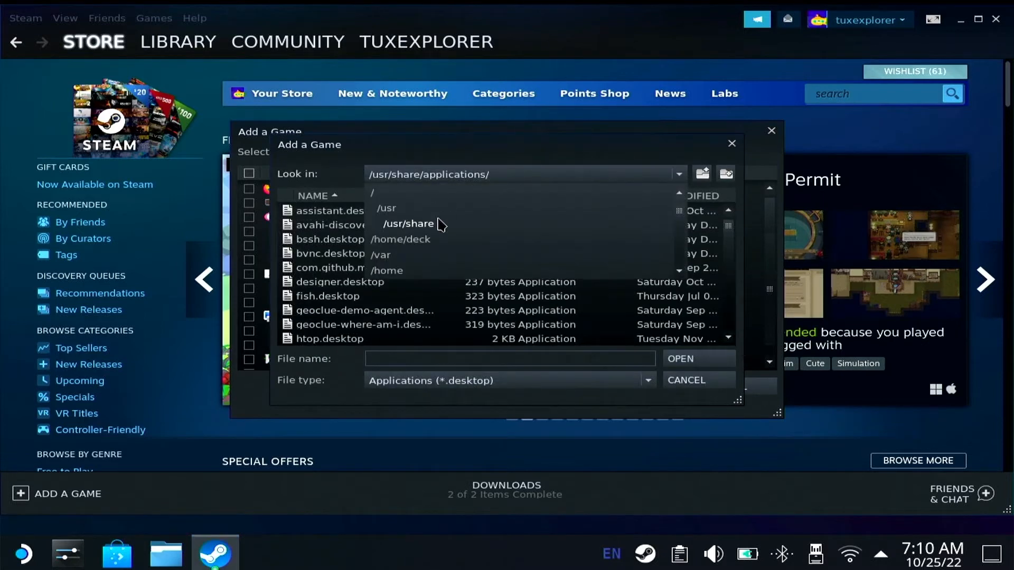
left_click(400, 240)
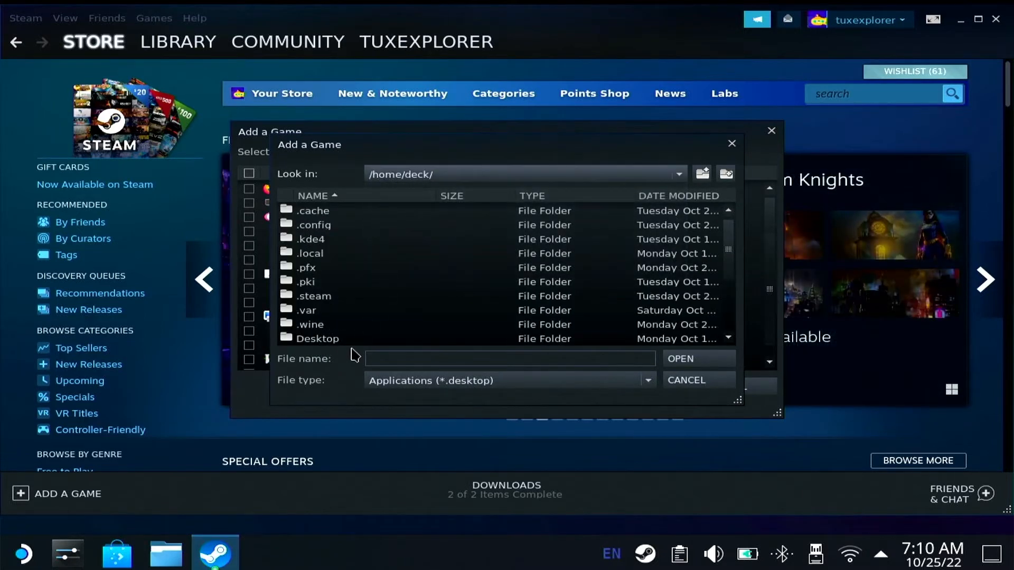
scroll("down", 3)
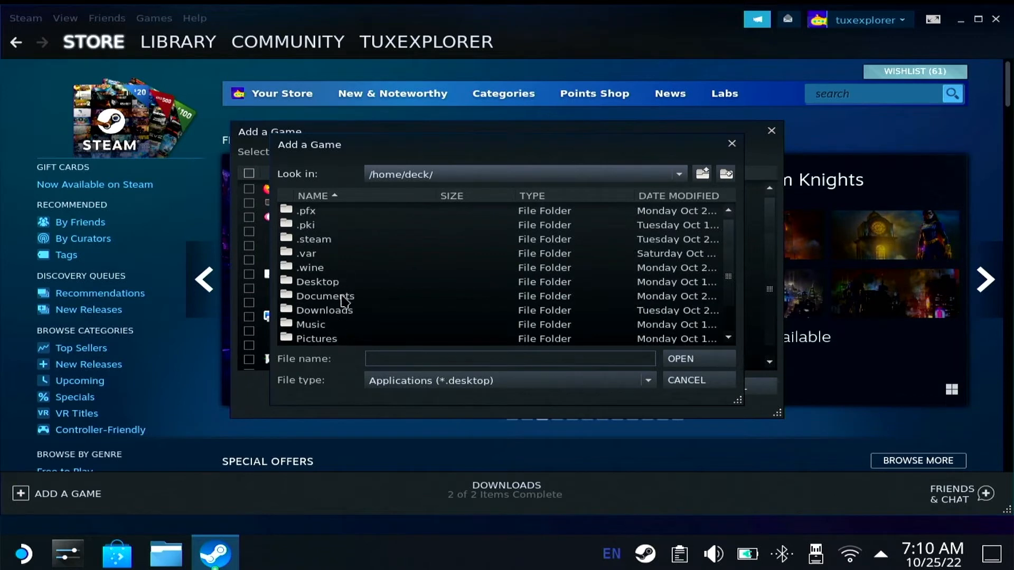
double_click(325, 310)
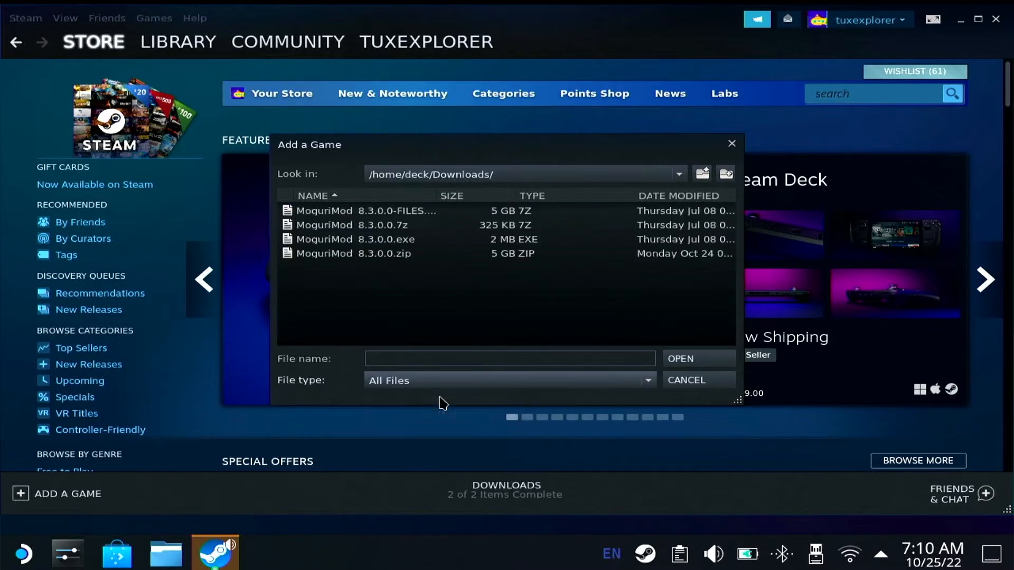
mouse_move(348, 249)
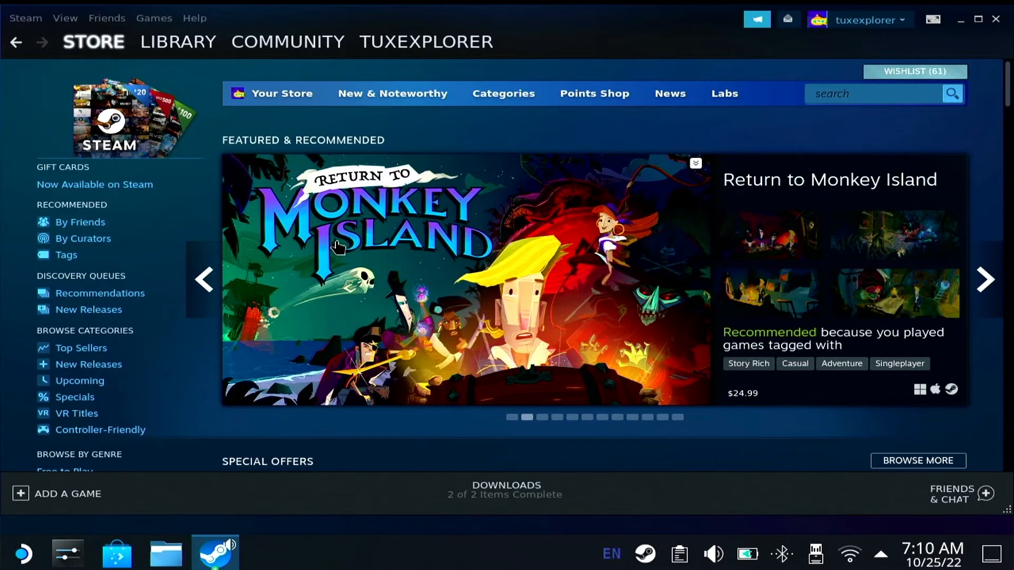
mouse_move(241, 62)
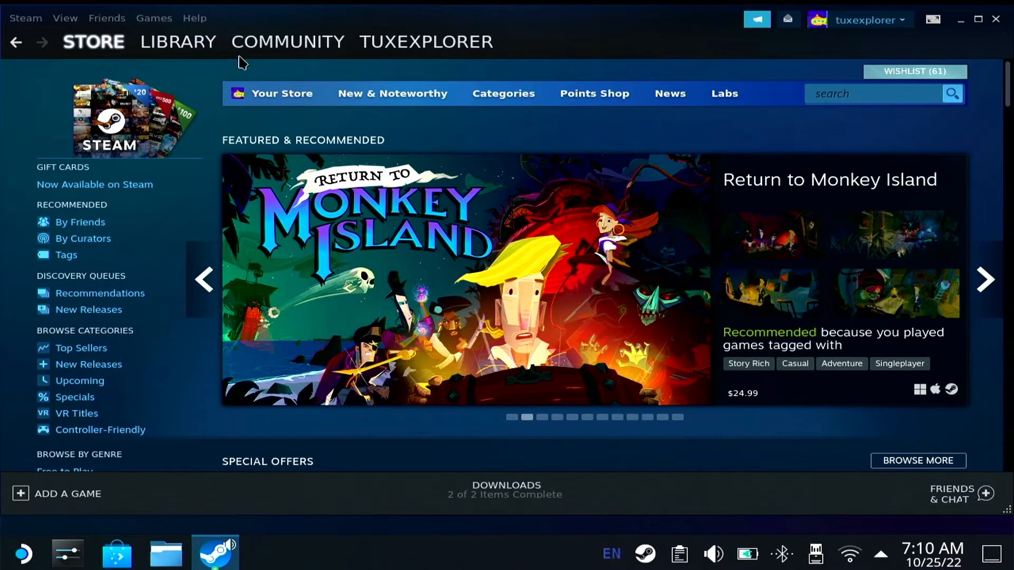
left_click(178, 41)
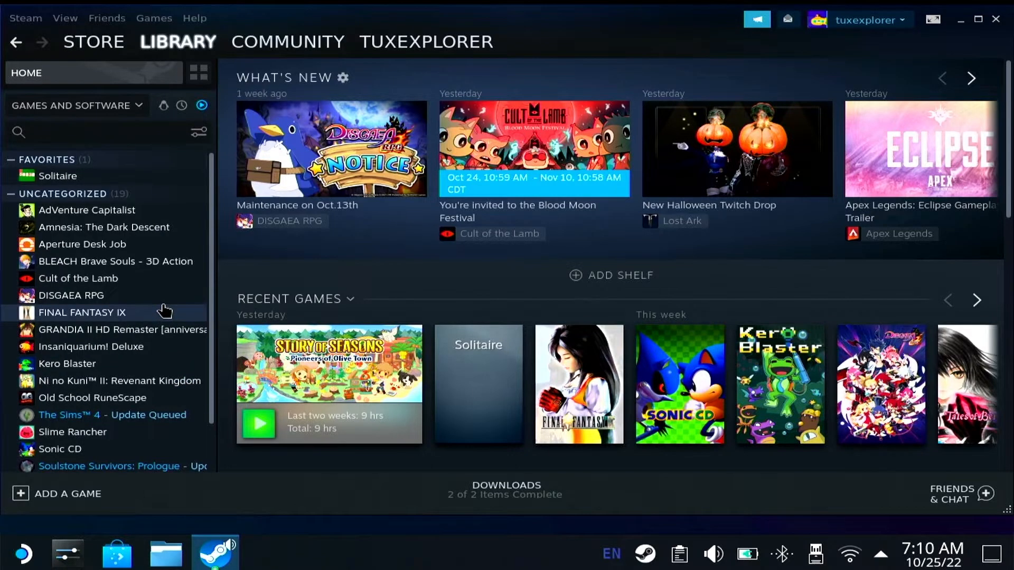
Step: Add the ticked MoguriMod_8.3.0.0.exe through Add a Non-Steam Game
scroll("down", 3)
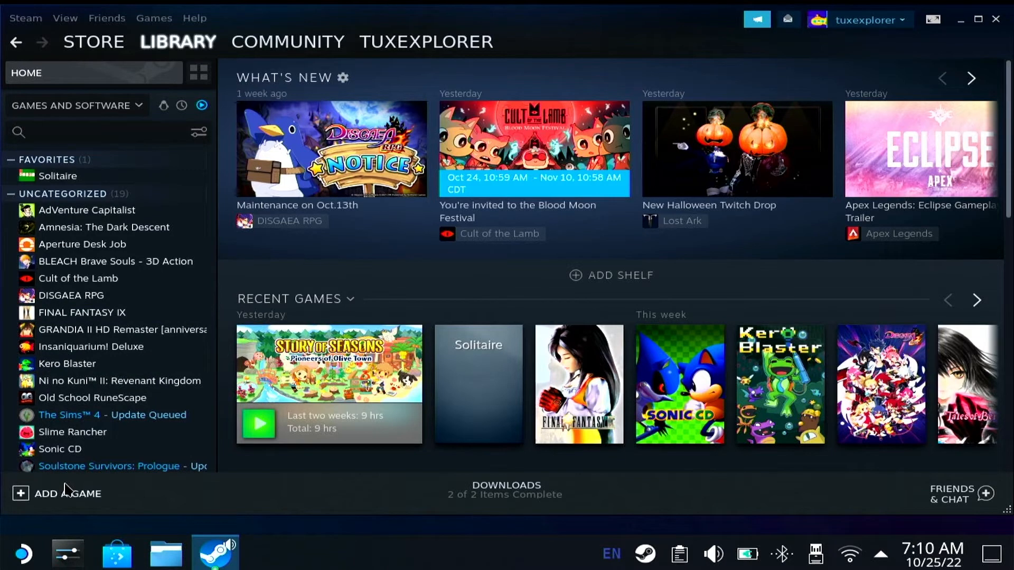
left_click(58, 493)
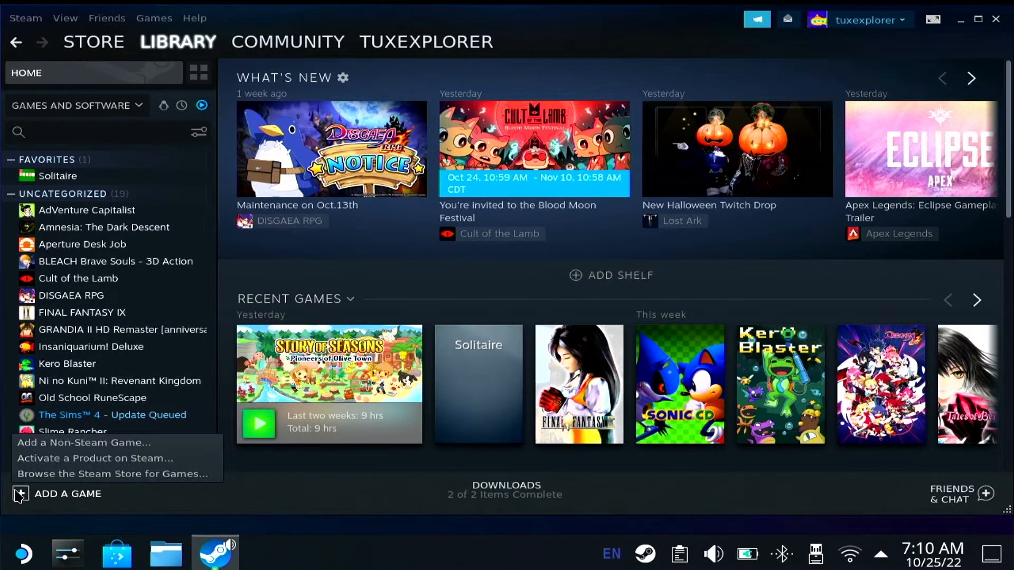
left_click(84, 443)
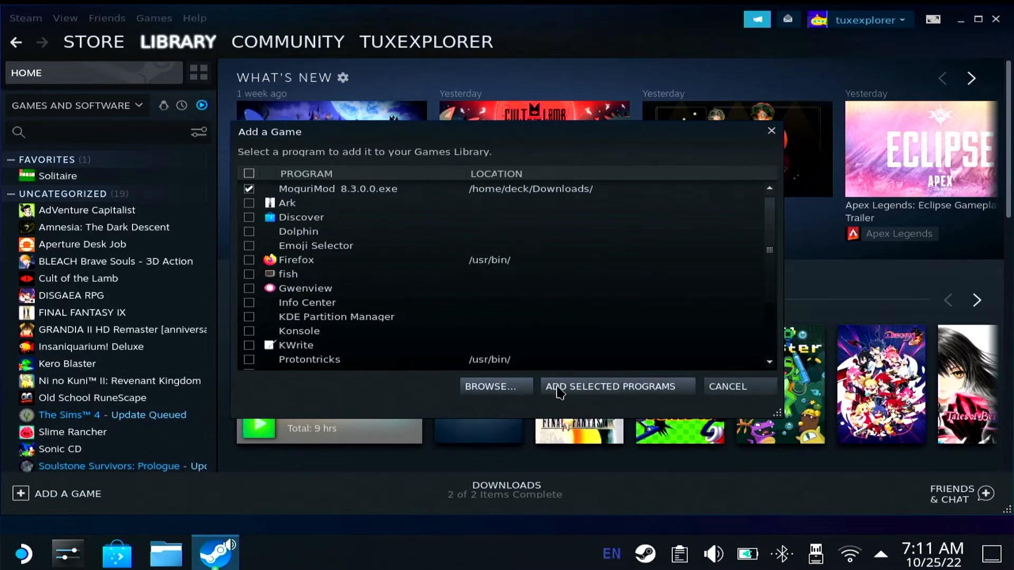
left_click(614, 386)
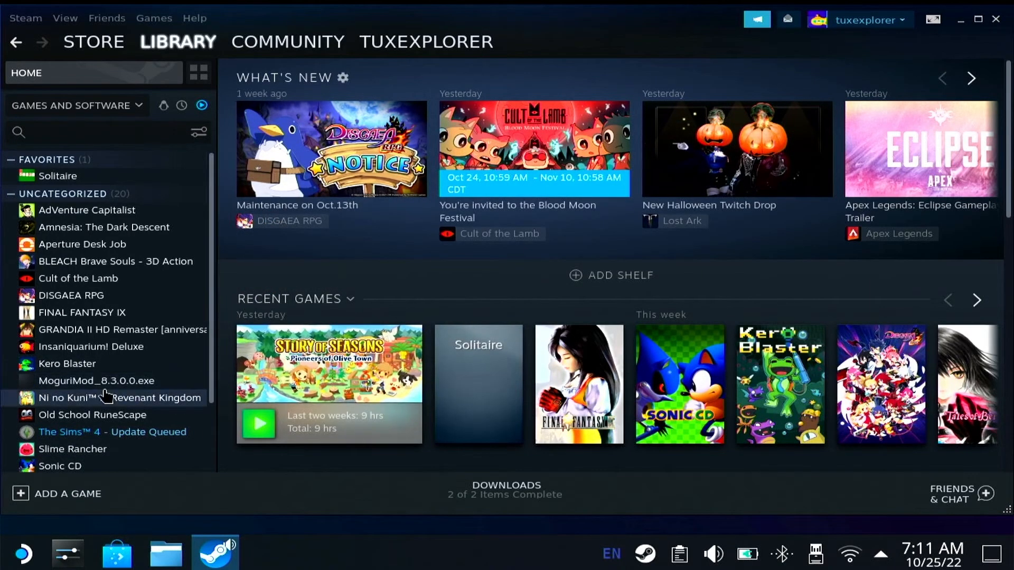
Step: Force a specific Proton version in the MoguriMod entry's Compatibility properties
left_click(96, 381)
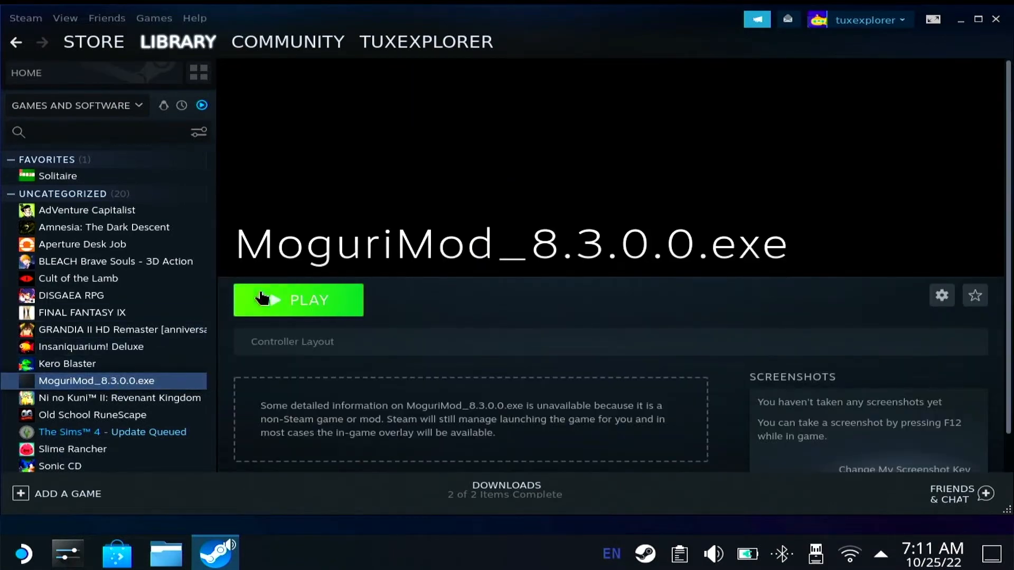
mouse_move(423, 291)
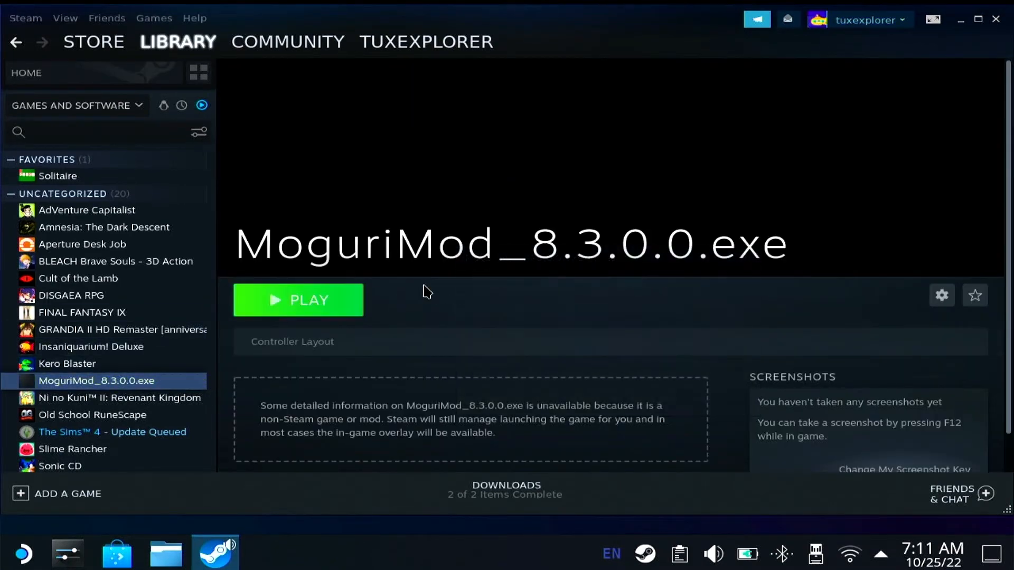
mouse_move(884, 287)
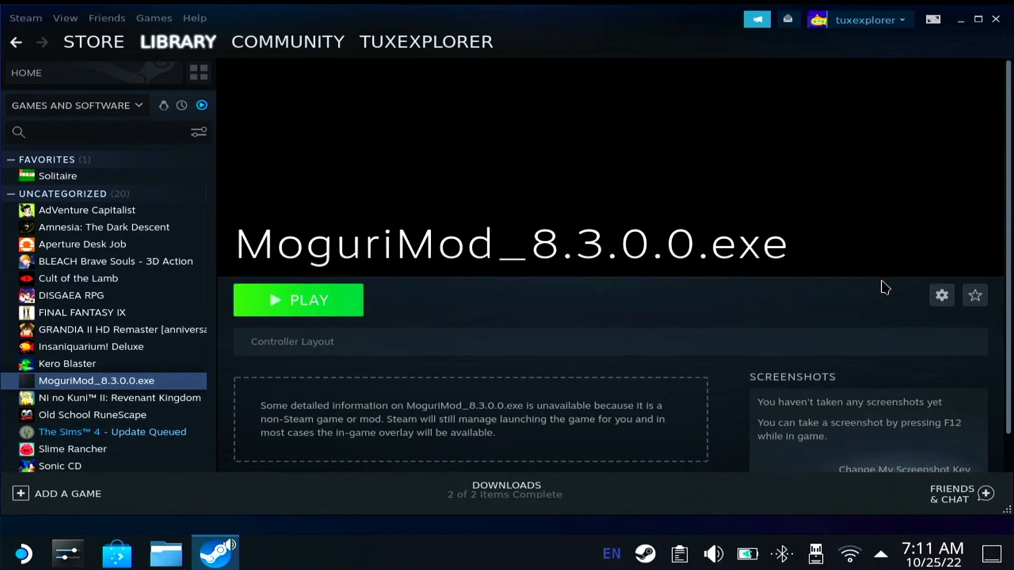
left_click(942, 295)
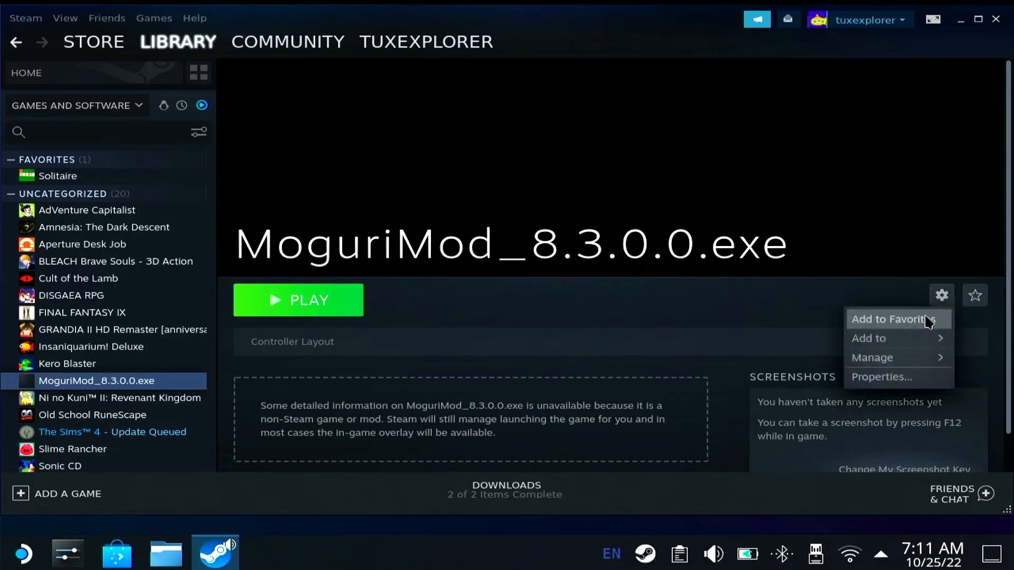
left_click(880, 376)
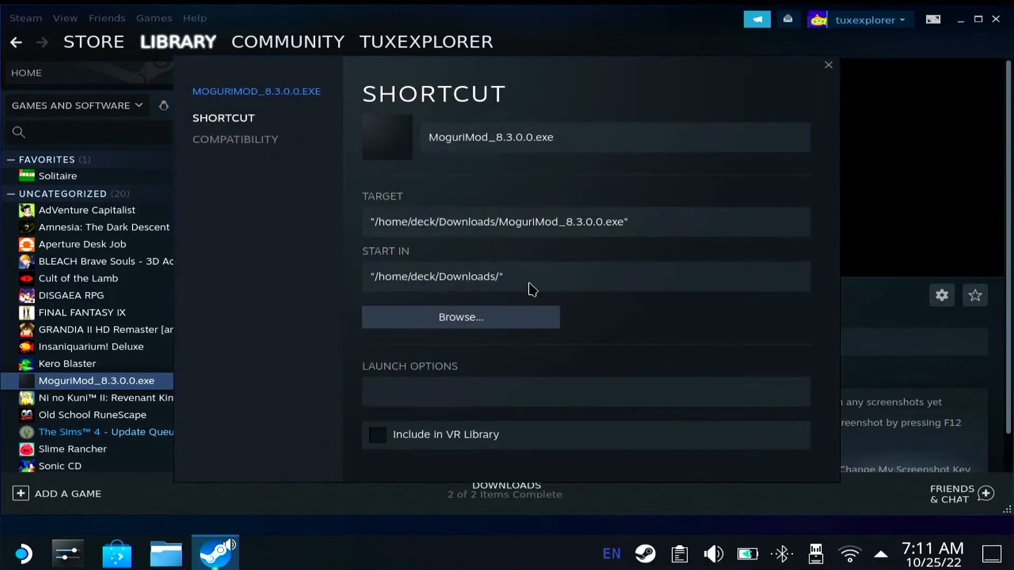
left_click(235, 139)
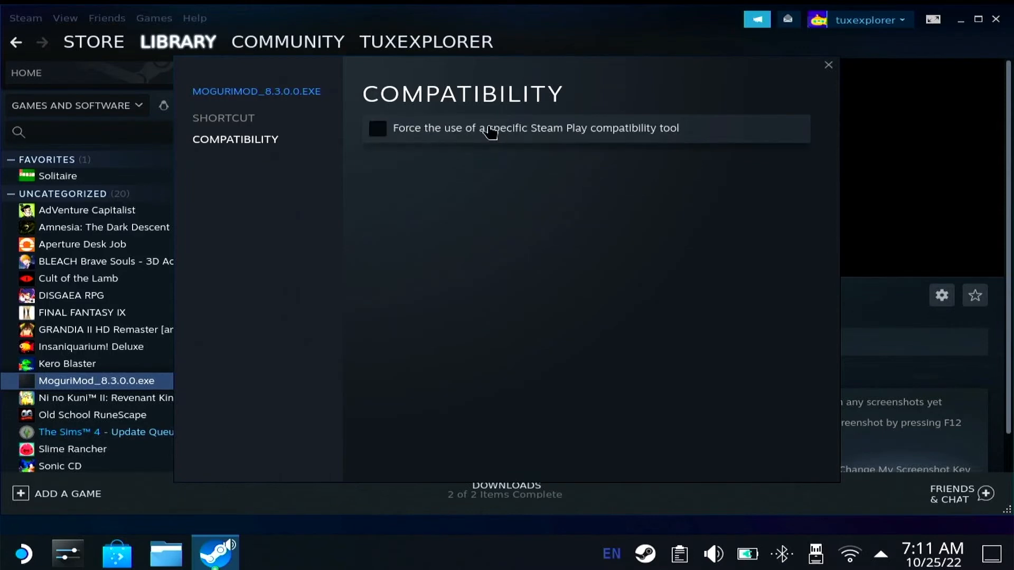
left_click(378, 128)
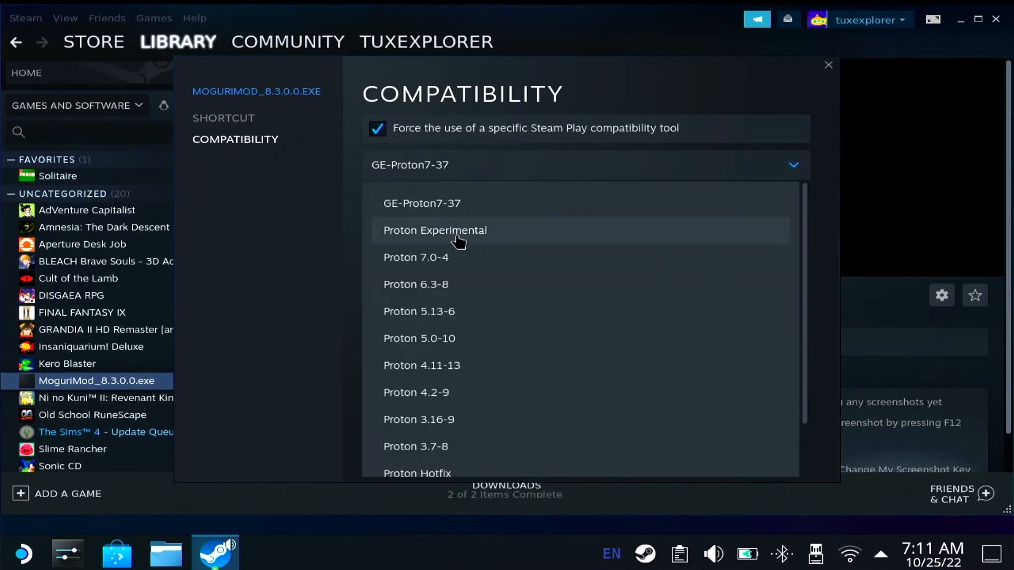
left_click(435, 230)
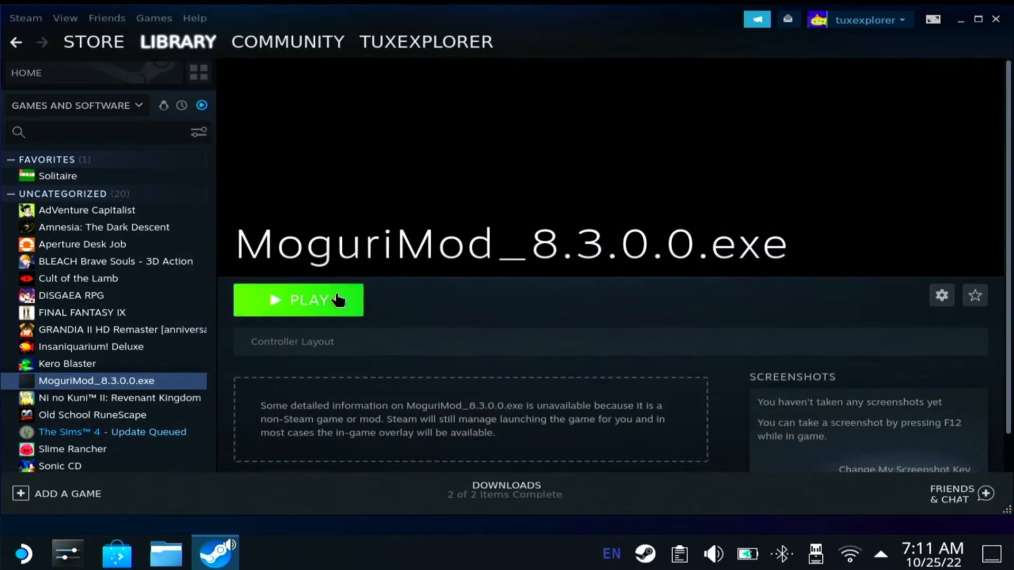
Step: Launch the MoguriMod entry and advance past the setup welcome page
left_click(297, 300)
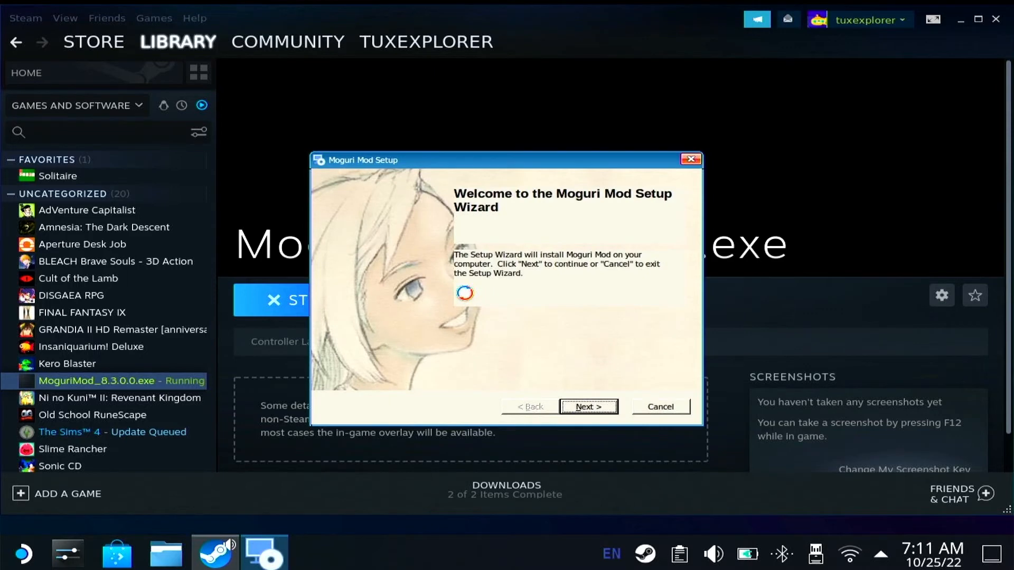
mouse_move(613, 497)
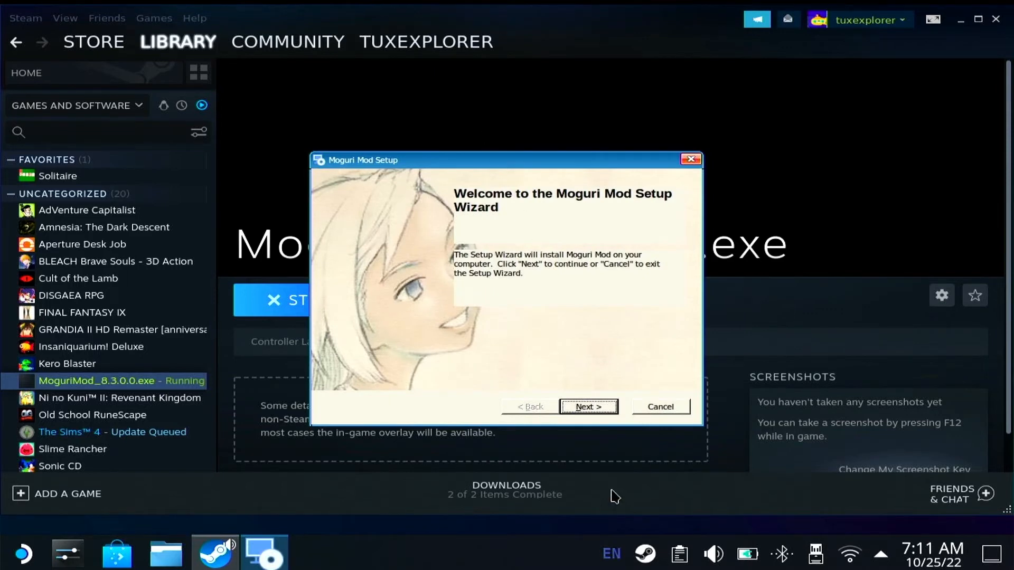
left_click(587, 406)
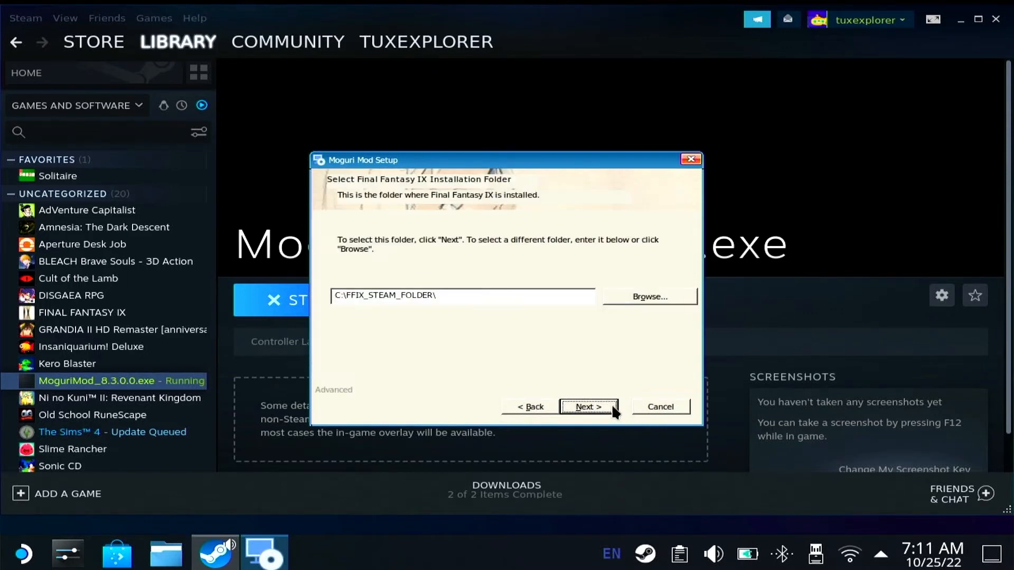
mouse_move(622, 370)
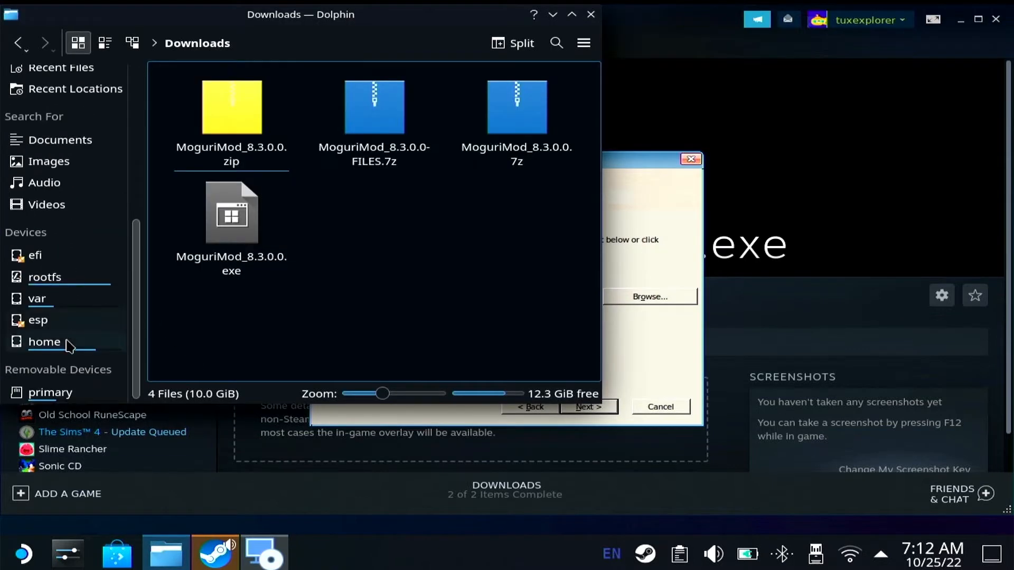
Step: Open primary > steamapps > common > FINAL FANTASY IX in Dolphin
left_click(50, 393)
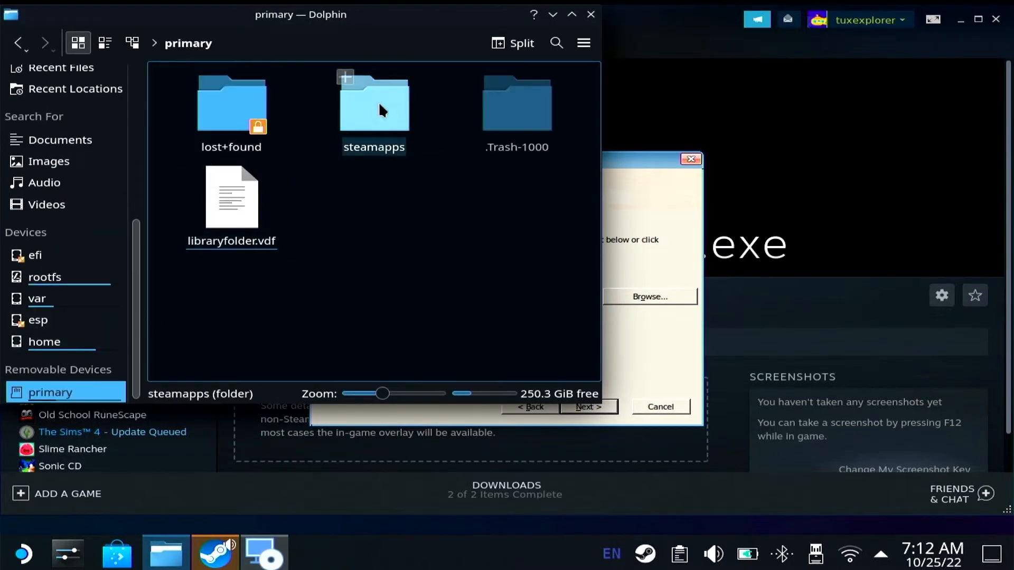
double_click(373, 104)
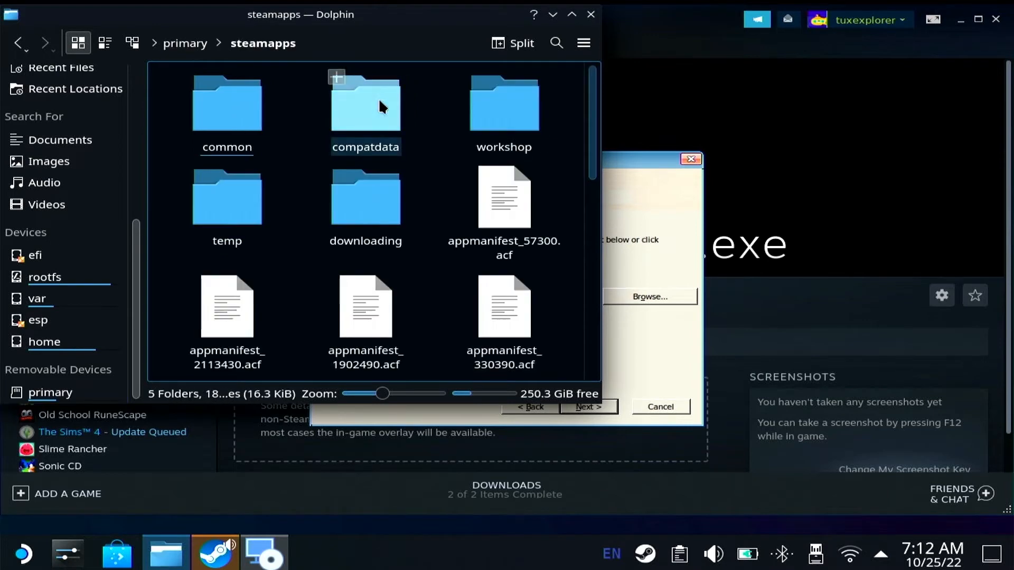
left_click(227, 107)
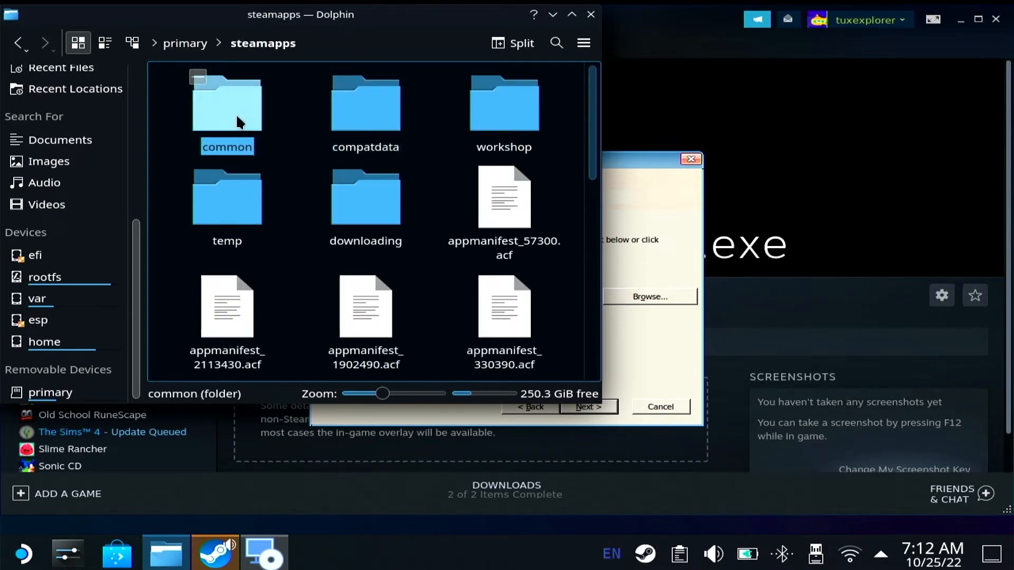
double_click(226, 103)
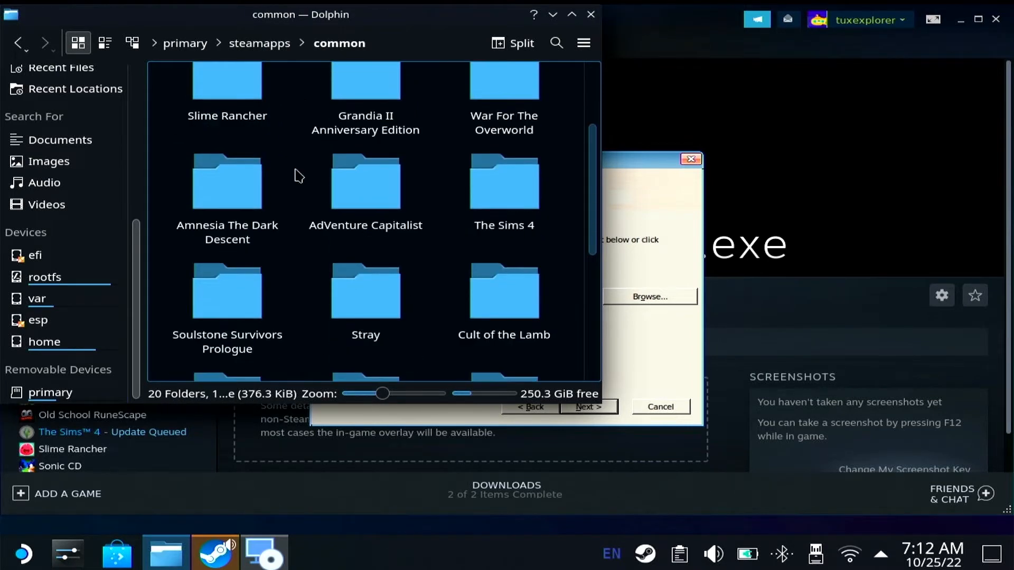
scroll("down", 3)
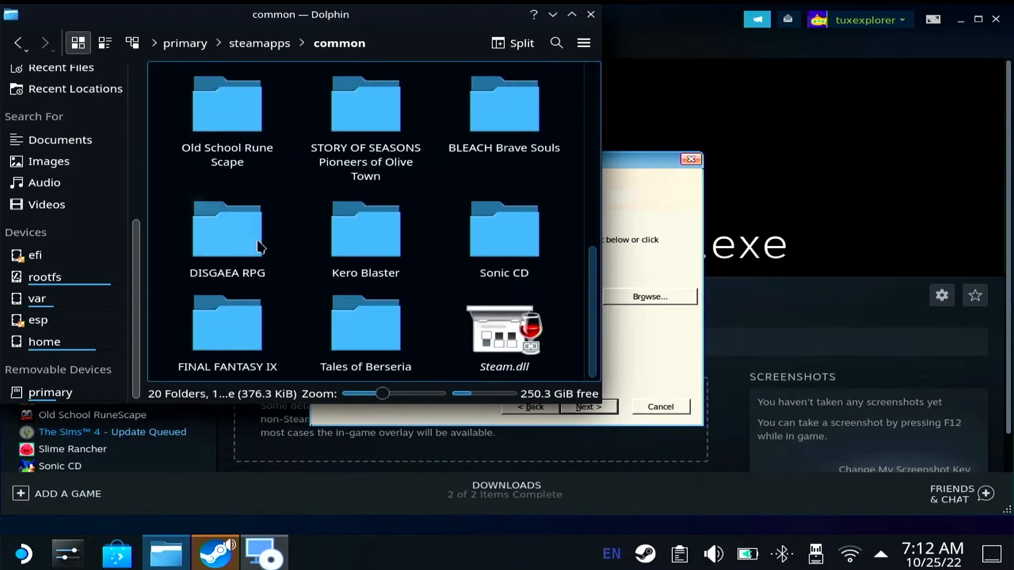
double_click(227, 324)
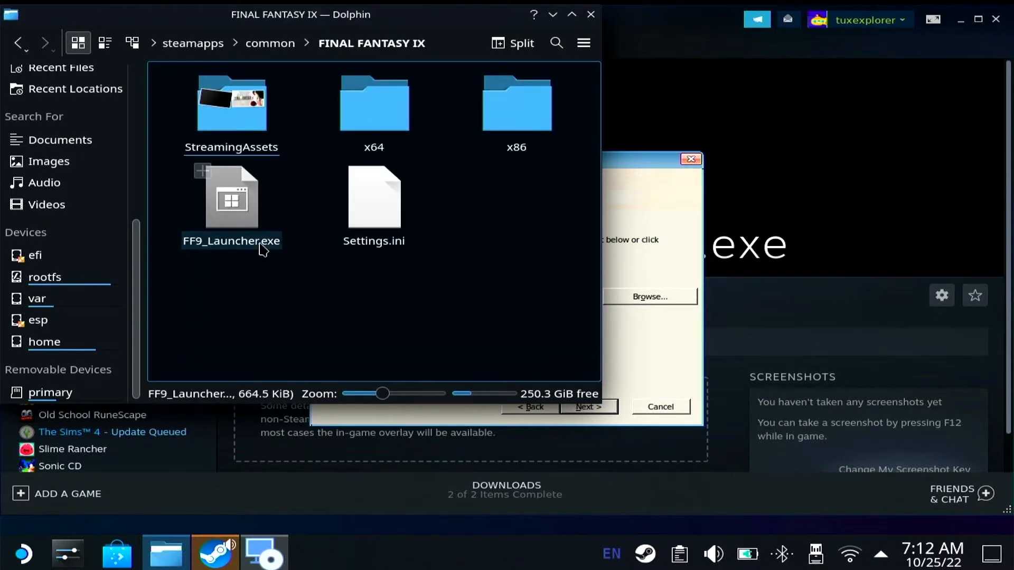
left_click(304, 121)
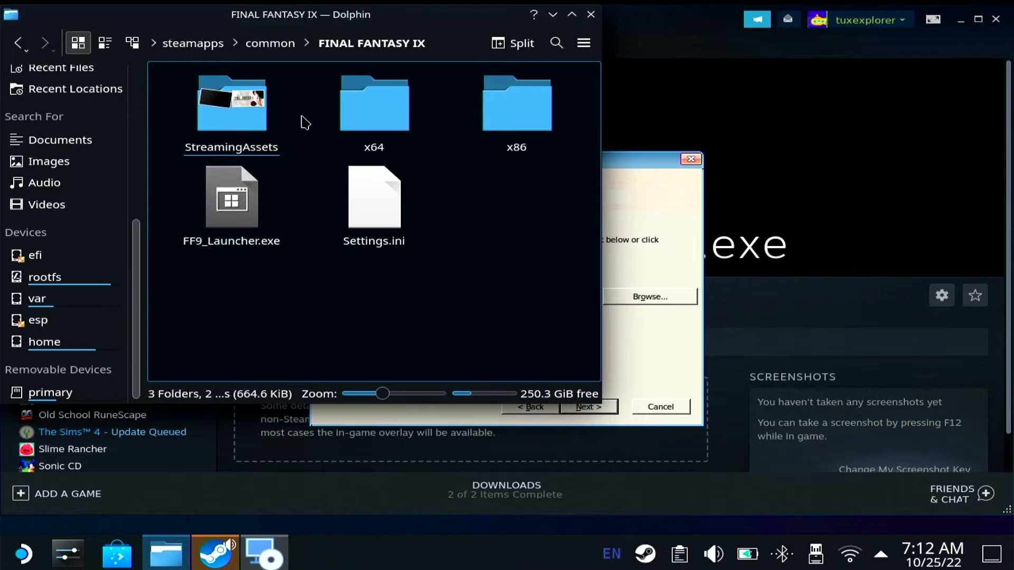
mouse_move(288, 122)
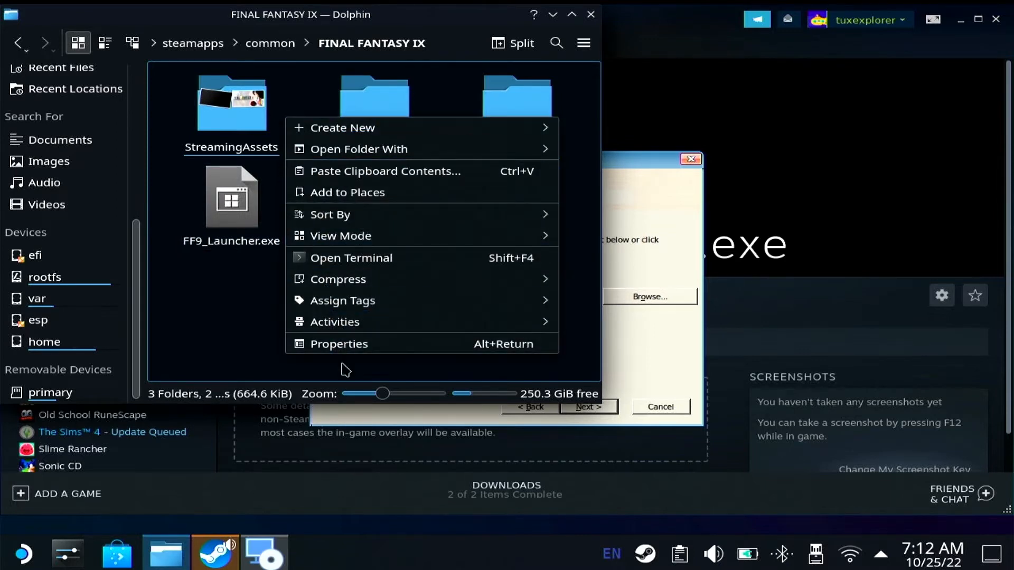
Step: Read the folder's mount path /run/media/mmcblk0p1 from its Properties
left_click(339, 343)
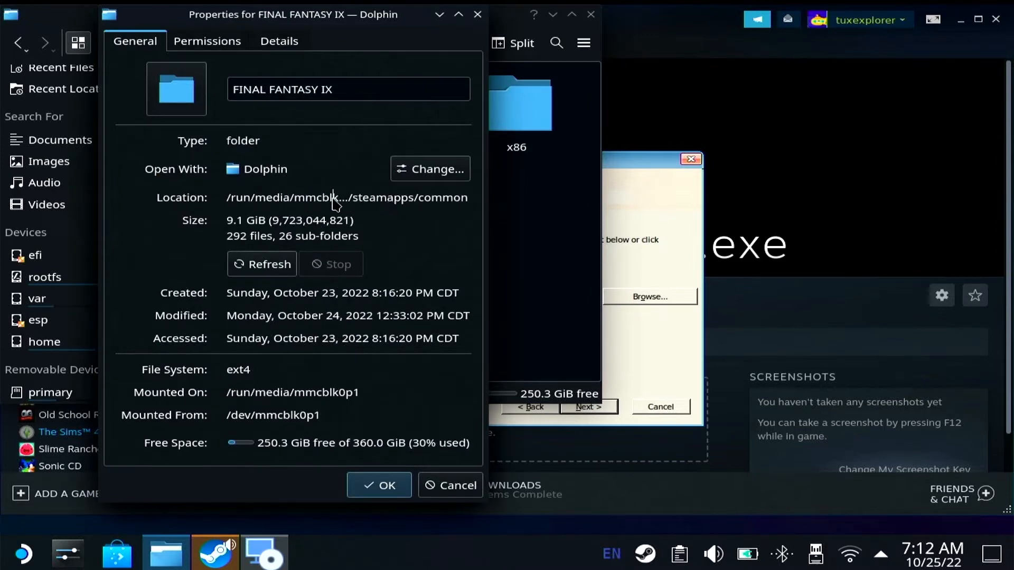
double_click(325, 197)
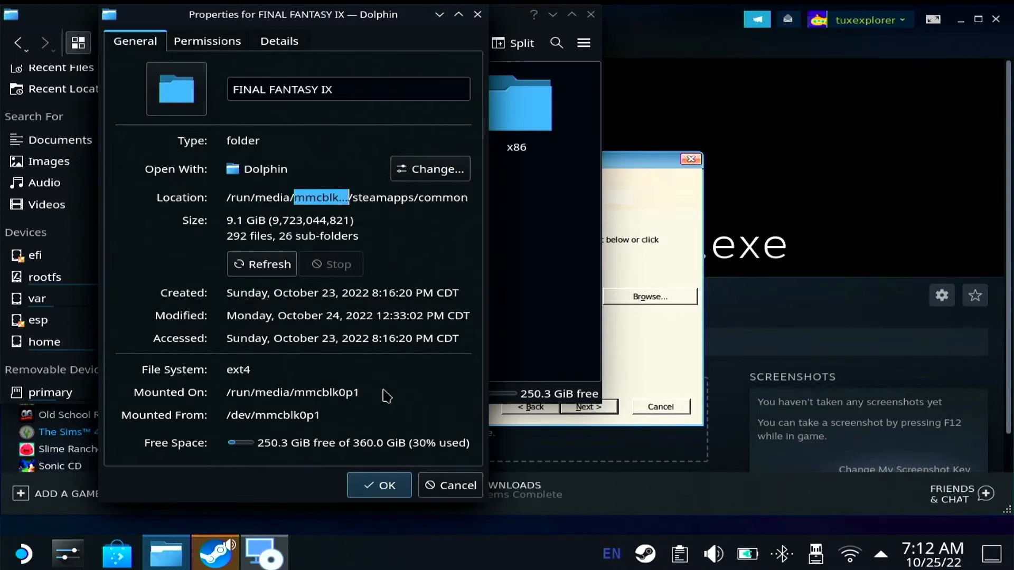
double_click(292, 393)
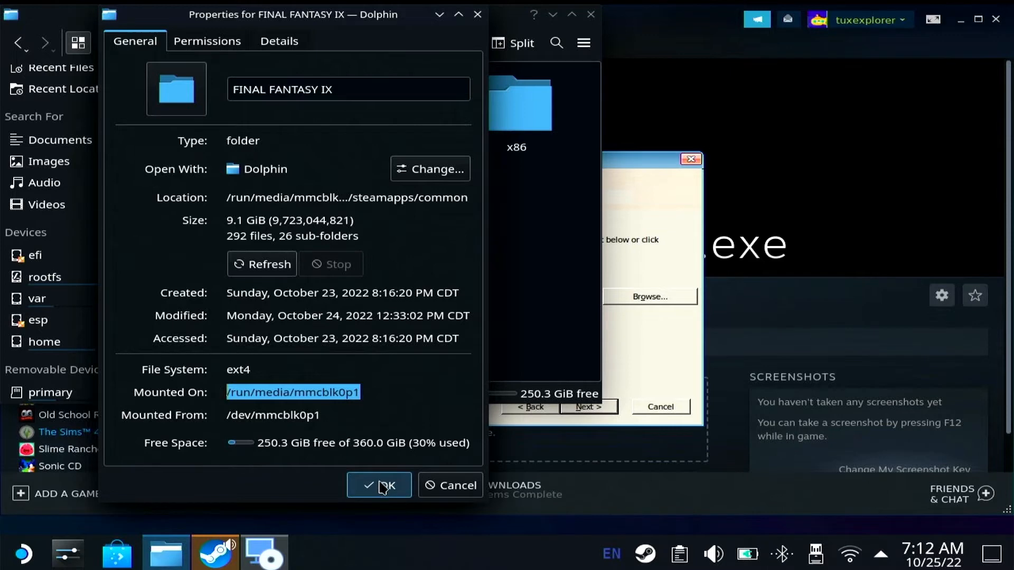
left_click(379, 485)
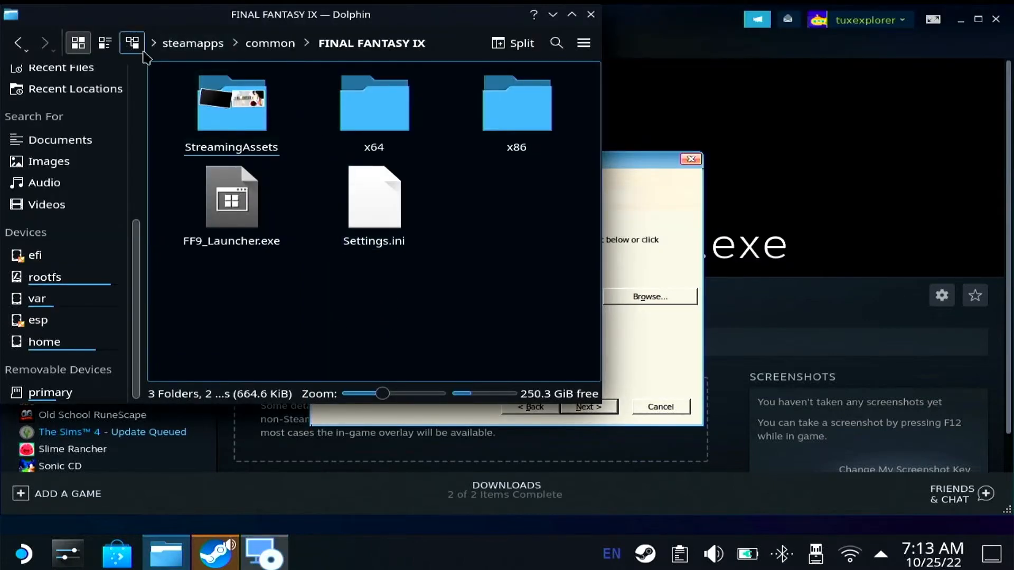
Step: Set the install path to /run/media/mmcblk0p1/steamapps/common/FINAL FANTASY IX/ and continue
left_click(153, 42)
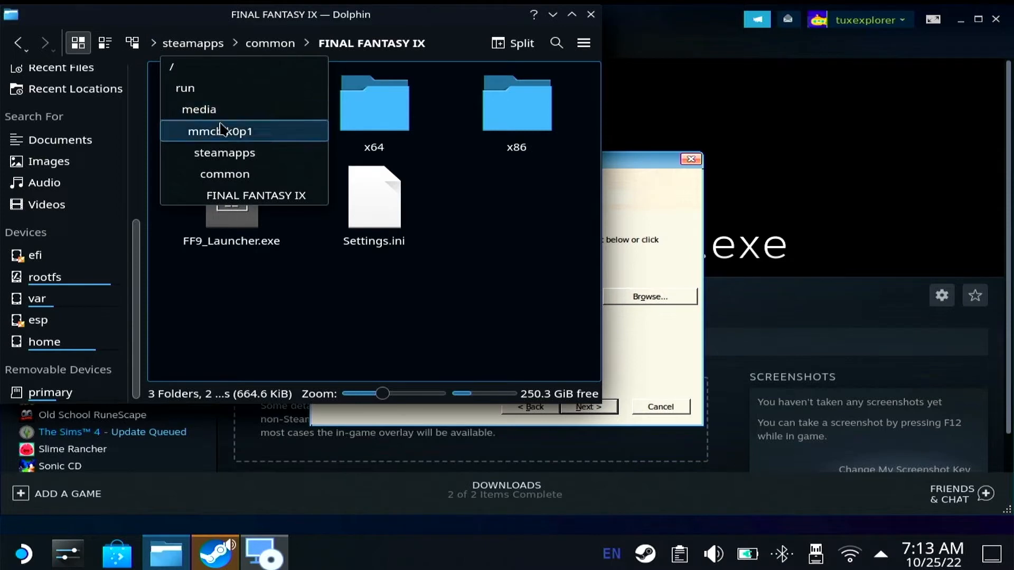
mouse_move(373, 202)
type("/run/media/mmcblk0p1/steamapps/common")
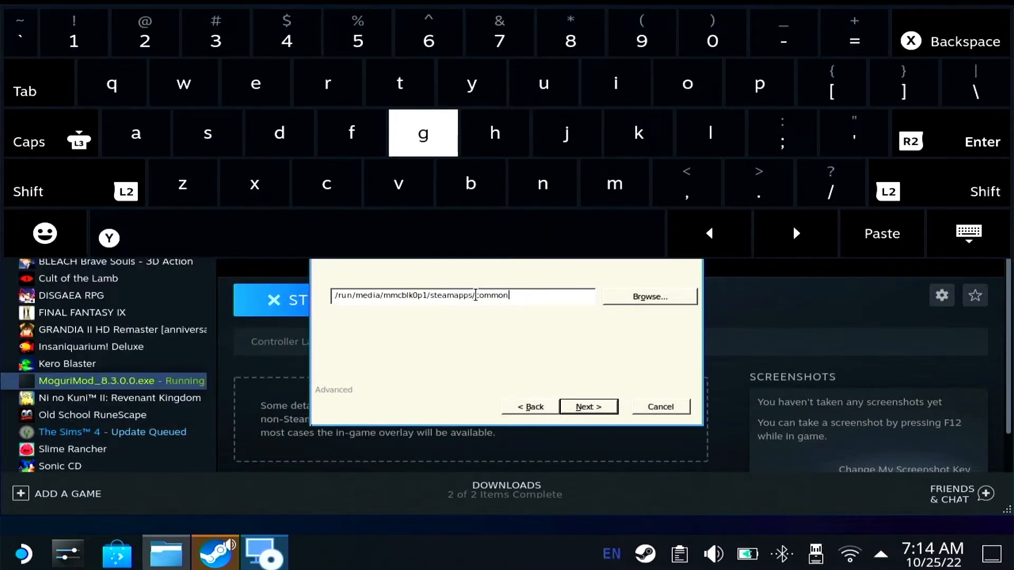
type("/")
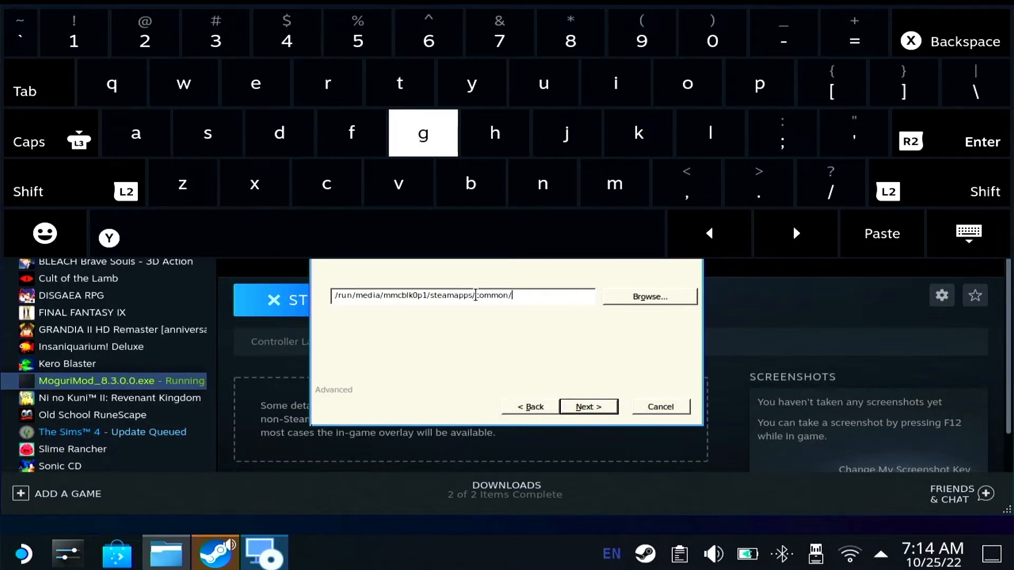
type("Fin")
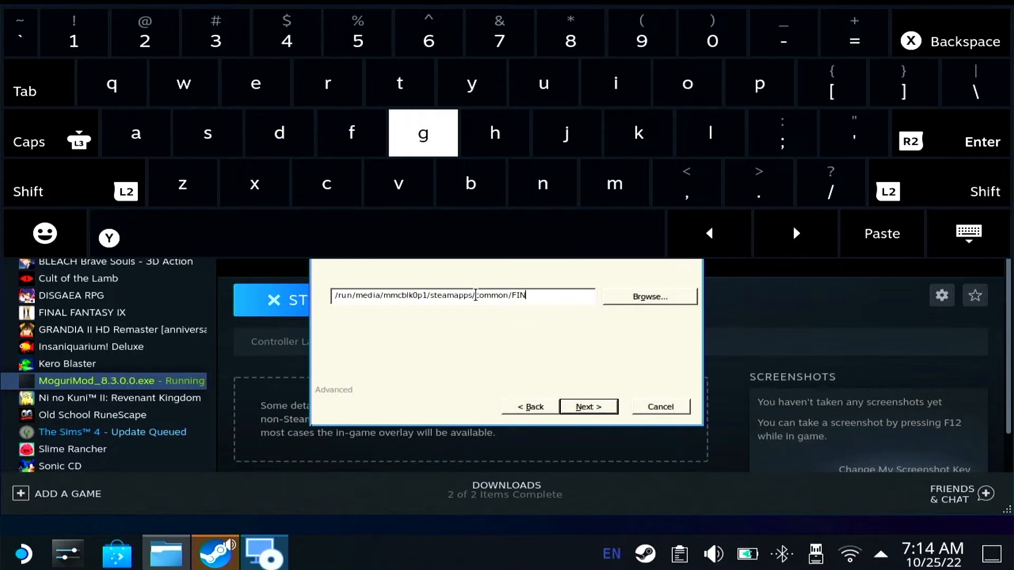
type("AL FANTASY I")
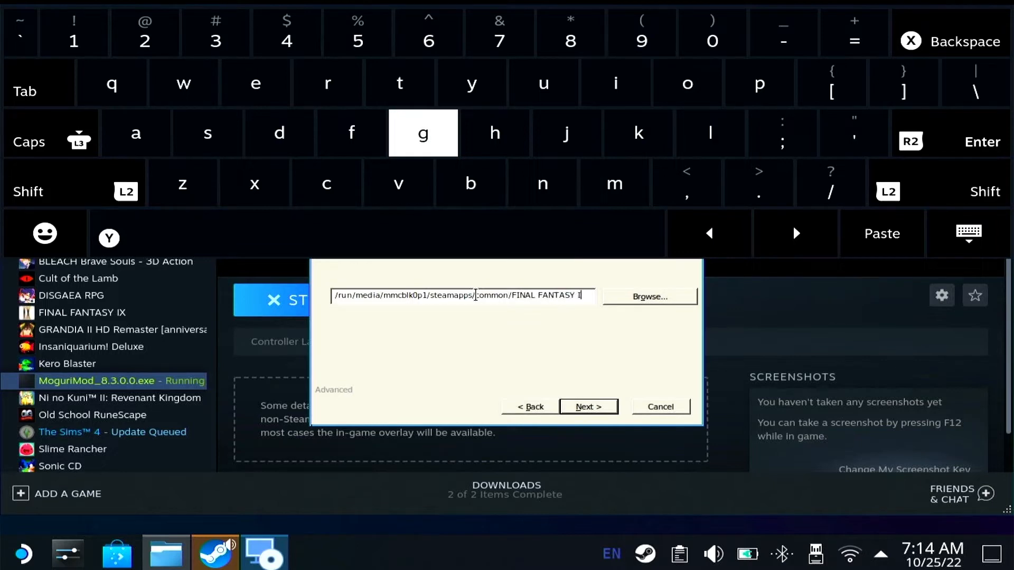
type("X")
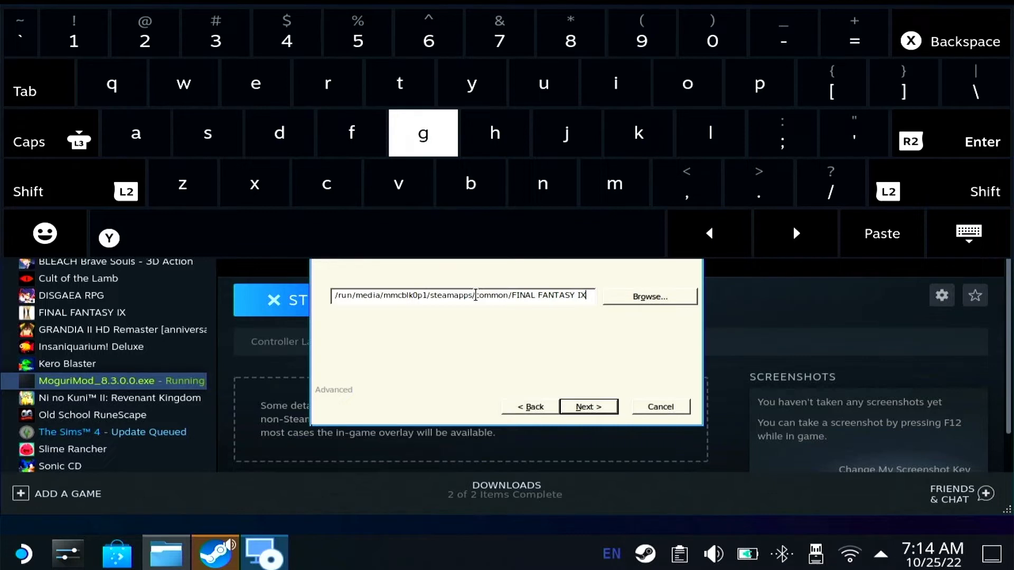
type("/")
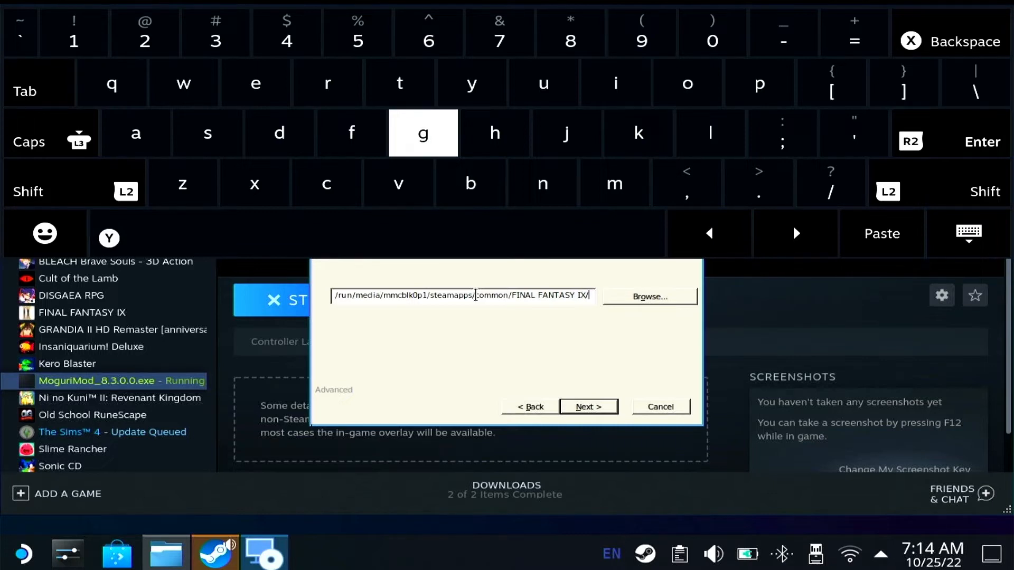
mouse_move(531, 356)
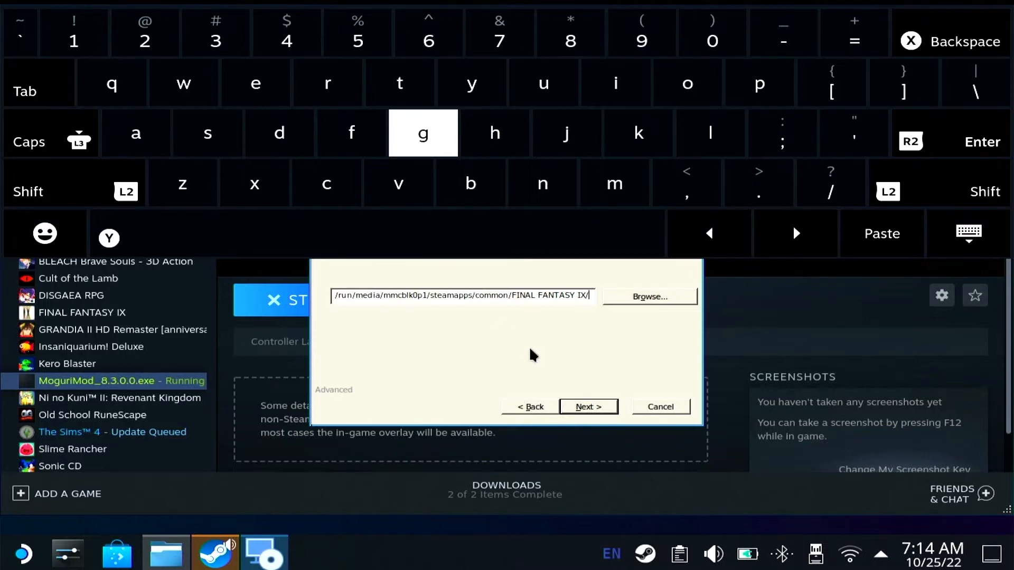
left_click(588, 406)
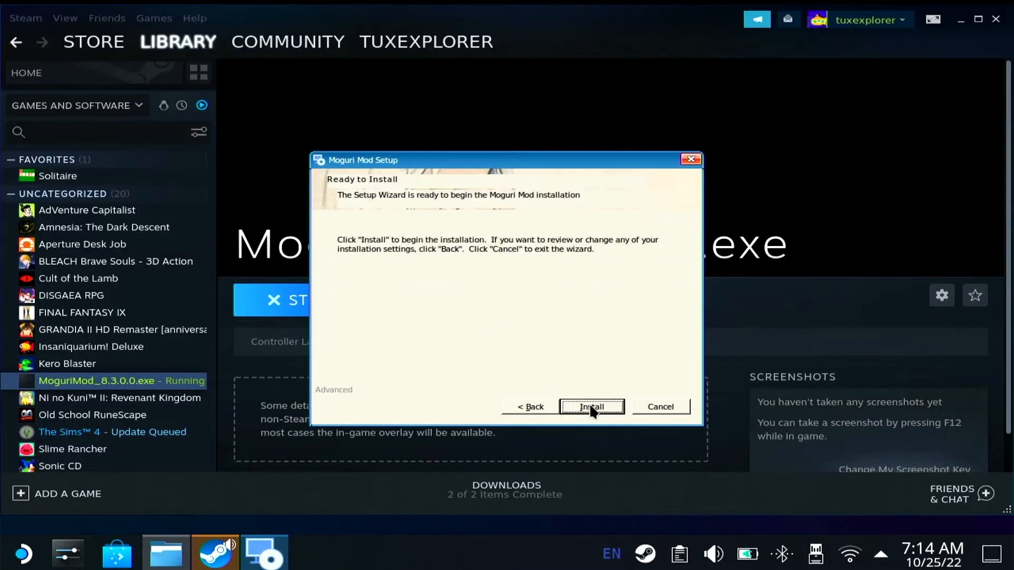
Step: Install Moguri Mod, wait for the progress bar, then Finish
left_click(590, 407)
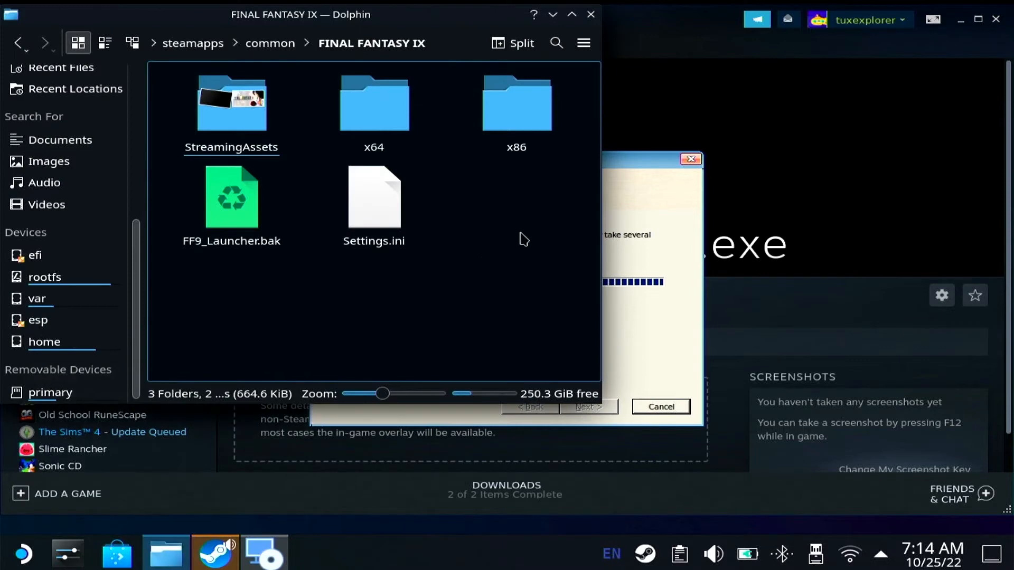
mouse_move(627, 162)
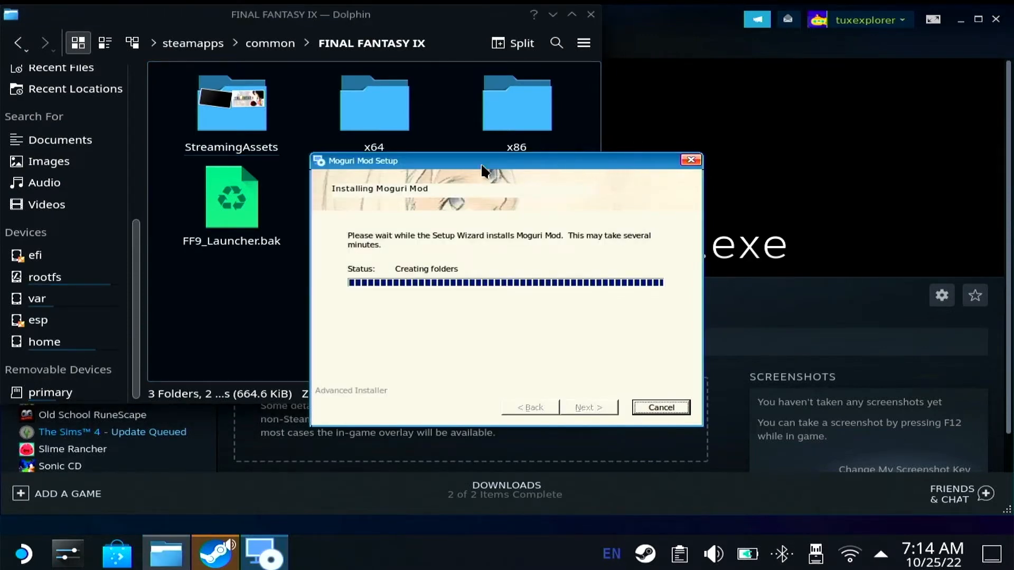
mouse_move(574, 187)
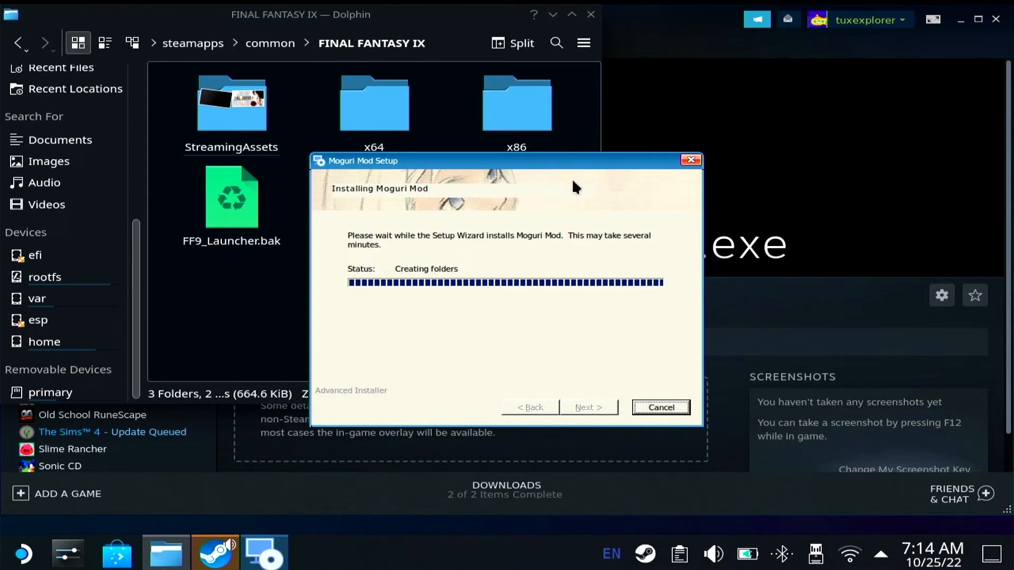
mouse_move(279, 522)
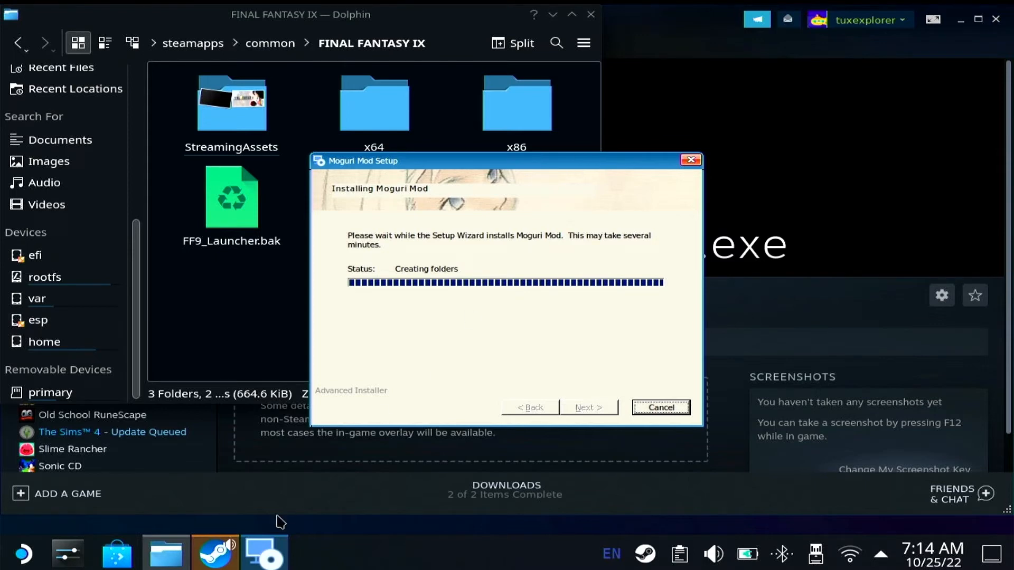
mouse_move(244, 553)
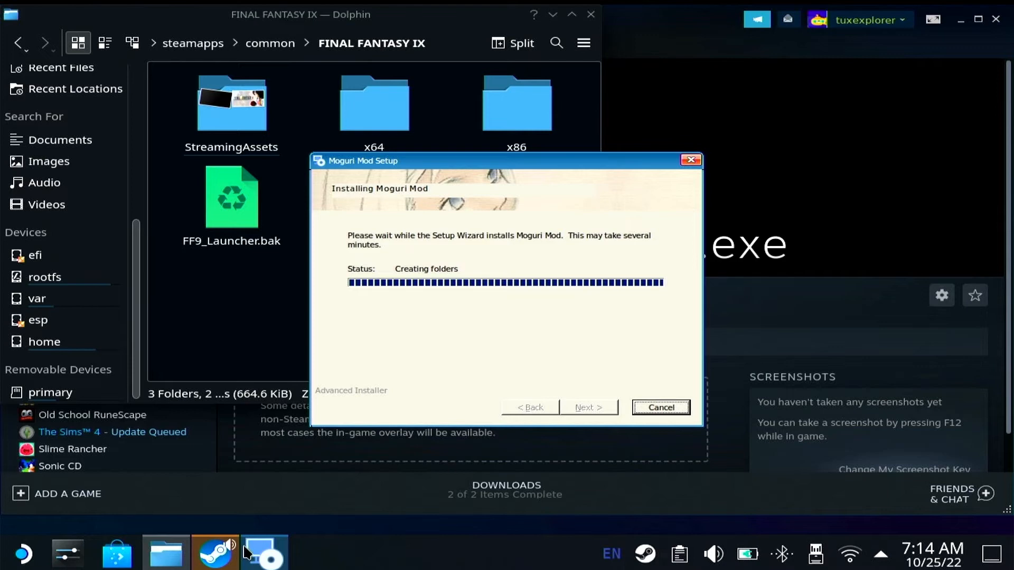
mouse_move(283, 553)
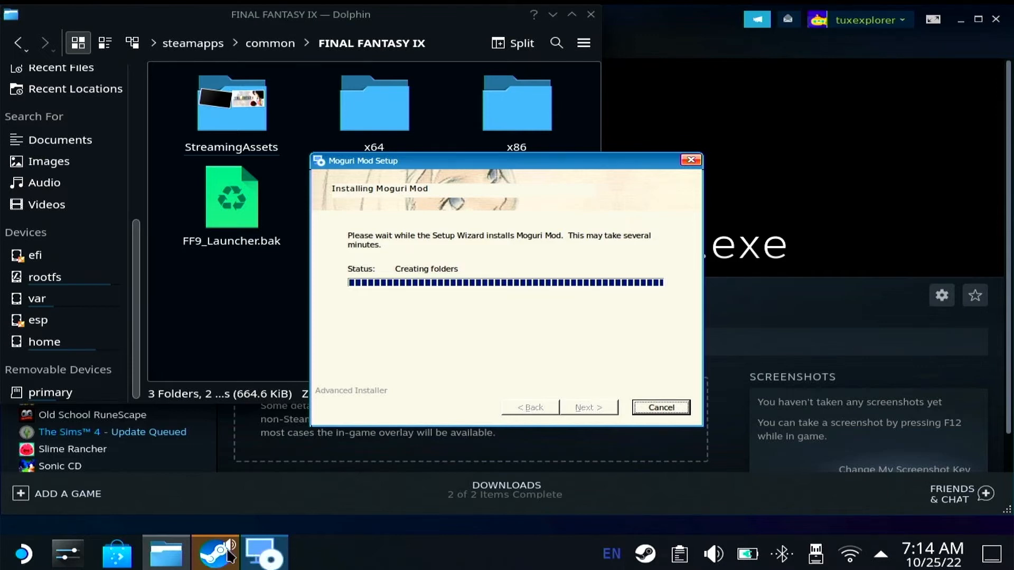
mouse_move(452, 349)
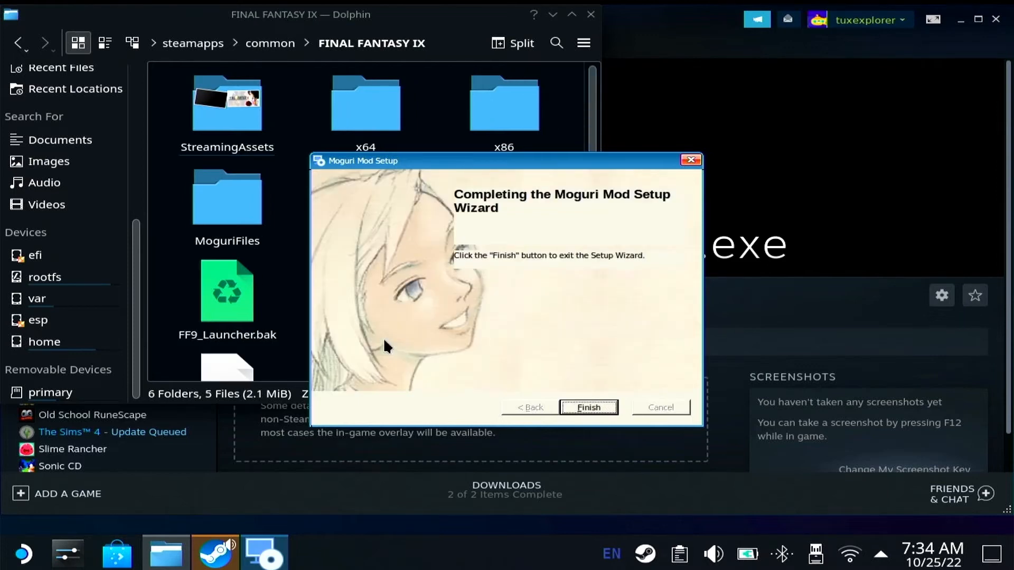
mouse_move(607, 397)
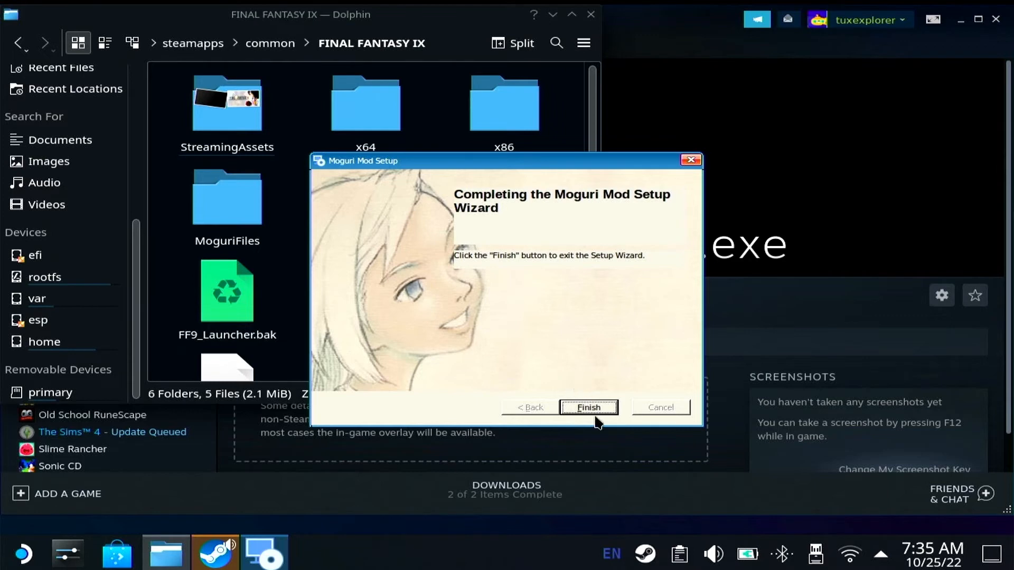
left_click(587, 407)
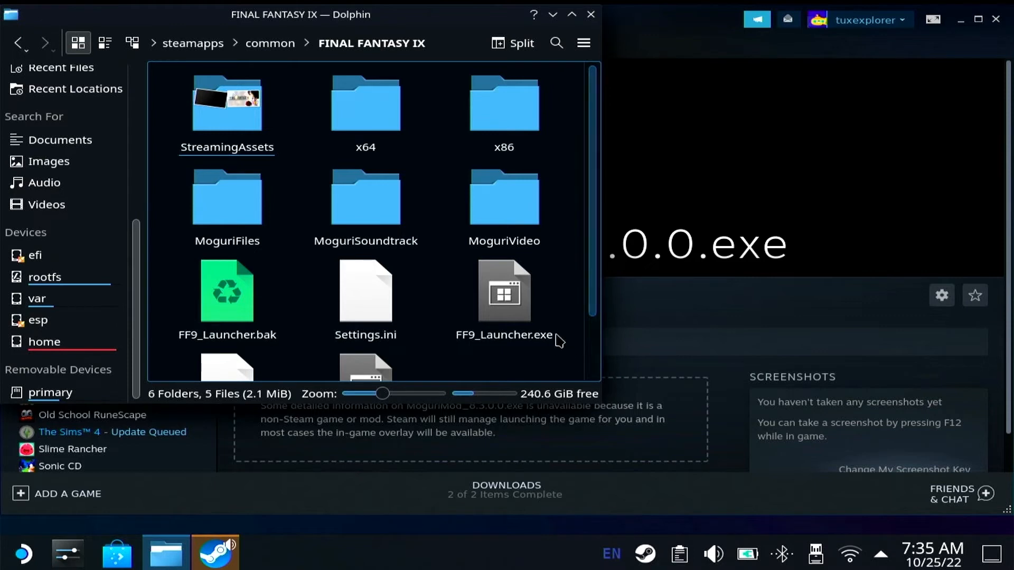
mouse_move(766, 72)
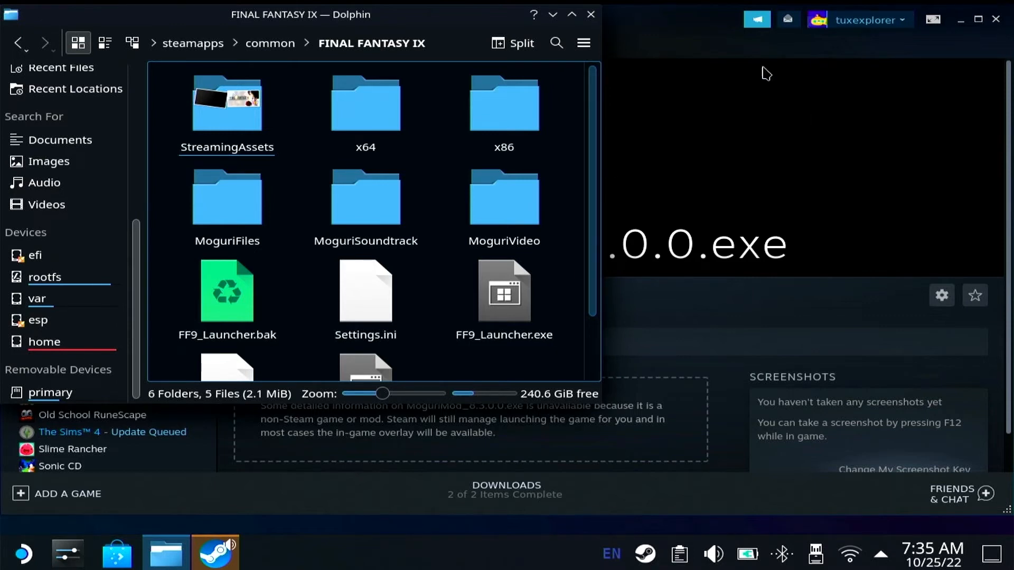
mouse_move(589, 14)
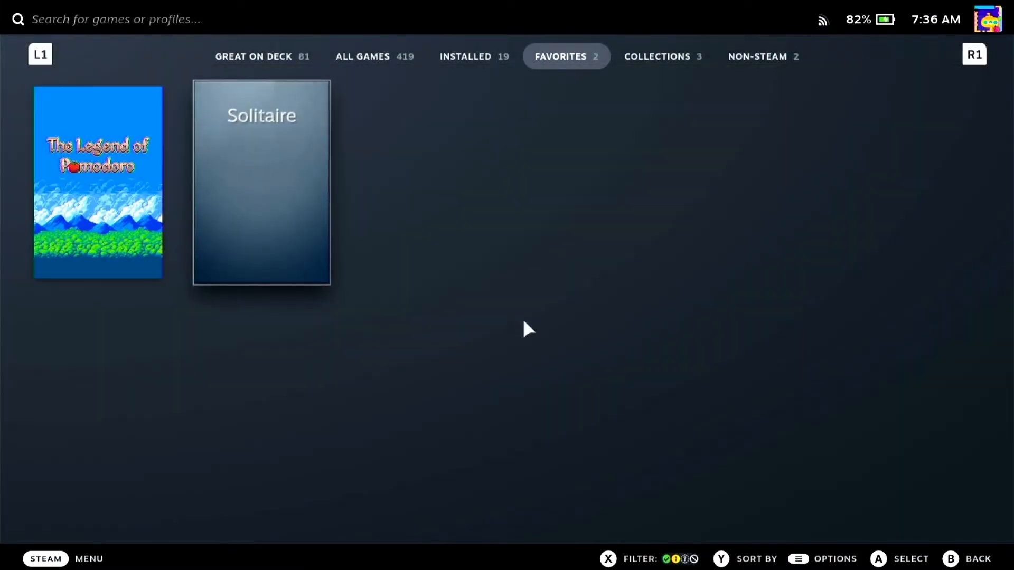
Step: Play FINAL FANTASY IX from the Installed tab, dismissing its options menu
left_click(465, 57)
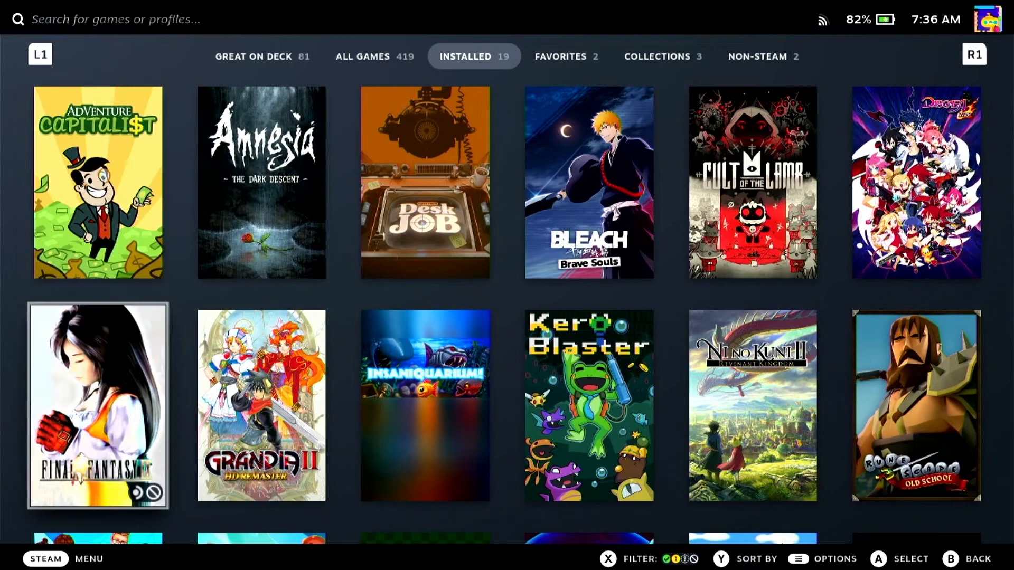
left_click(98, 404)
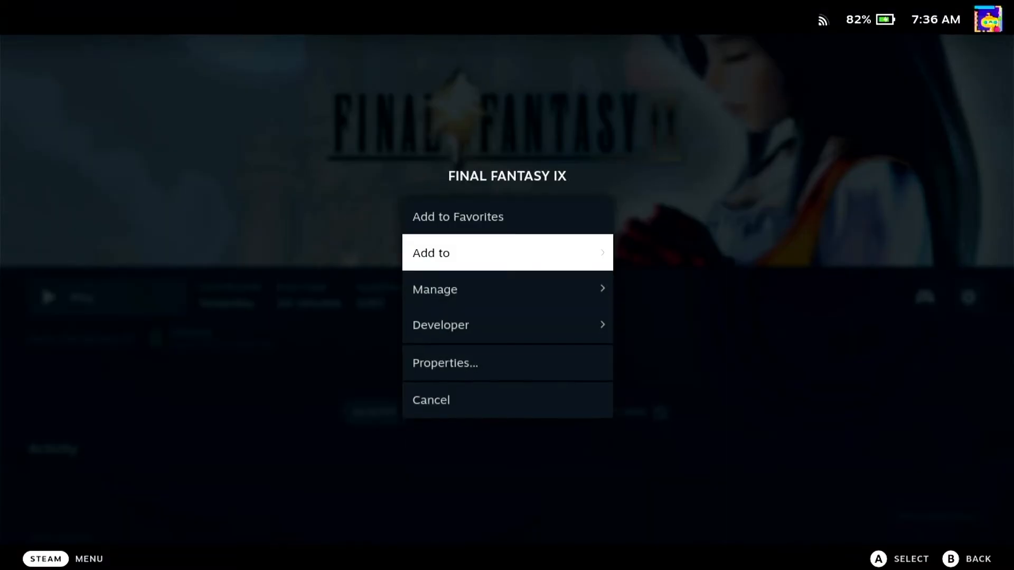
left_click(444, 362)
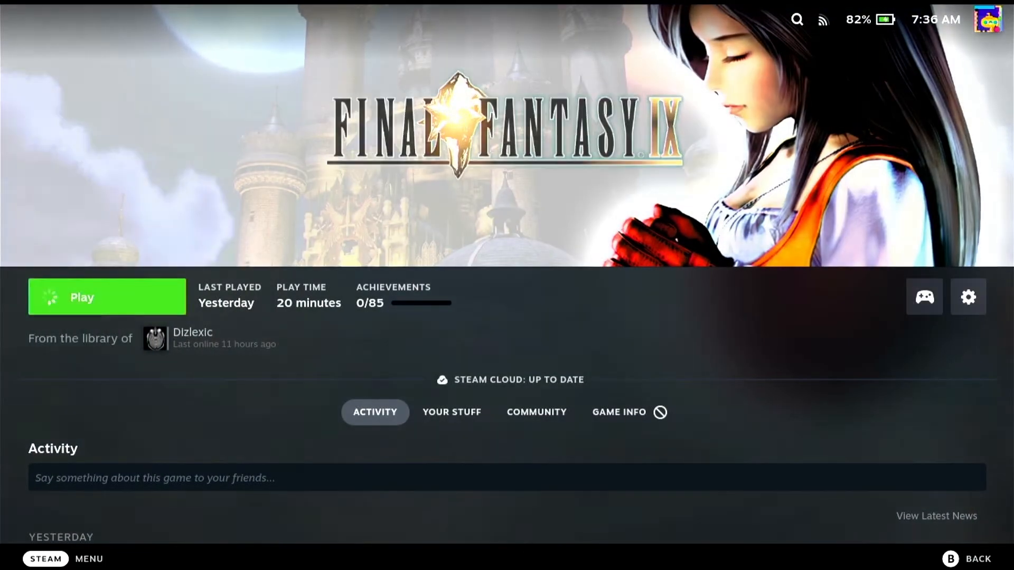
left_click(107, 296)
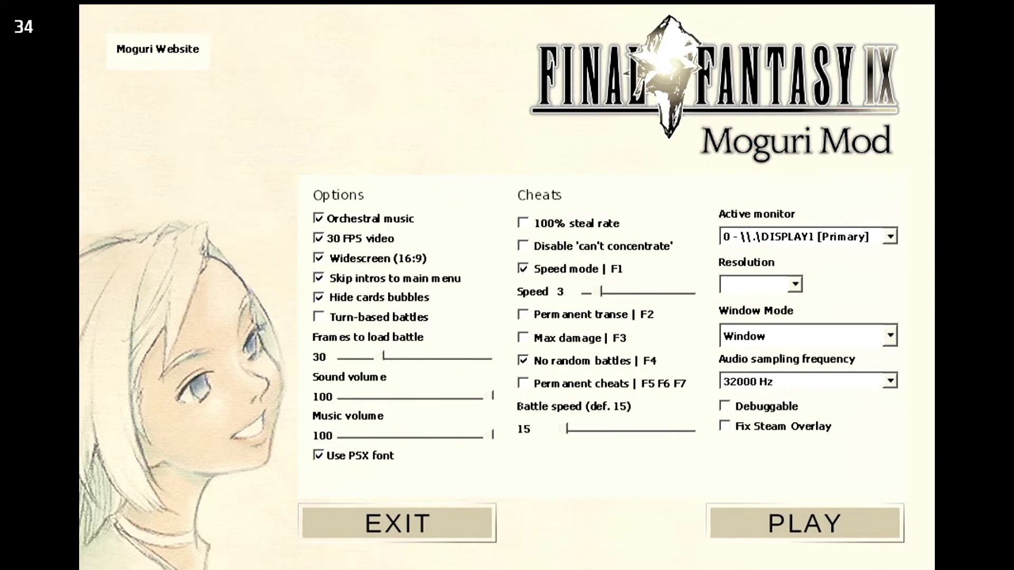
mouse_move(864, 446)
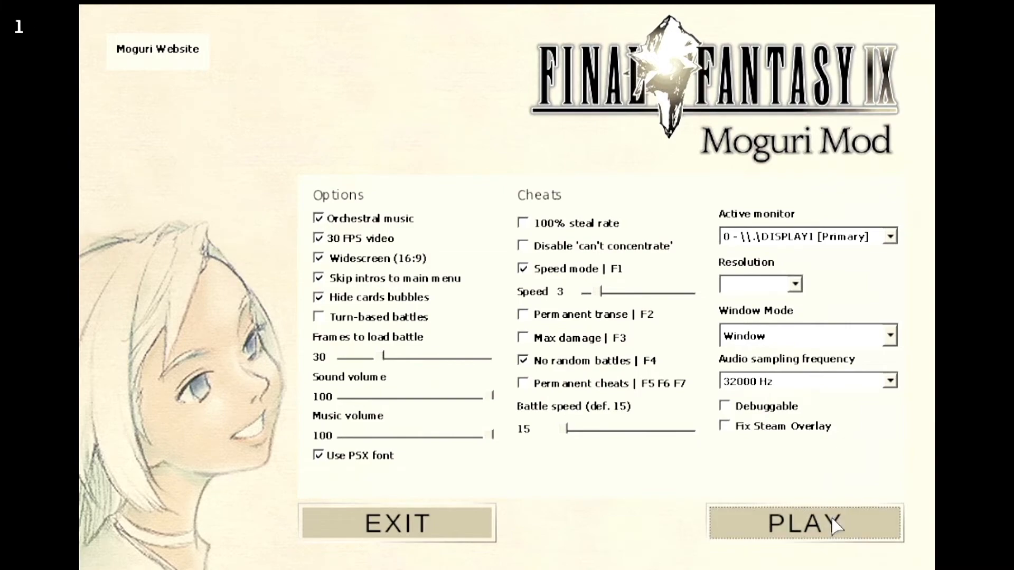
Step: Start Final Fantasy IX from the Moguri launcher with orchestral music, 30 FPS video and widescreen
left_click(804, 522)
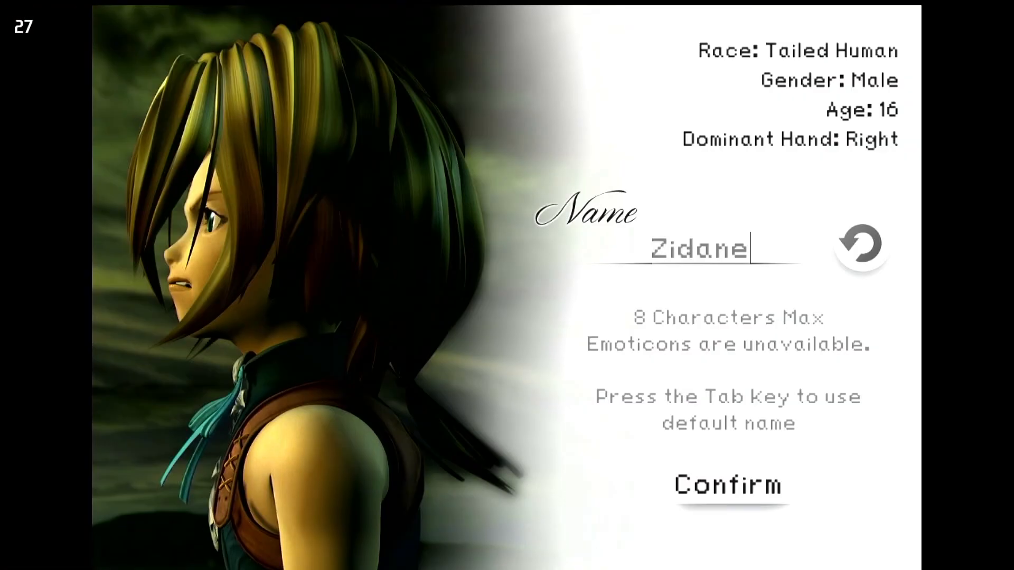
left_click(726, 486)
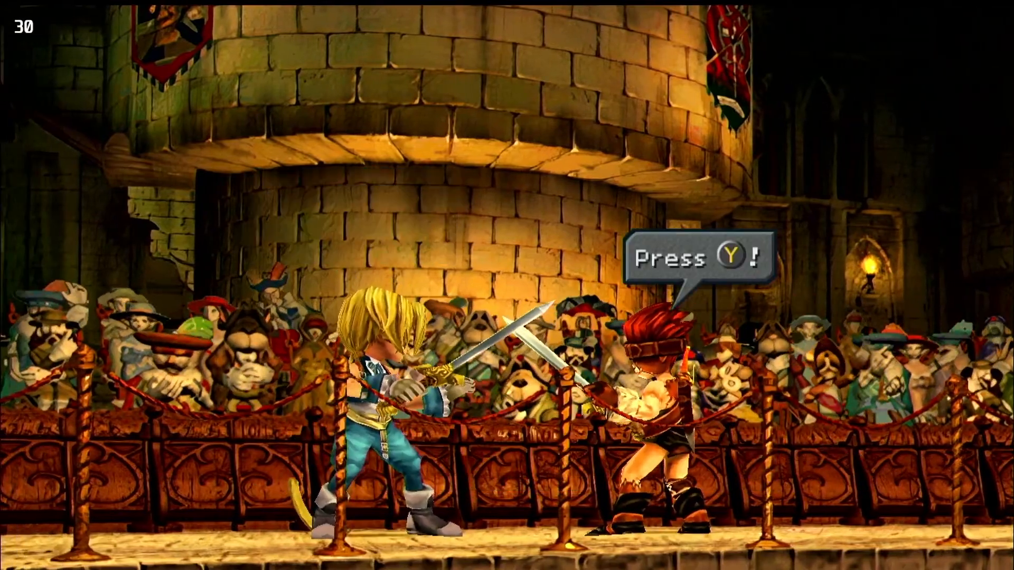
Step: Answer the sword duel's button prompts with Y, Y, A and Y
key("Y")
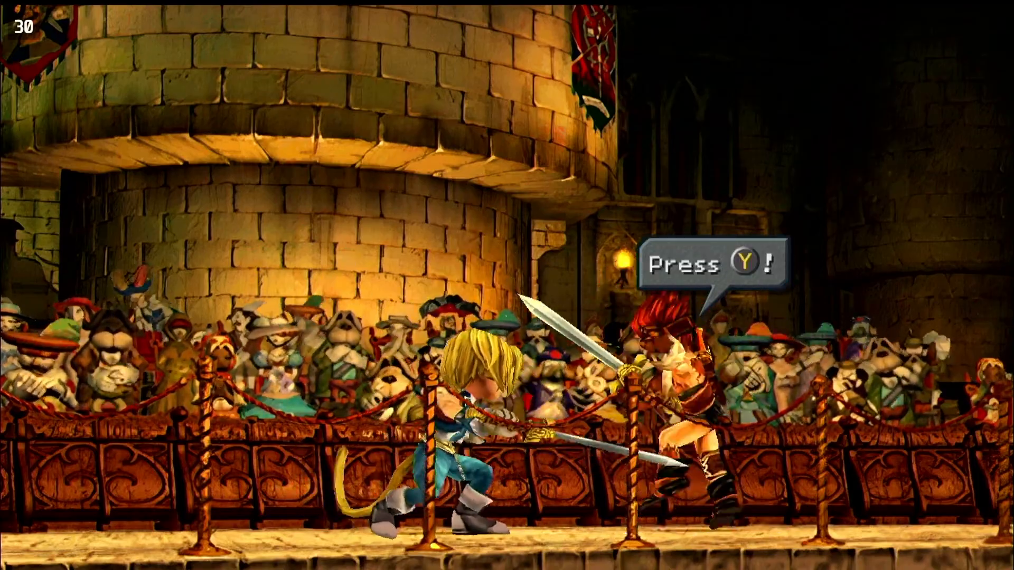
key("Y")
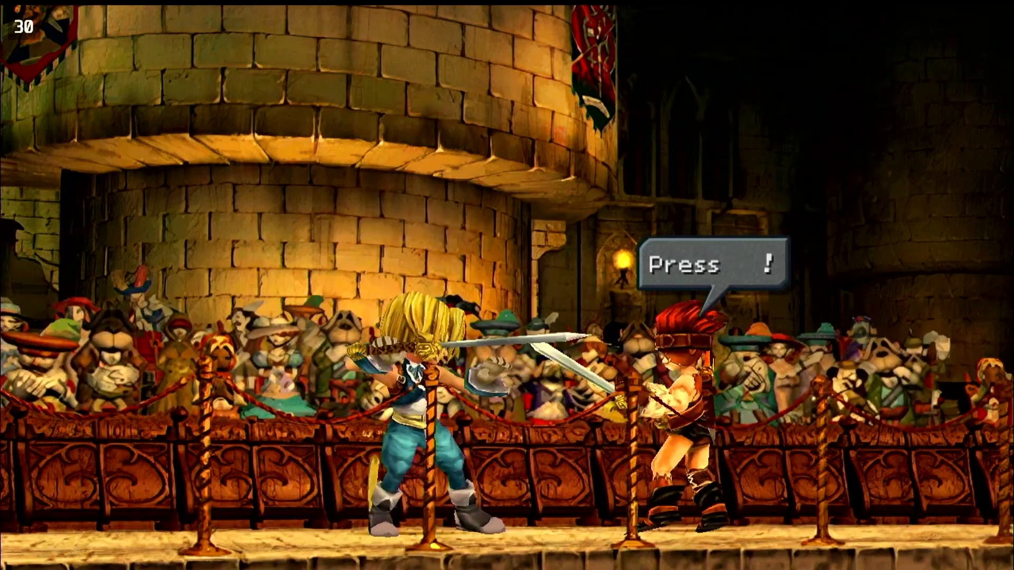
key("a")
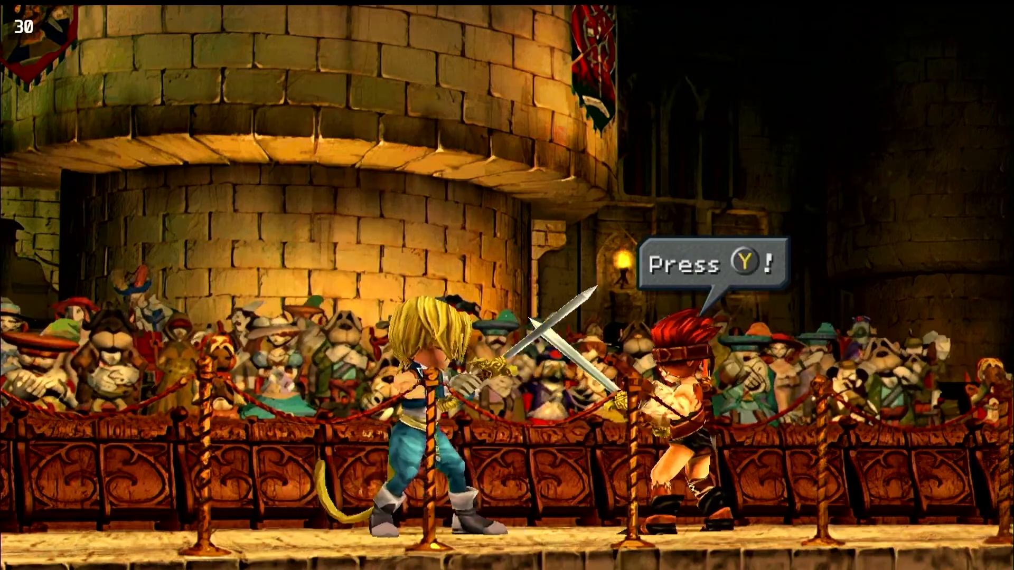
key("y")
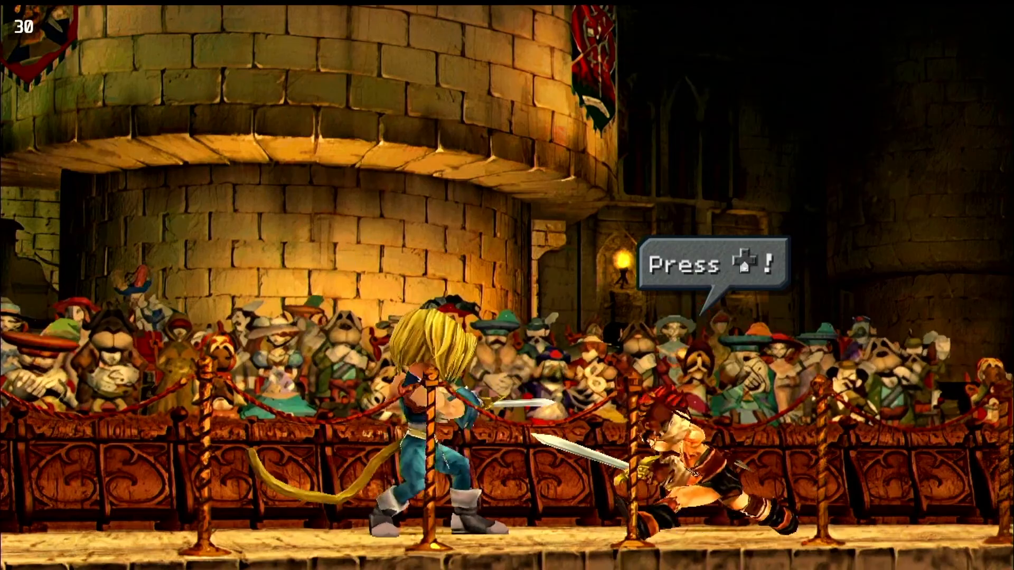